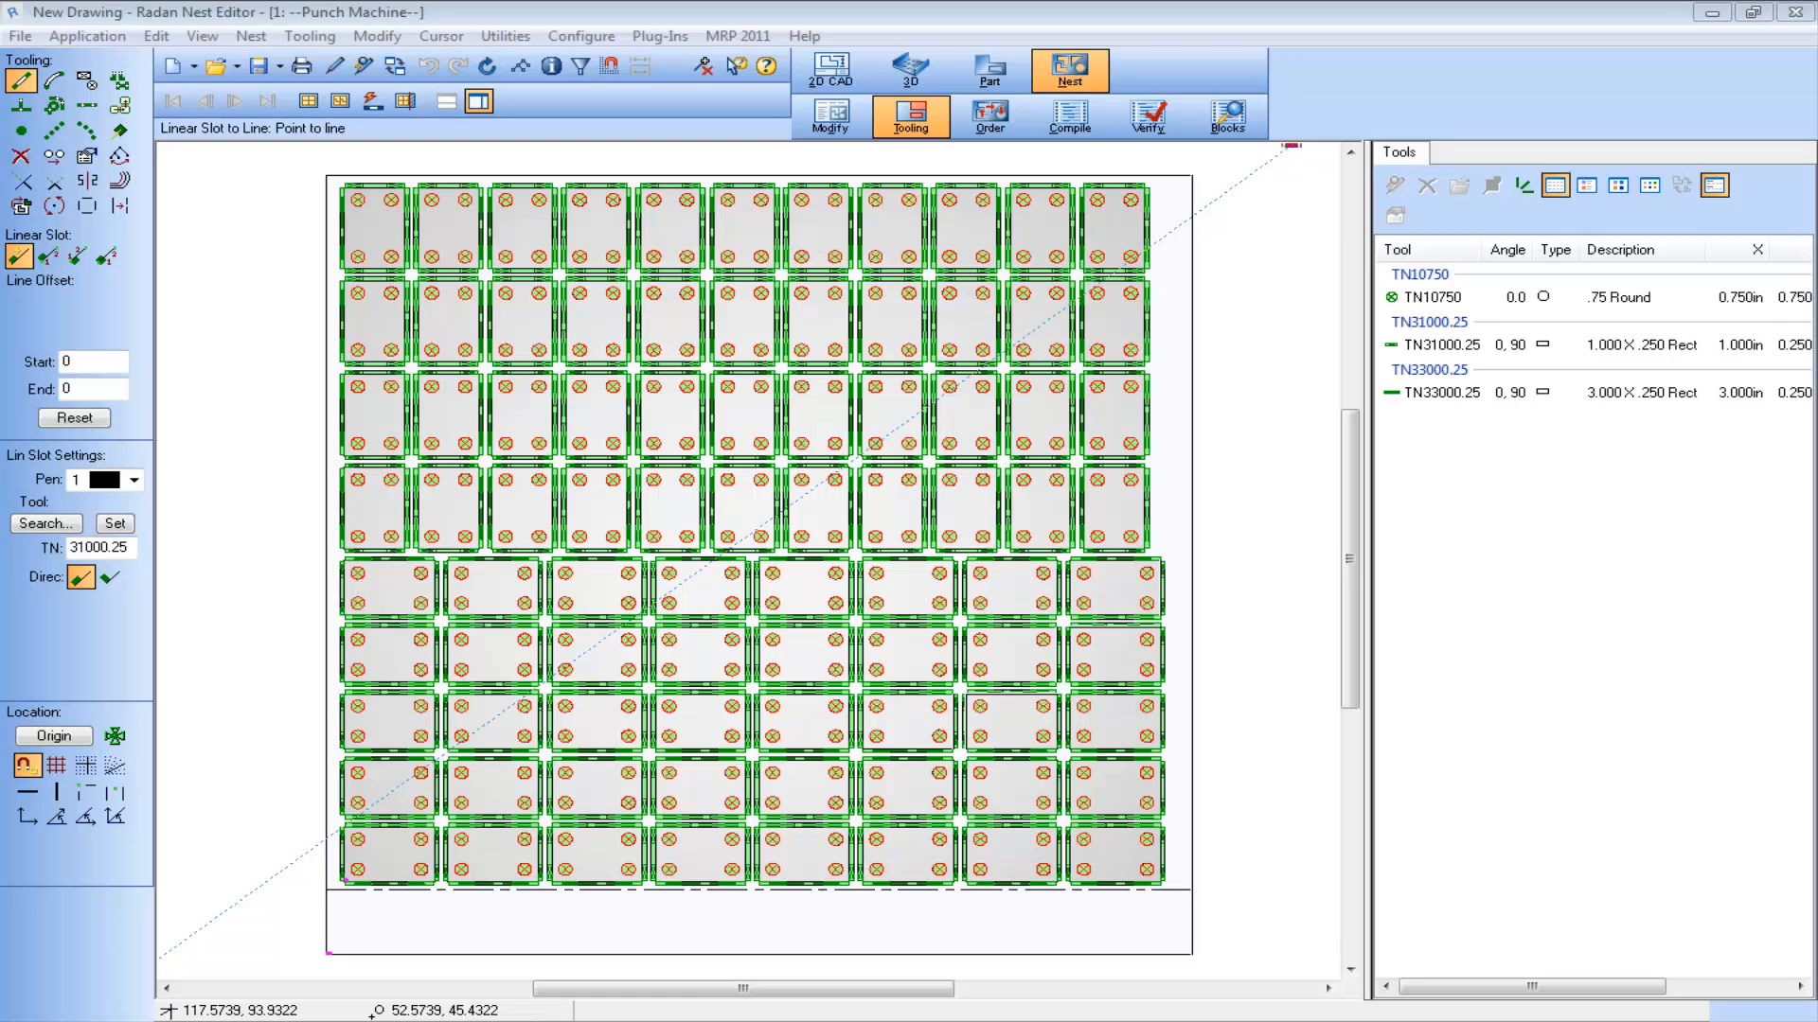
pyautogui.moveTo(523, 130)
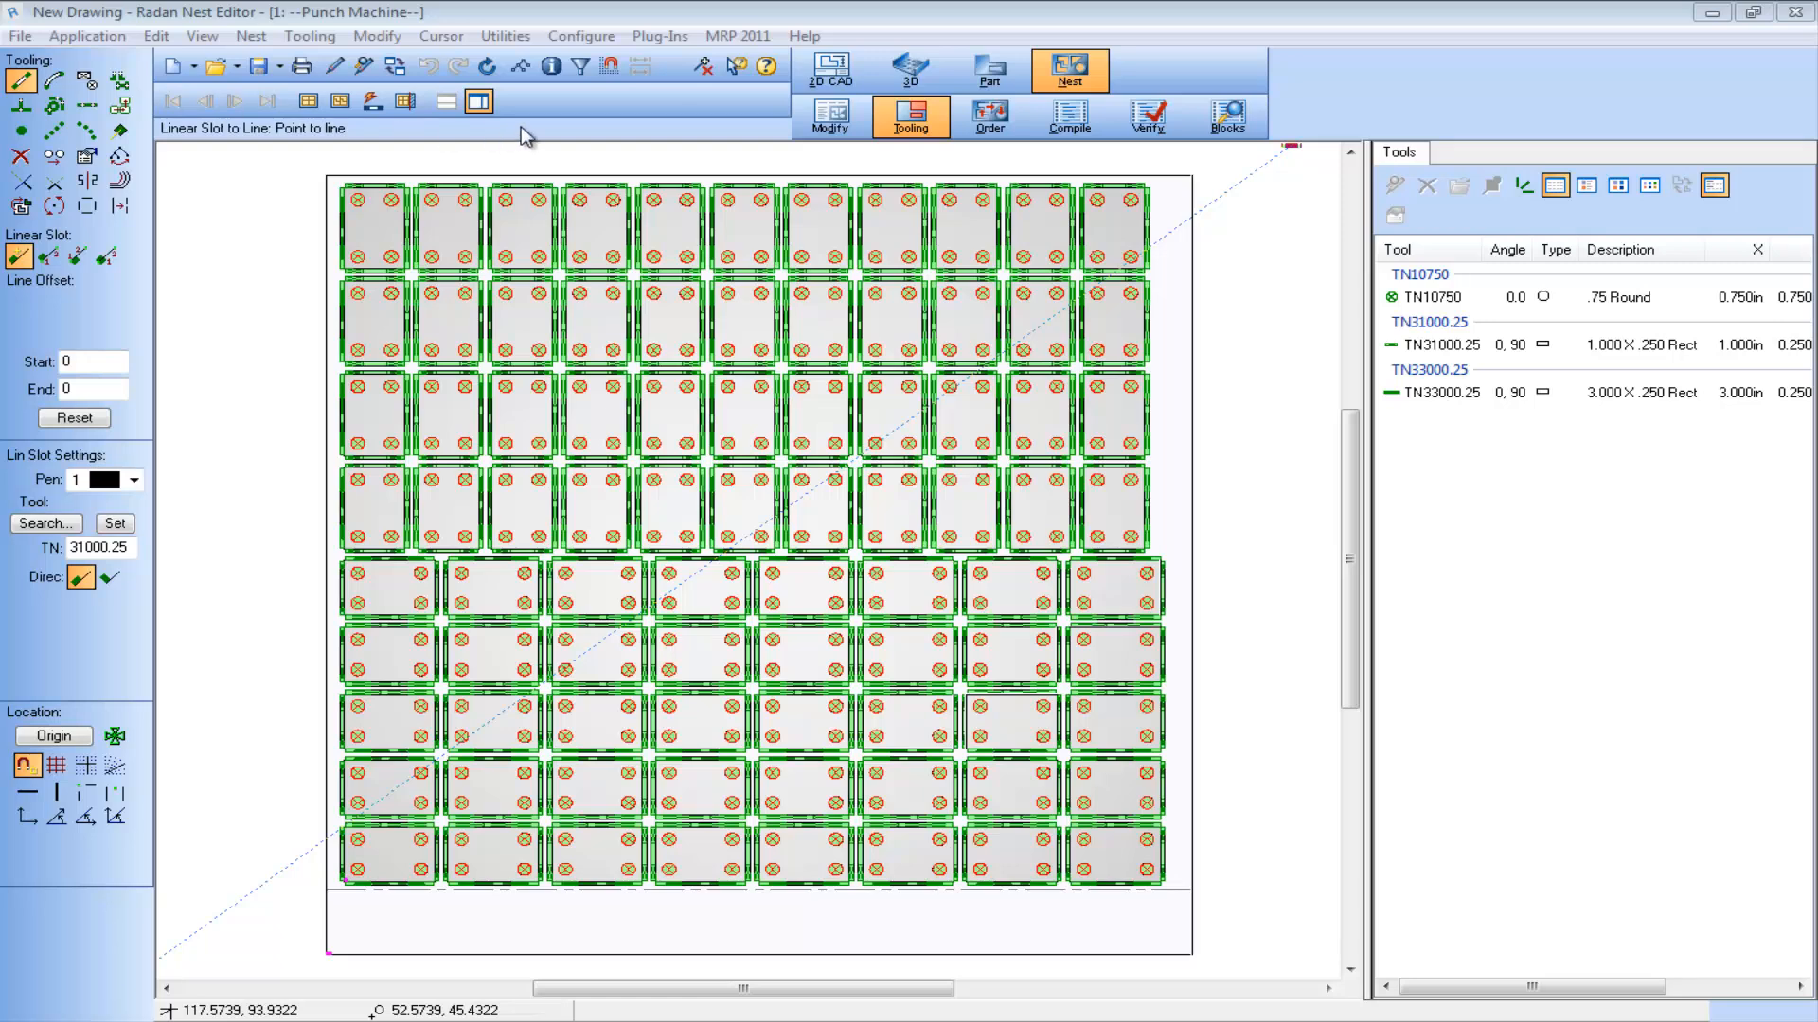
# Switch the punch nest into Order Mode and bring up the Automatic Order style options
pyautogui.click(988, 116)
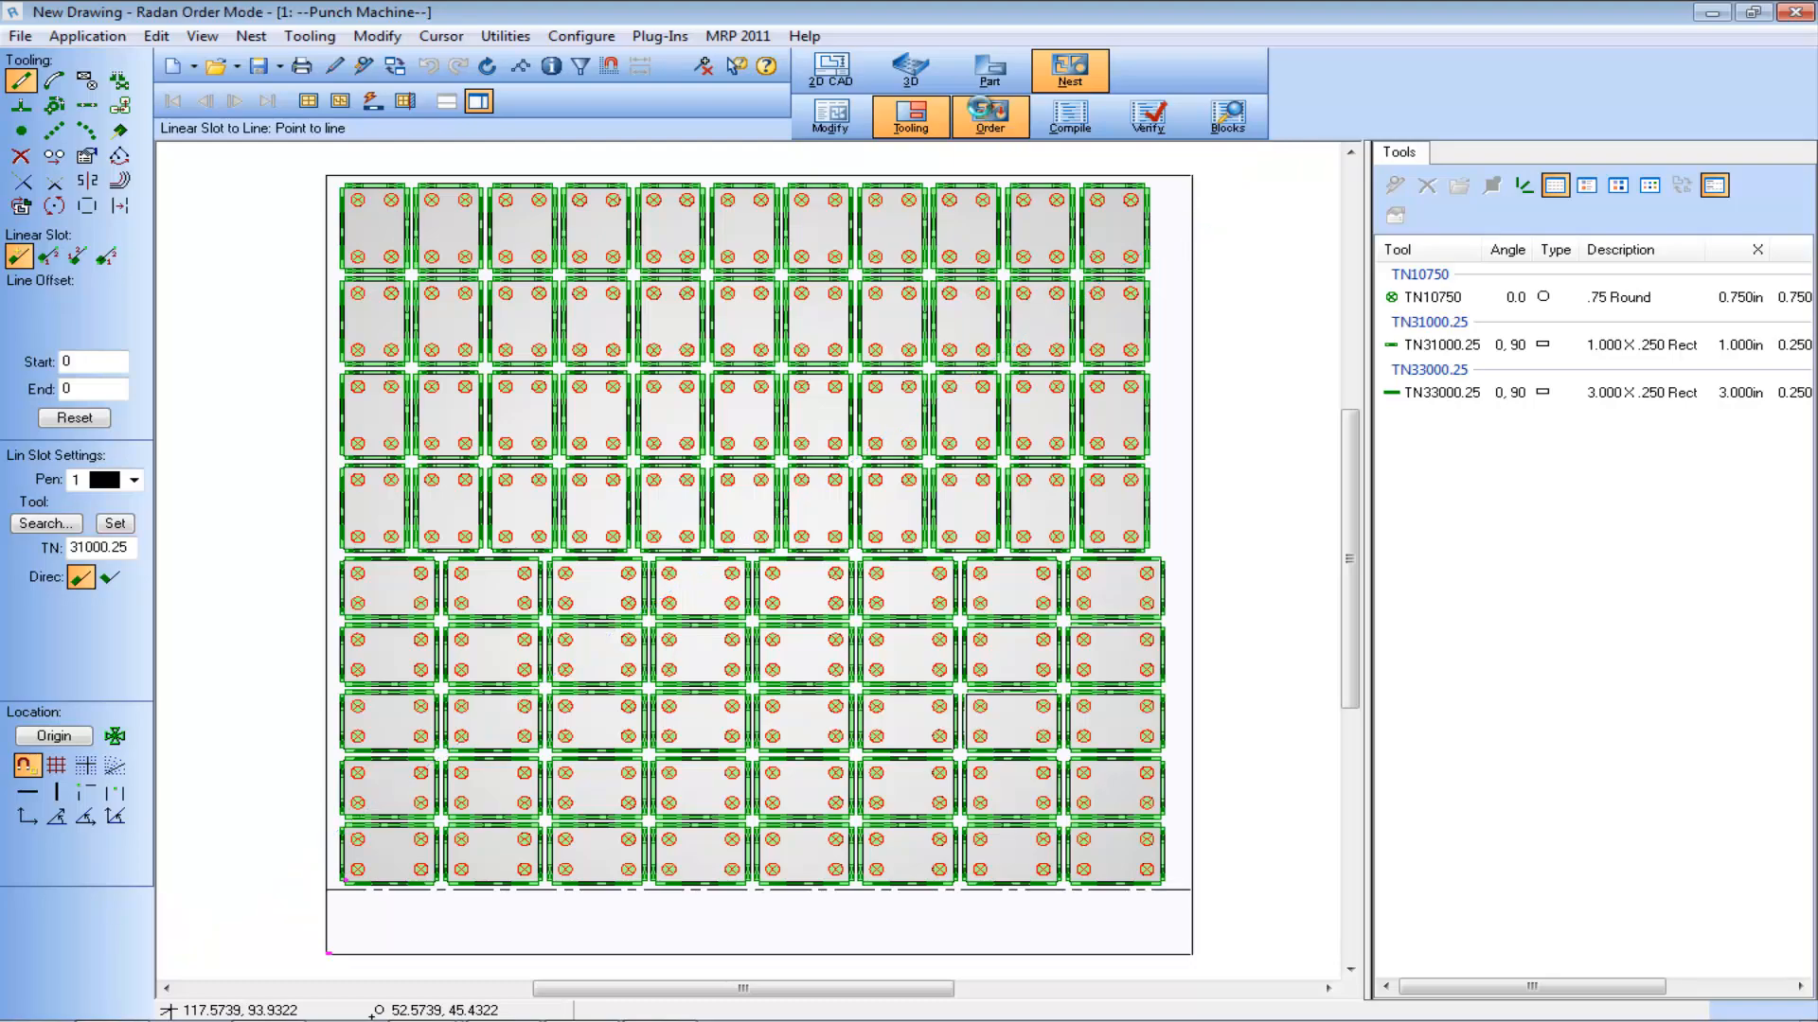
pyautogui.click(991, 115)
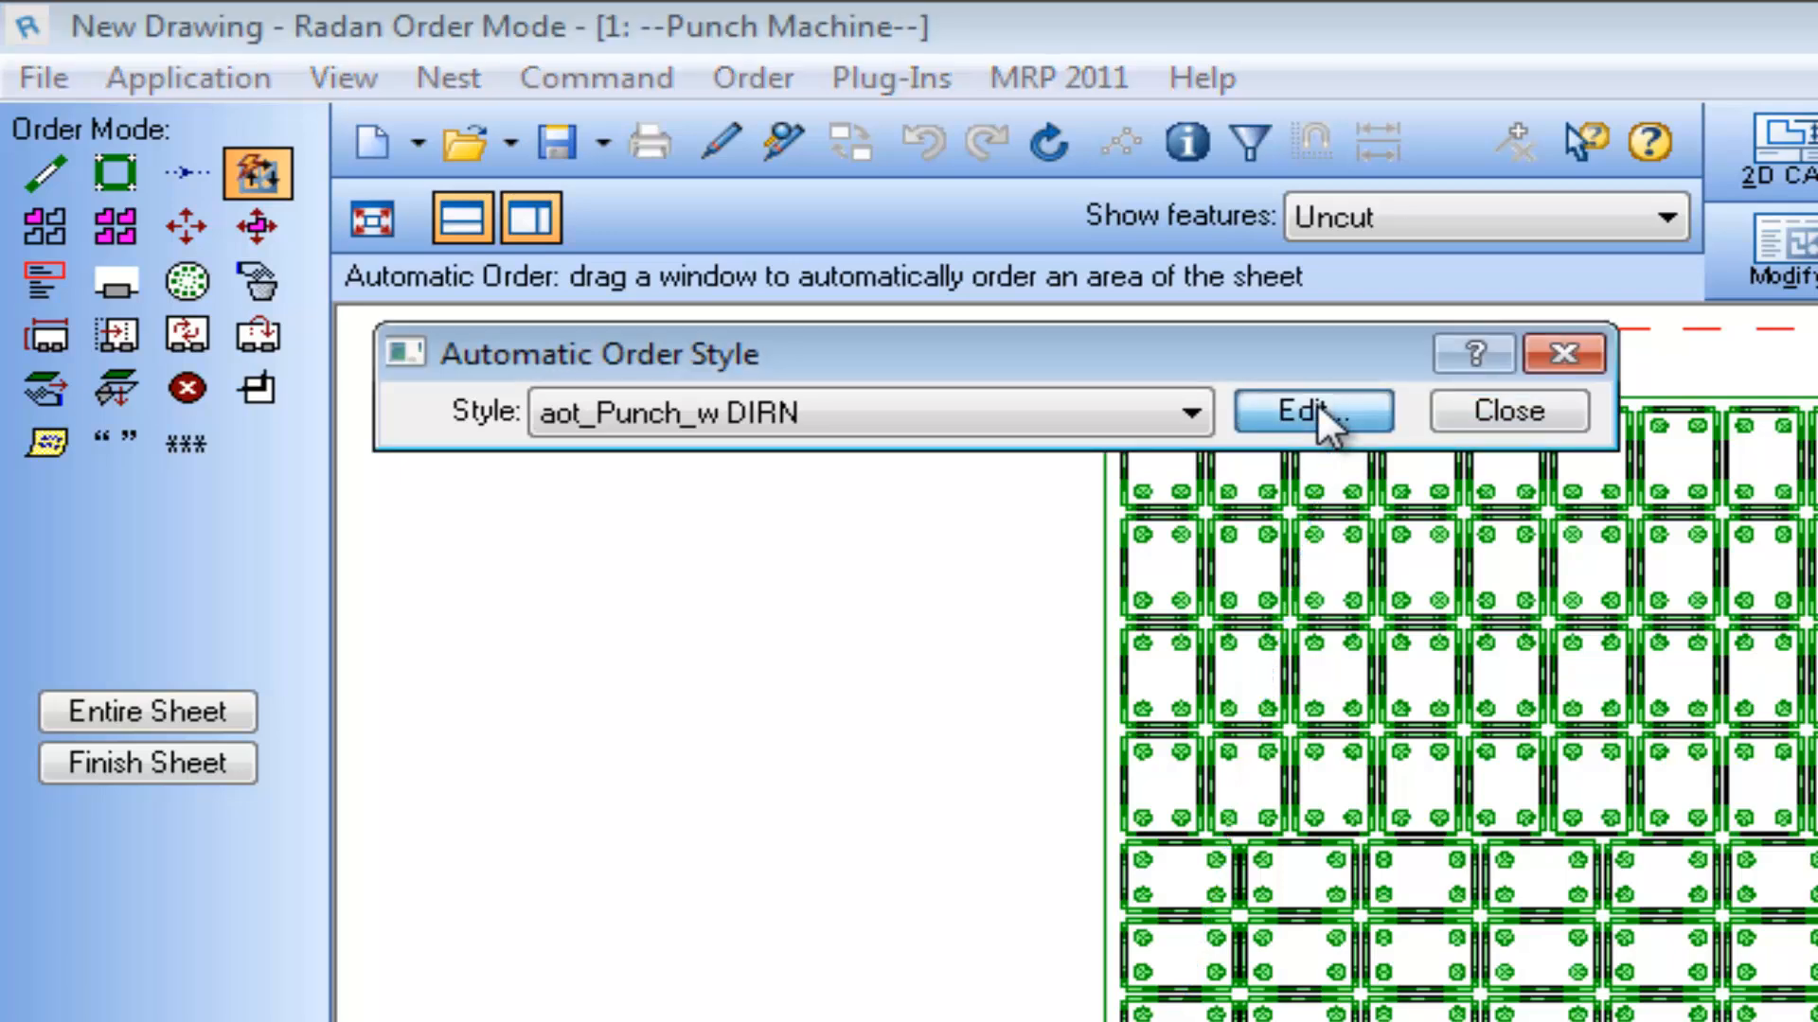
# Review the DIRN 1 4 2 line in style aot_Punch_w DIRN and accept it so the order text gains Direction 1.00 4 2
pyautogui.click(1310, 411)
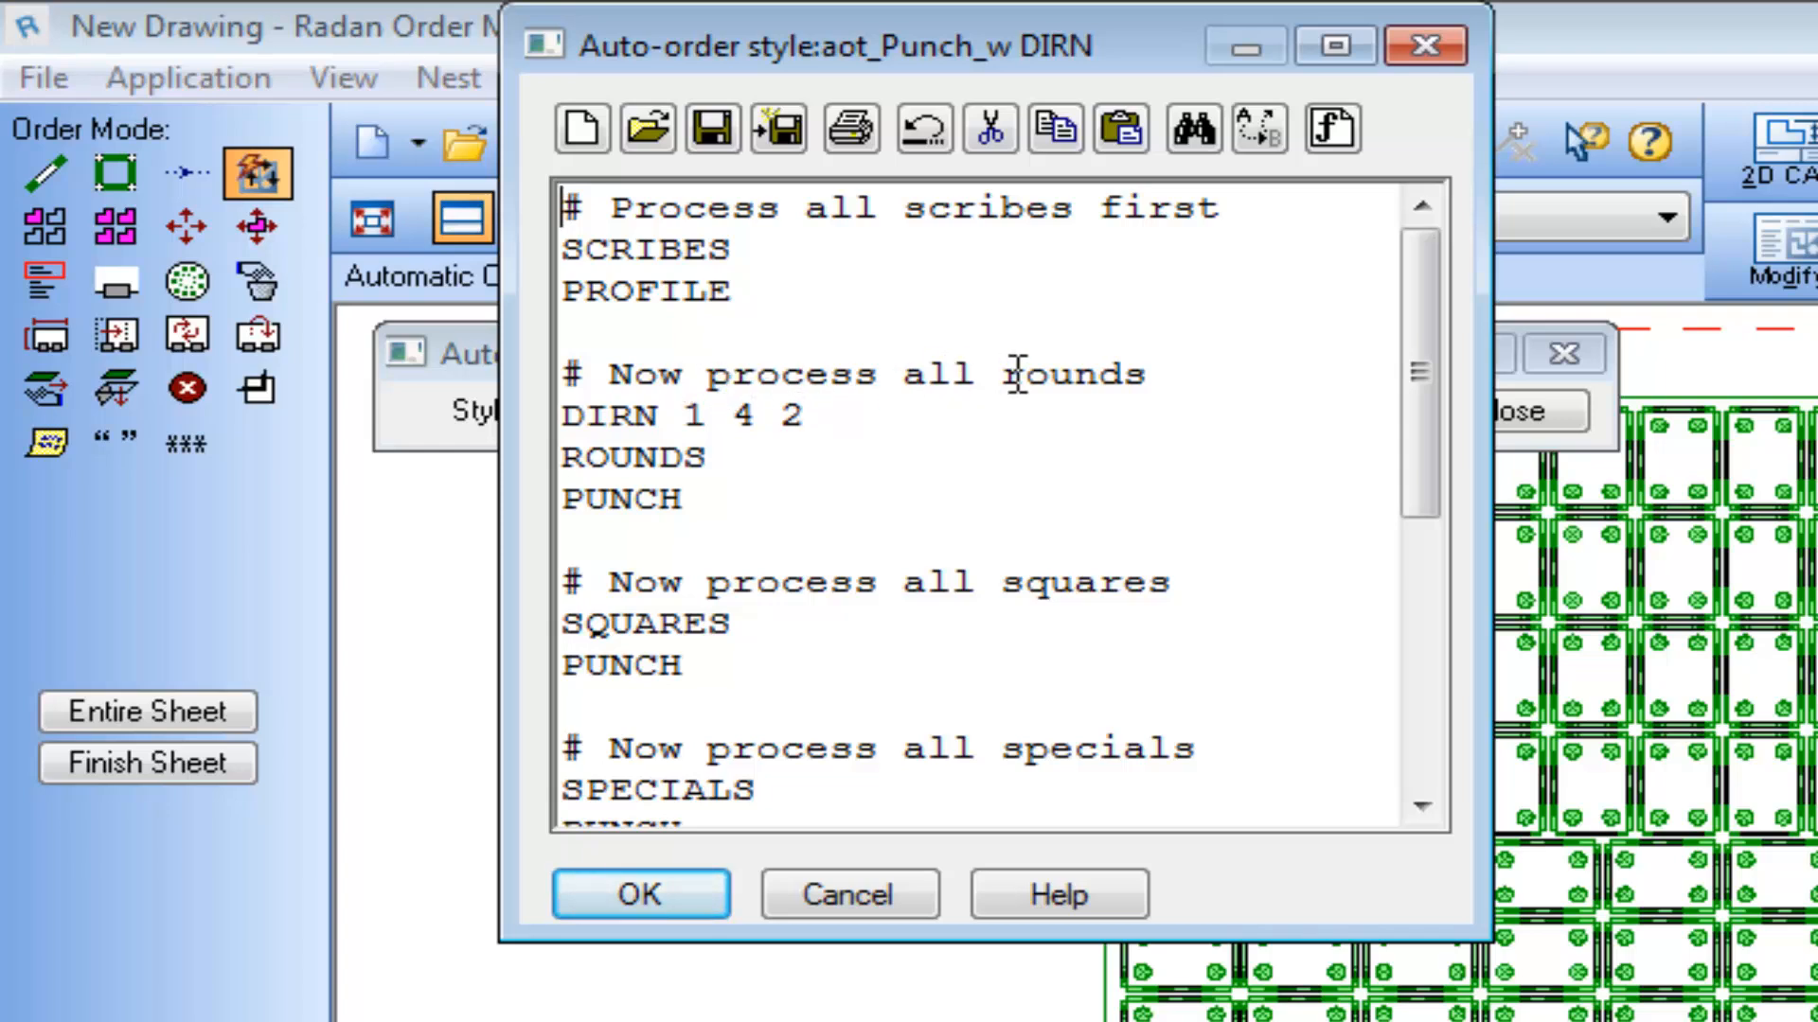
pyautogui.moveTo(719, 414); pyautogui.dragTo(802, 415)
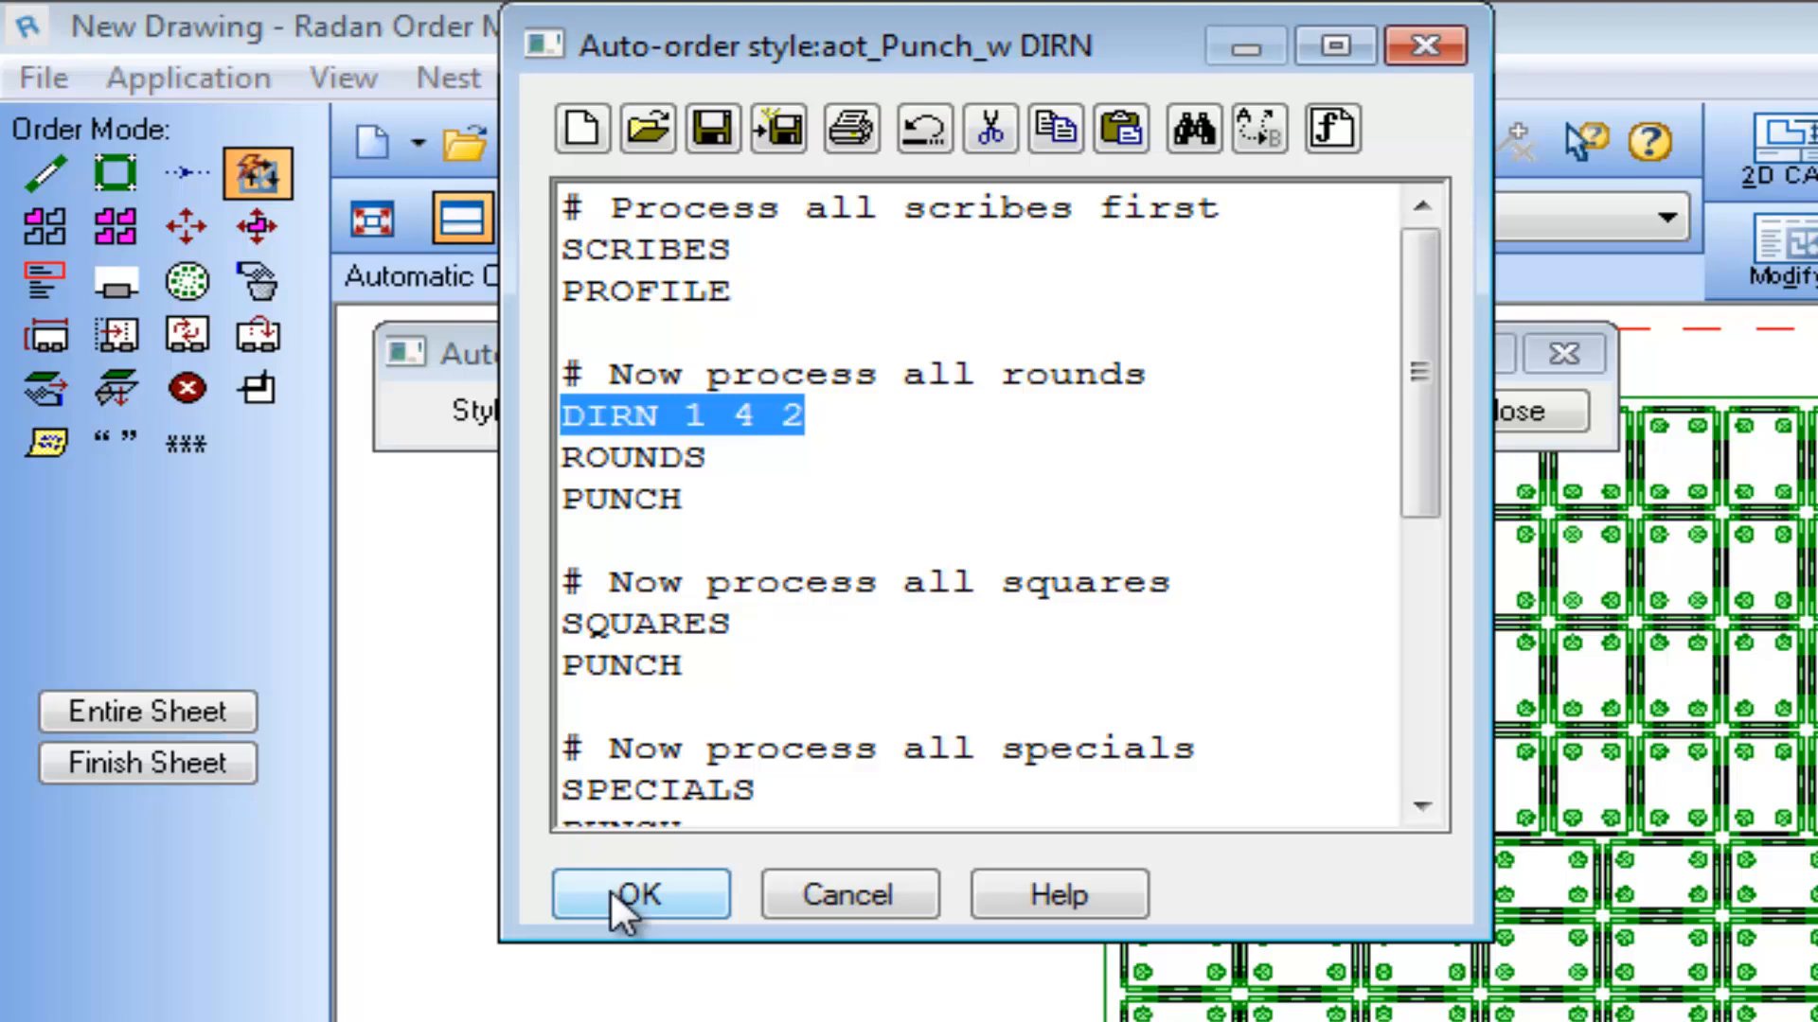
pyautogui.click(638, 894)
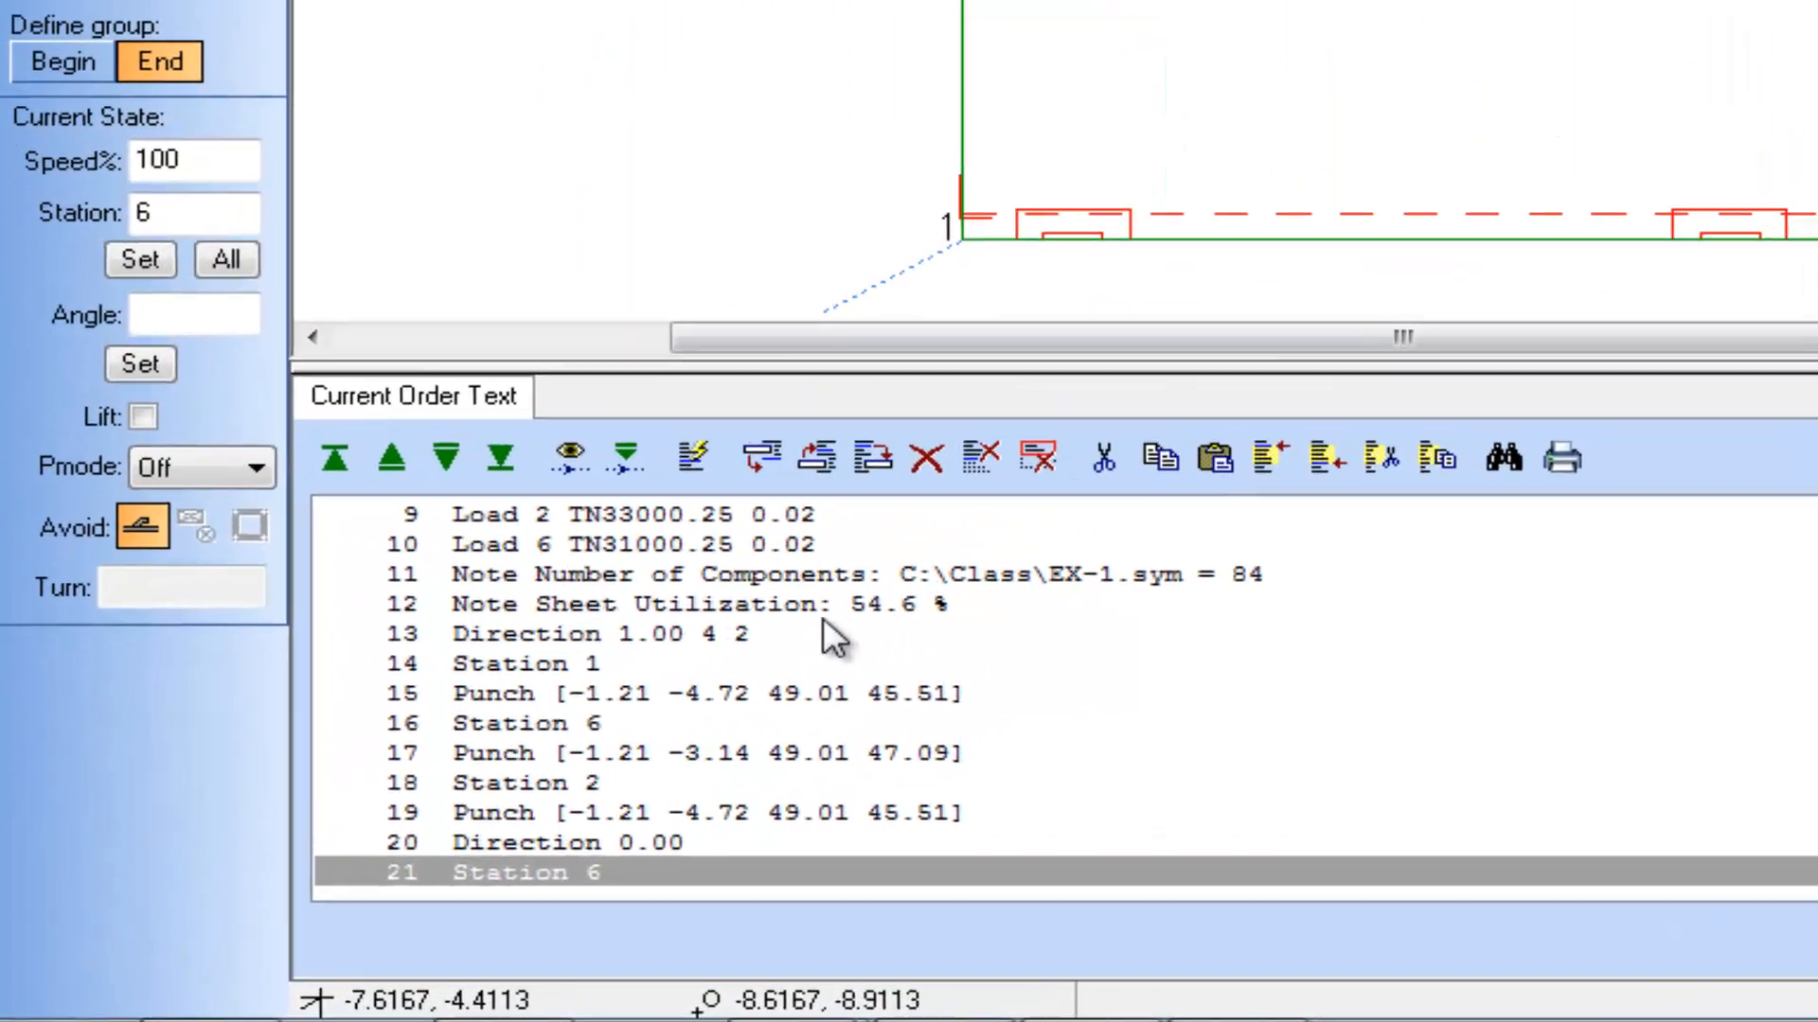
# Compile the ordered punch program, yielding a run-time note of 9 mins 28 secs, and return to ordering
pyautogui.click(694, 635)
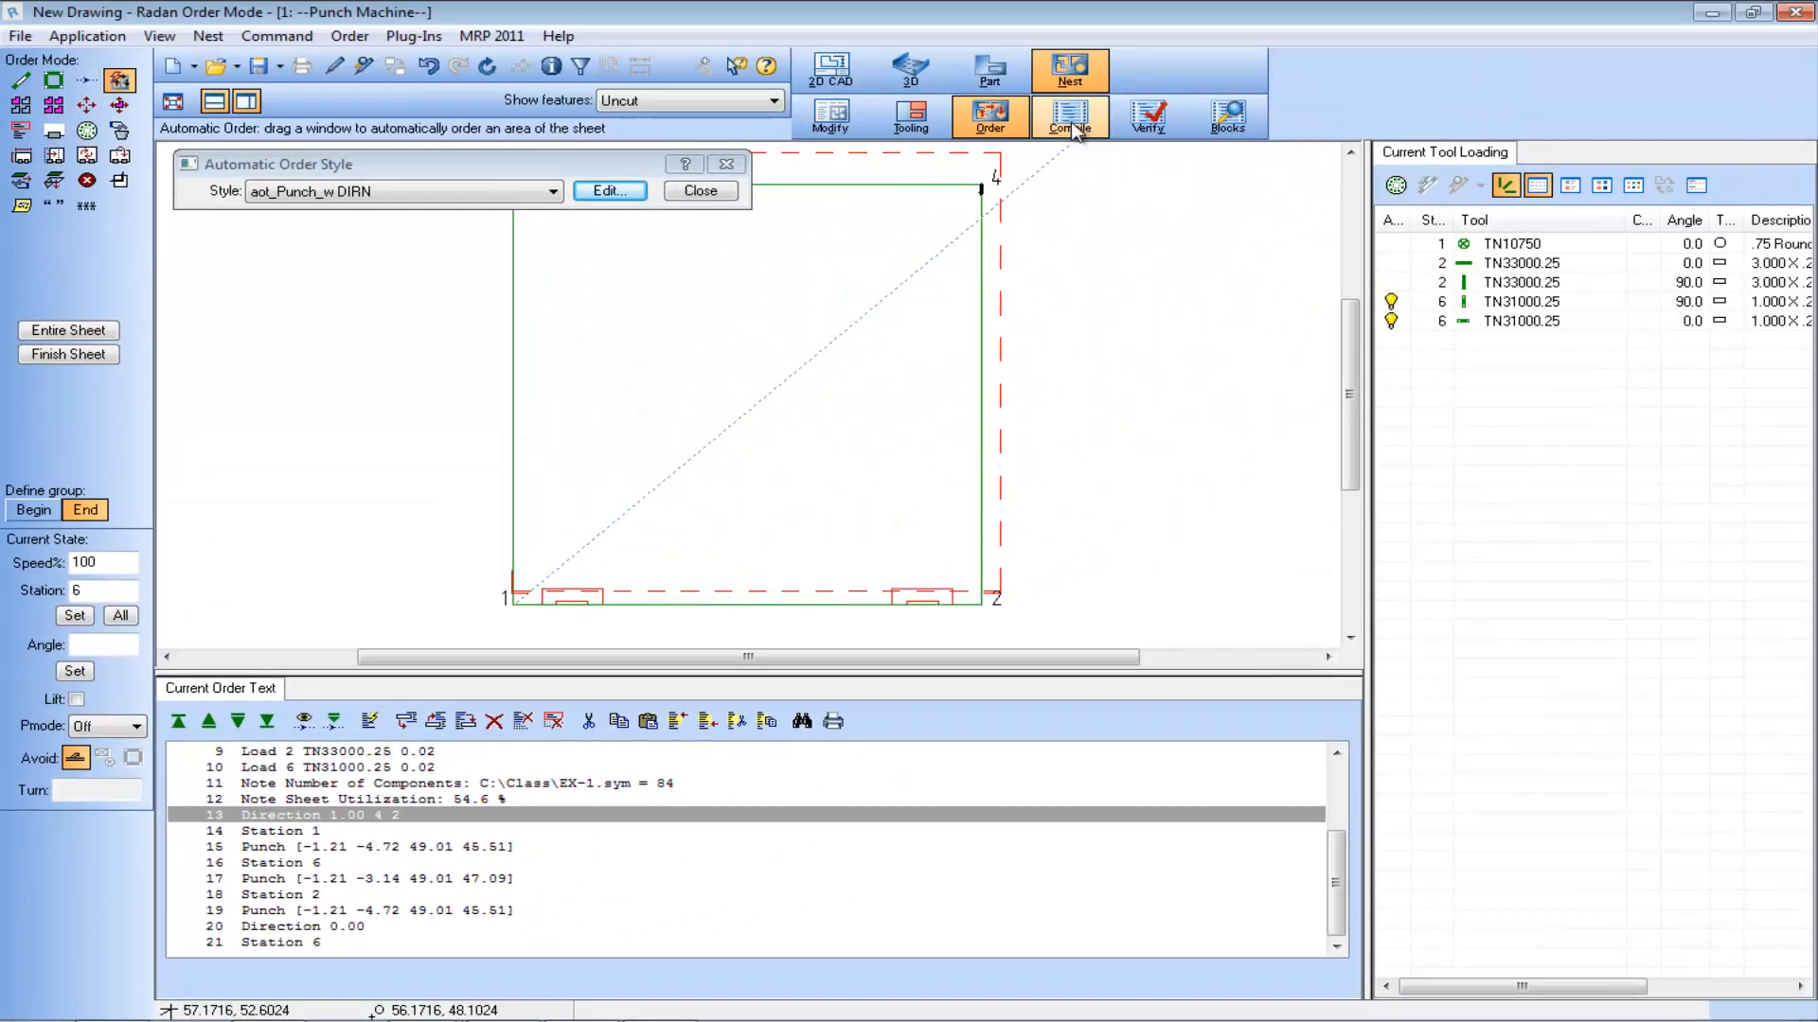
pyautogui.moveTo(1067, 126)
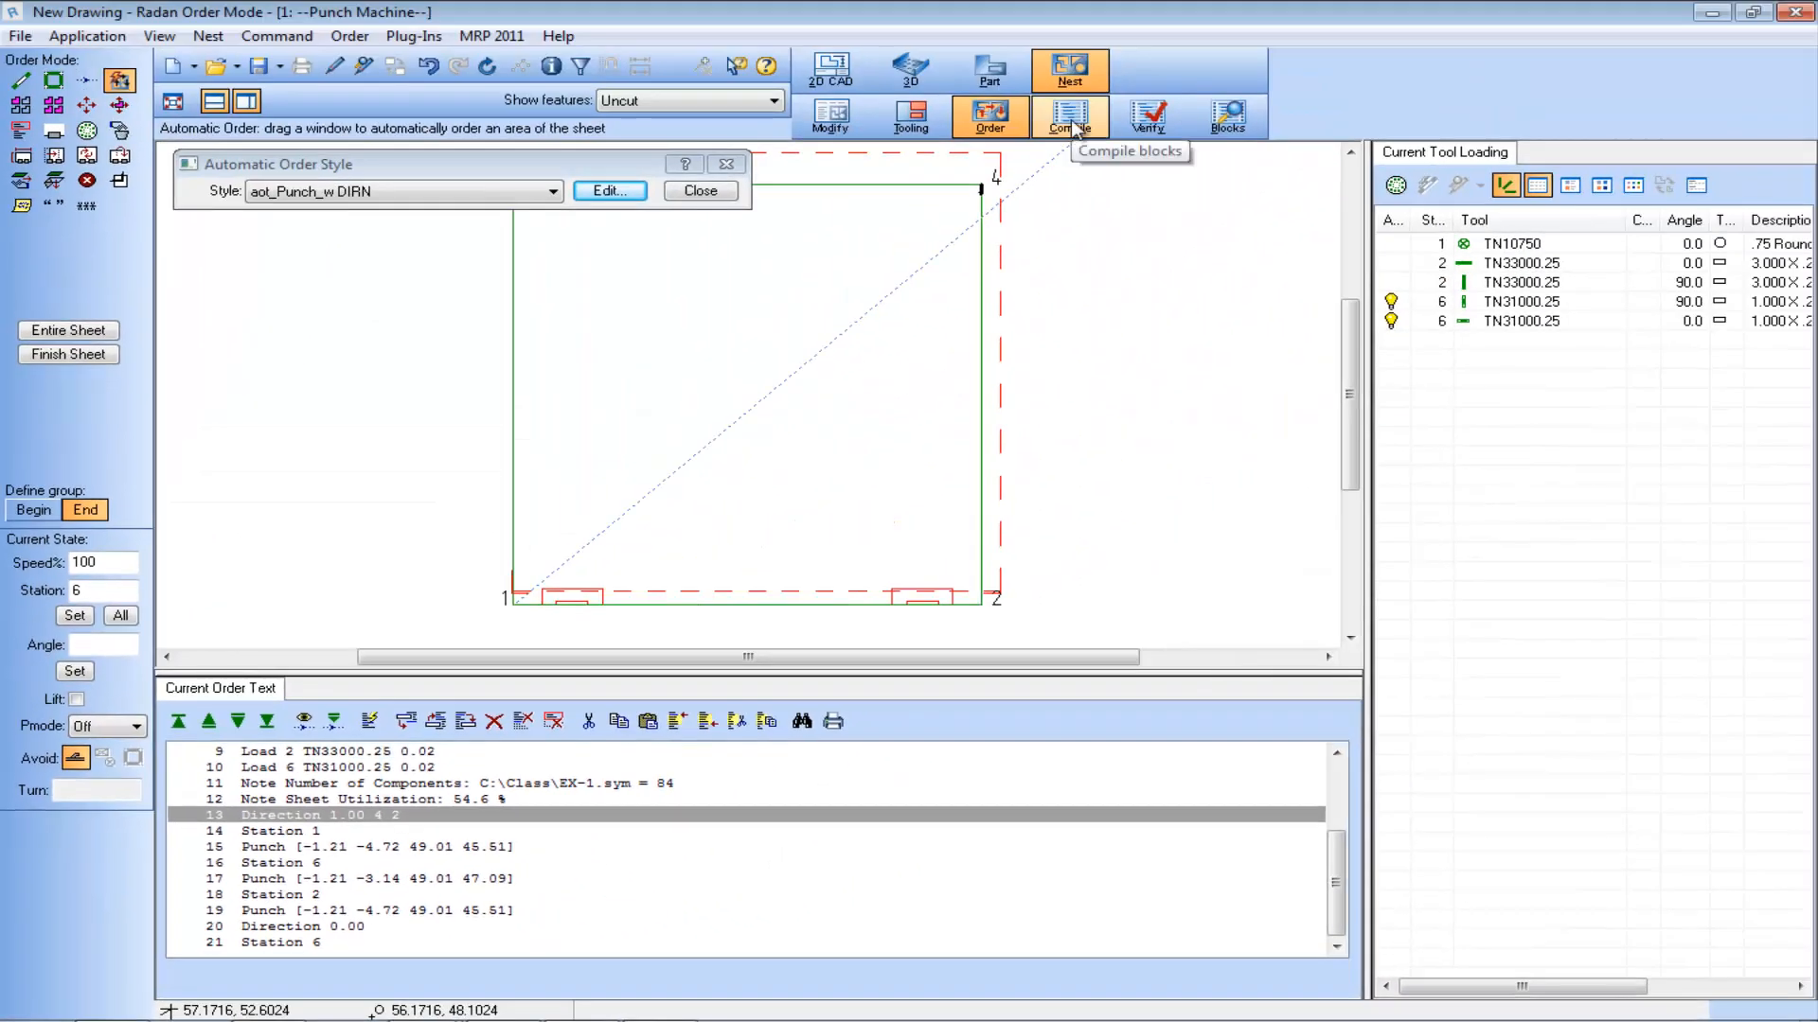
pyautogui.click(1068, 116)
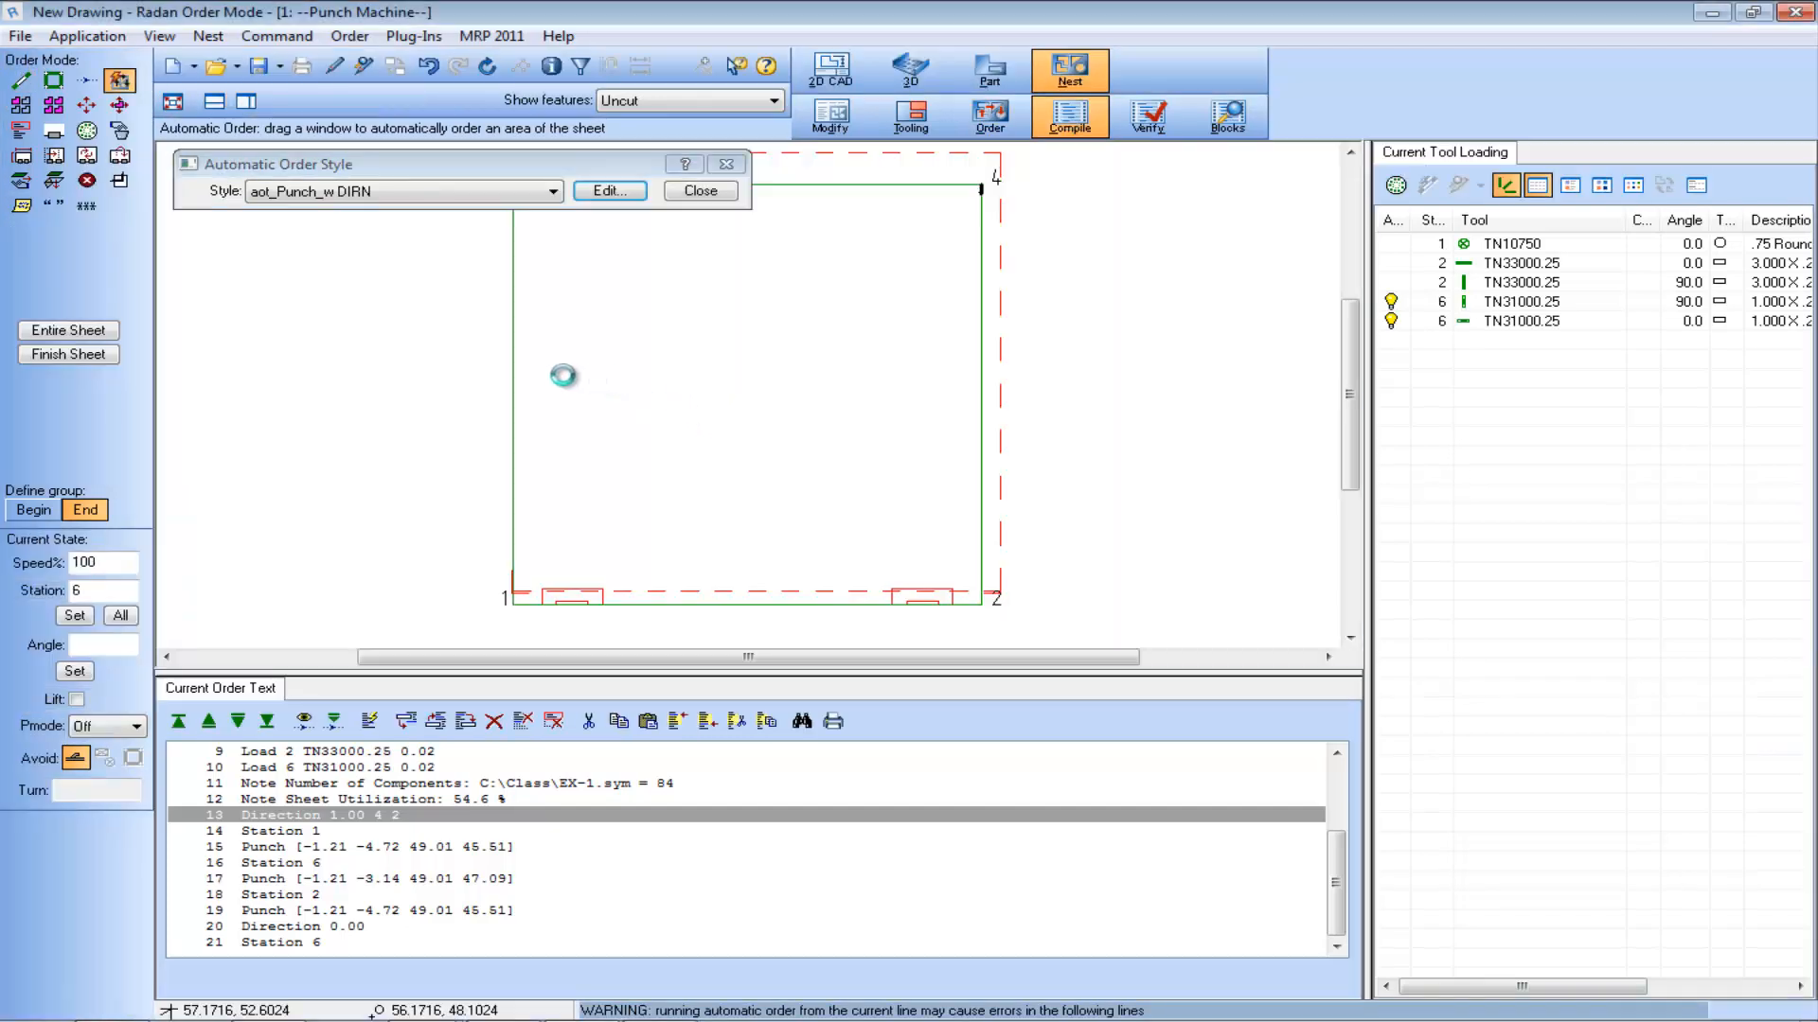
pyautogui.click(1067, 117)
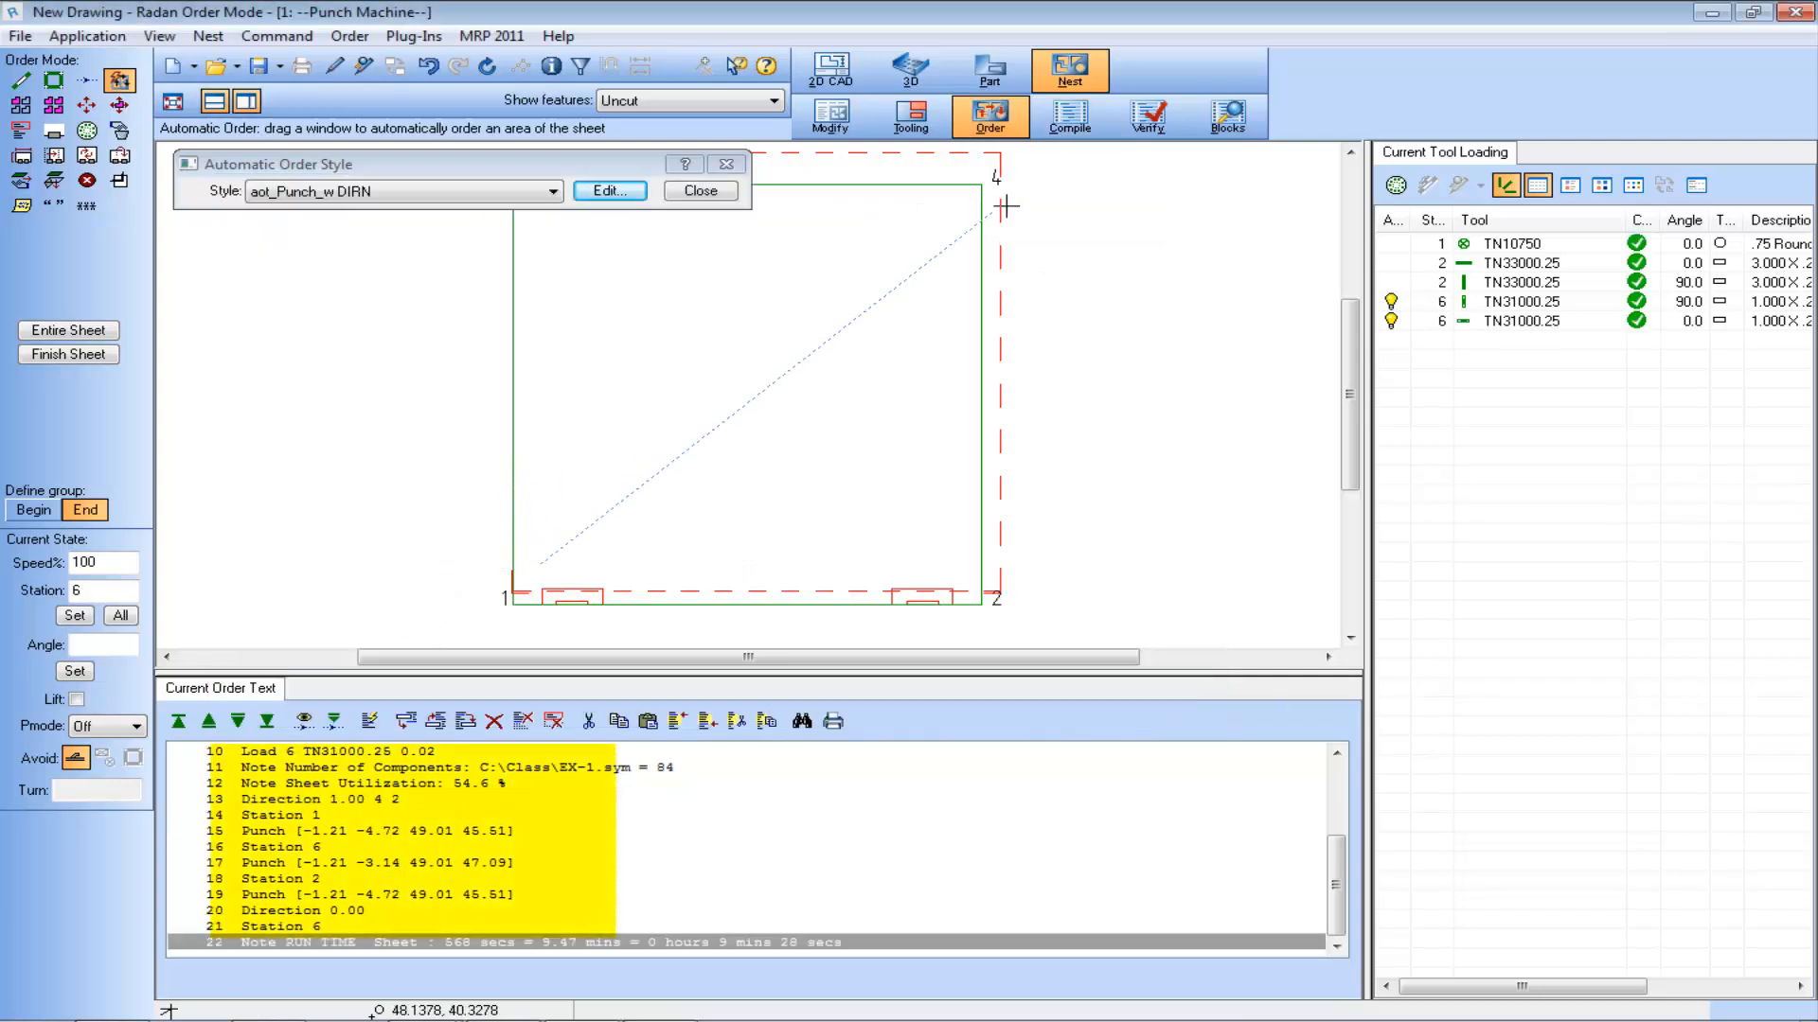
# Simulate the compiled punch program row by row in the verifier, then return to ordering mode
pyautogui.click(1146, 116)
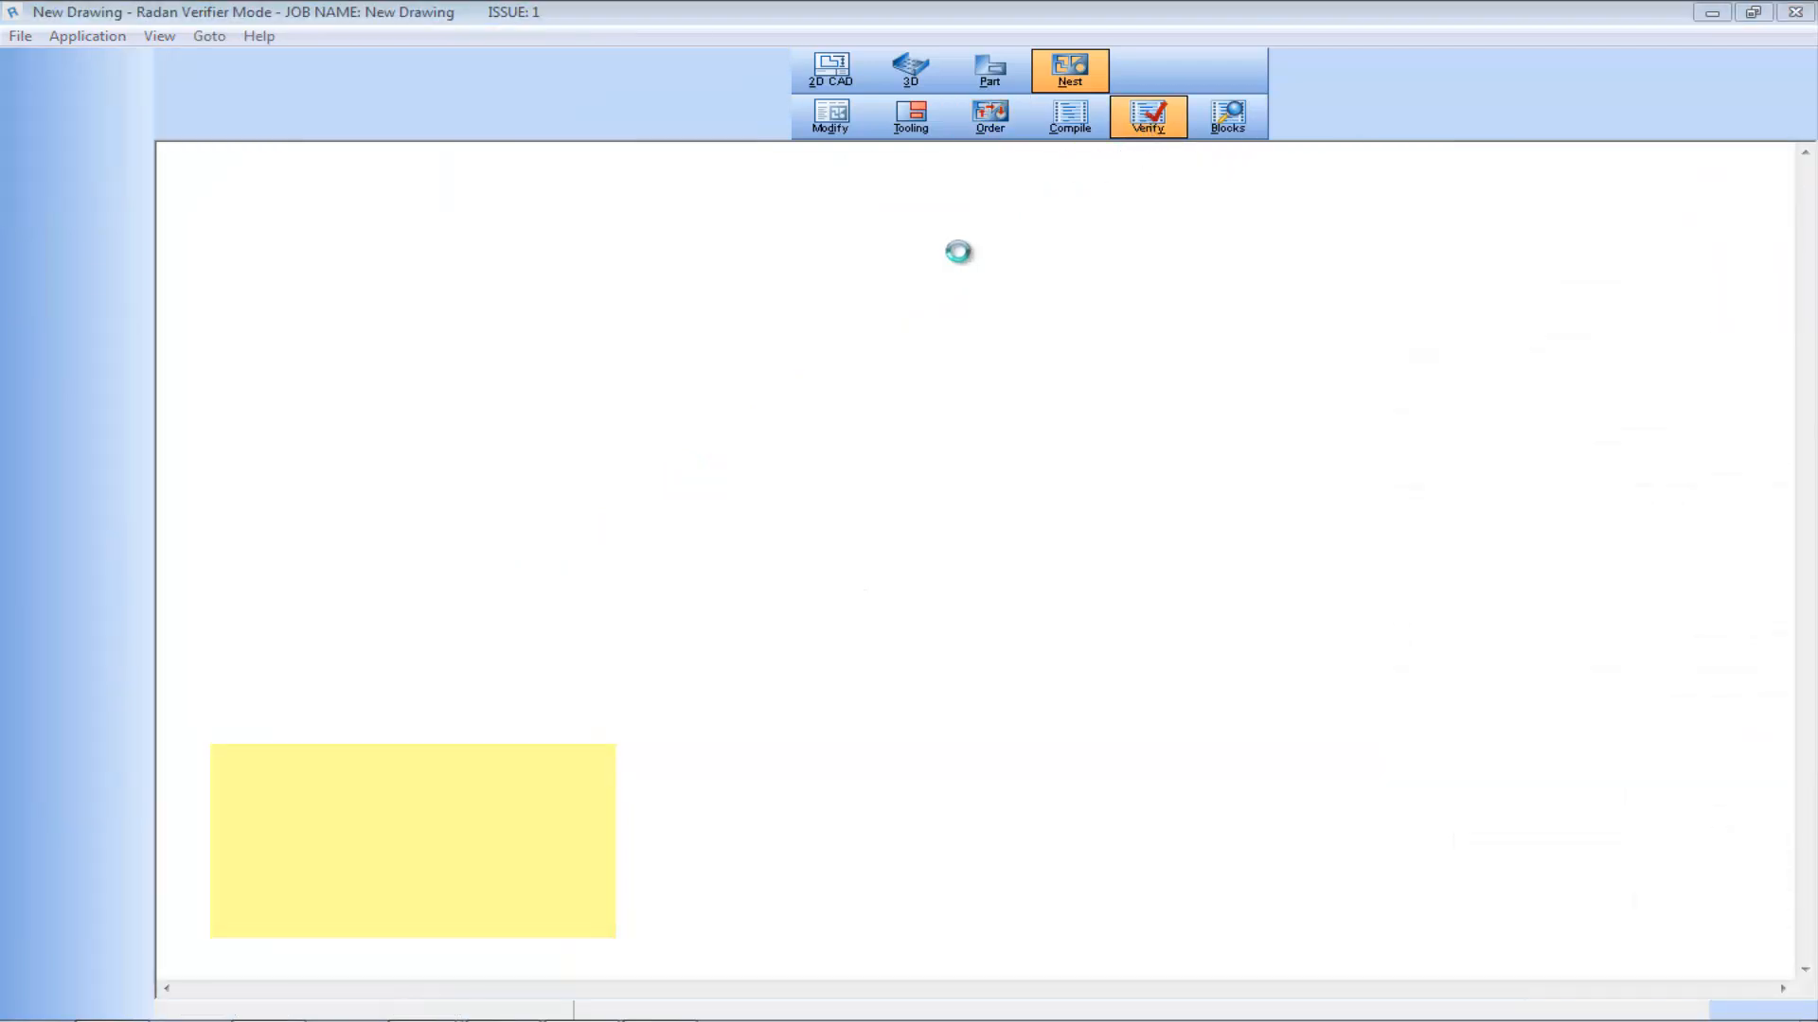
pyautogui.click(1147, 115)
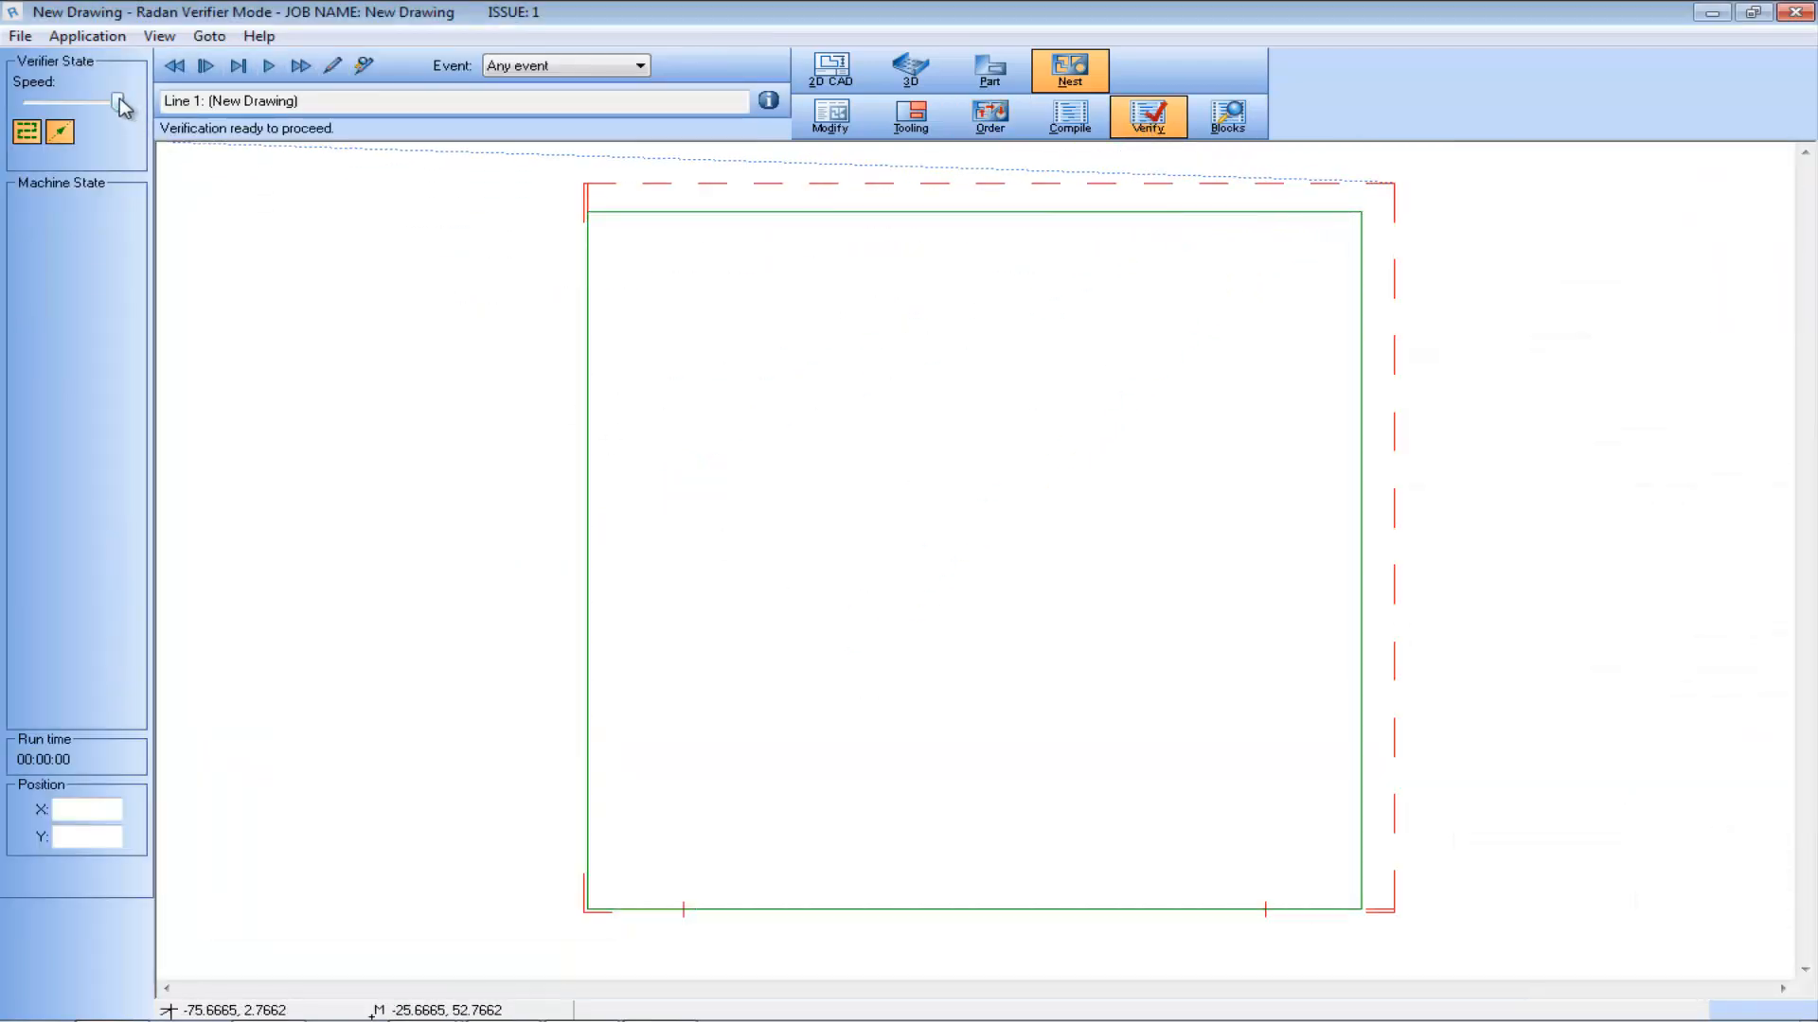
pyautogui.click(267, 64)
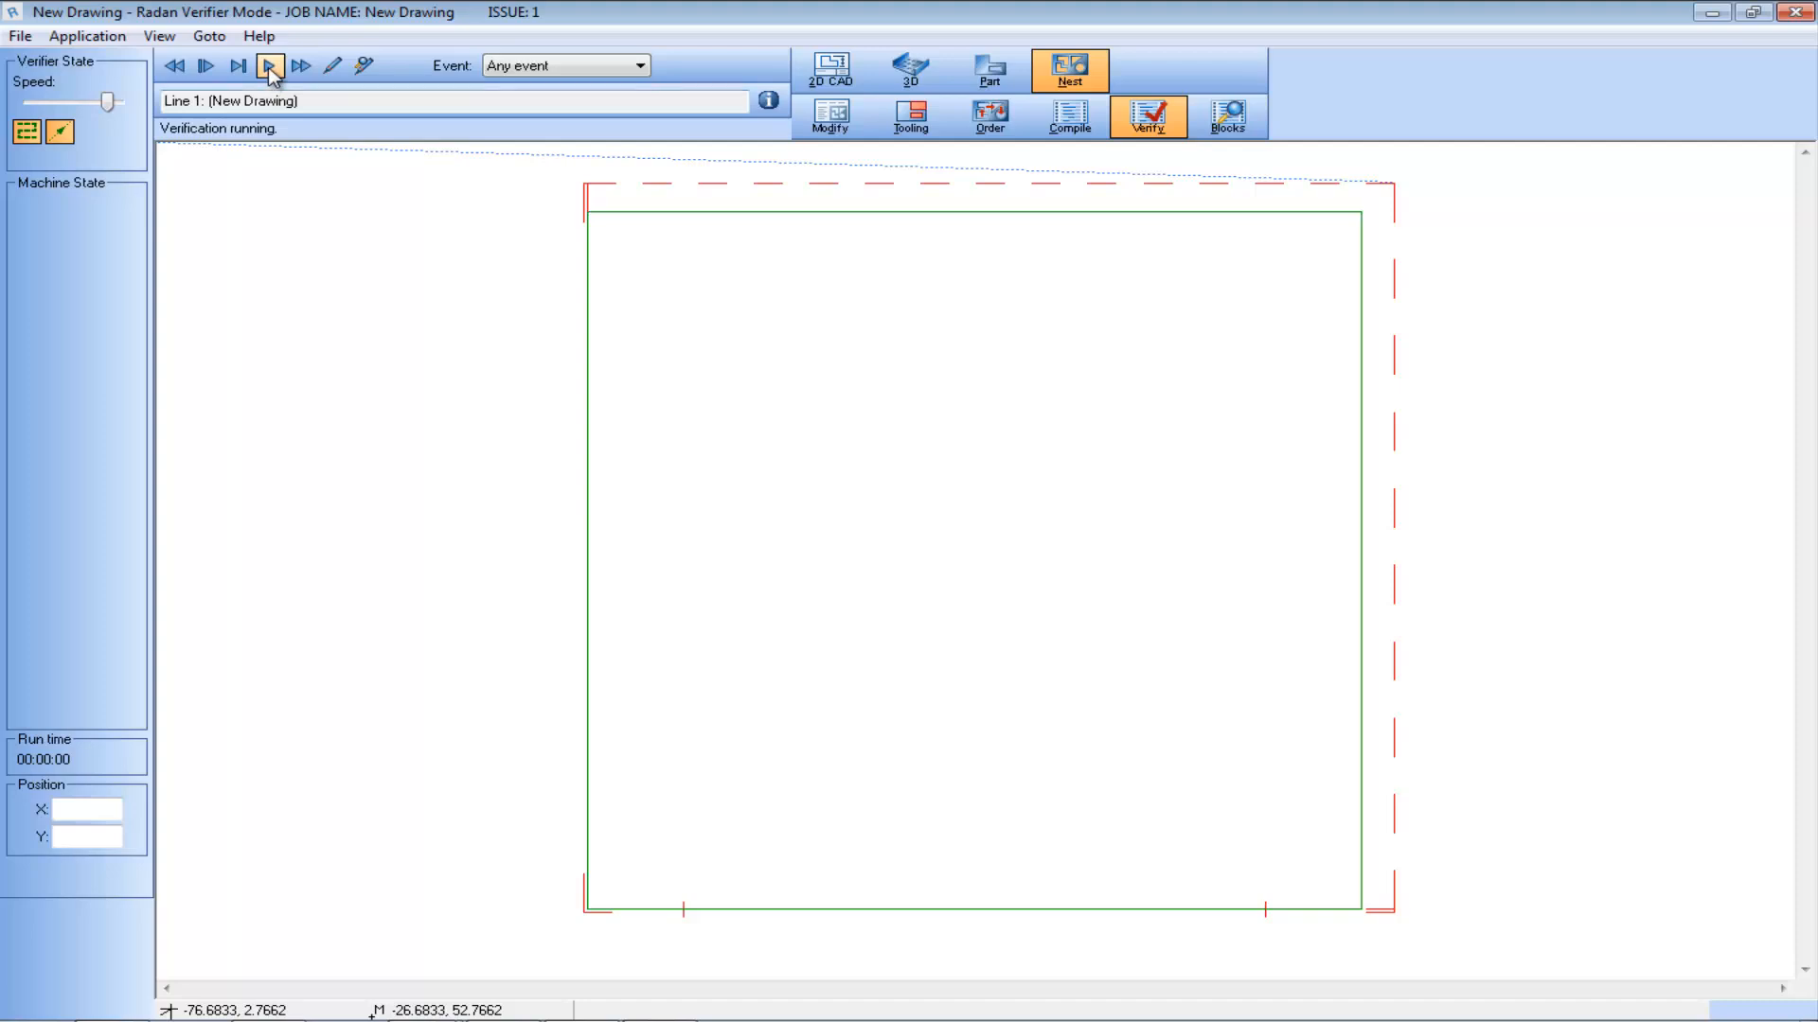
pyautogui.click(267, 67)
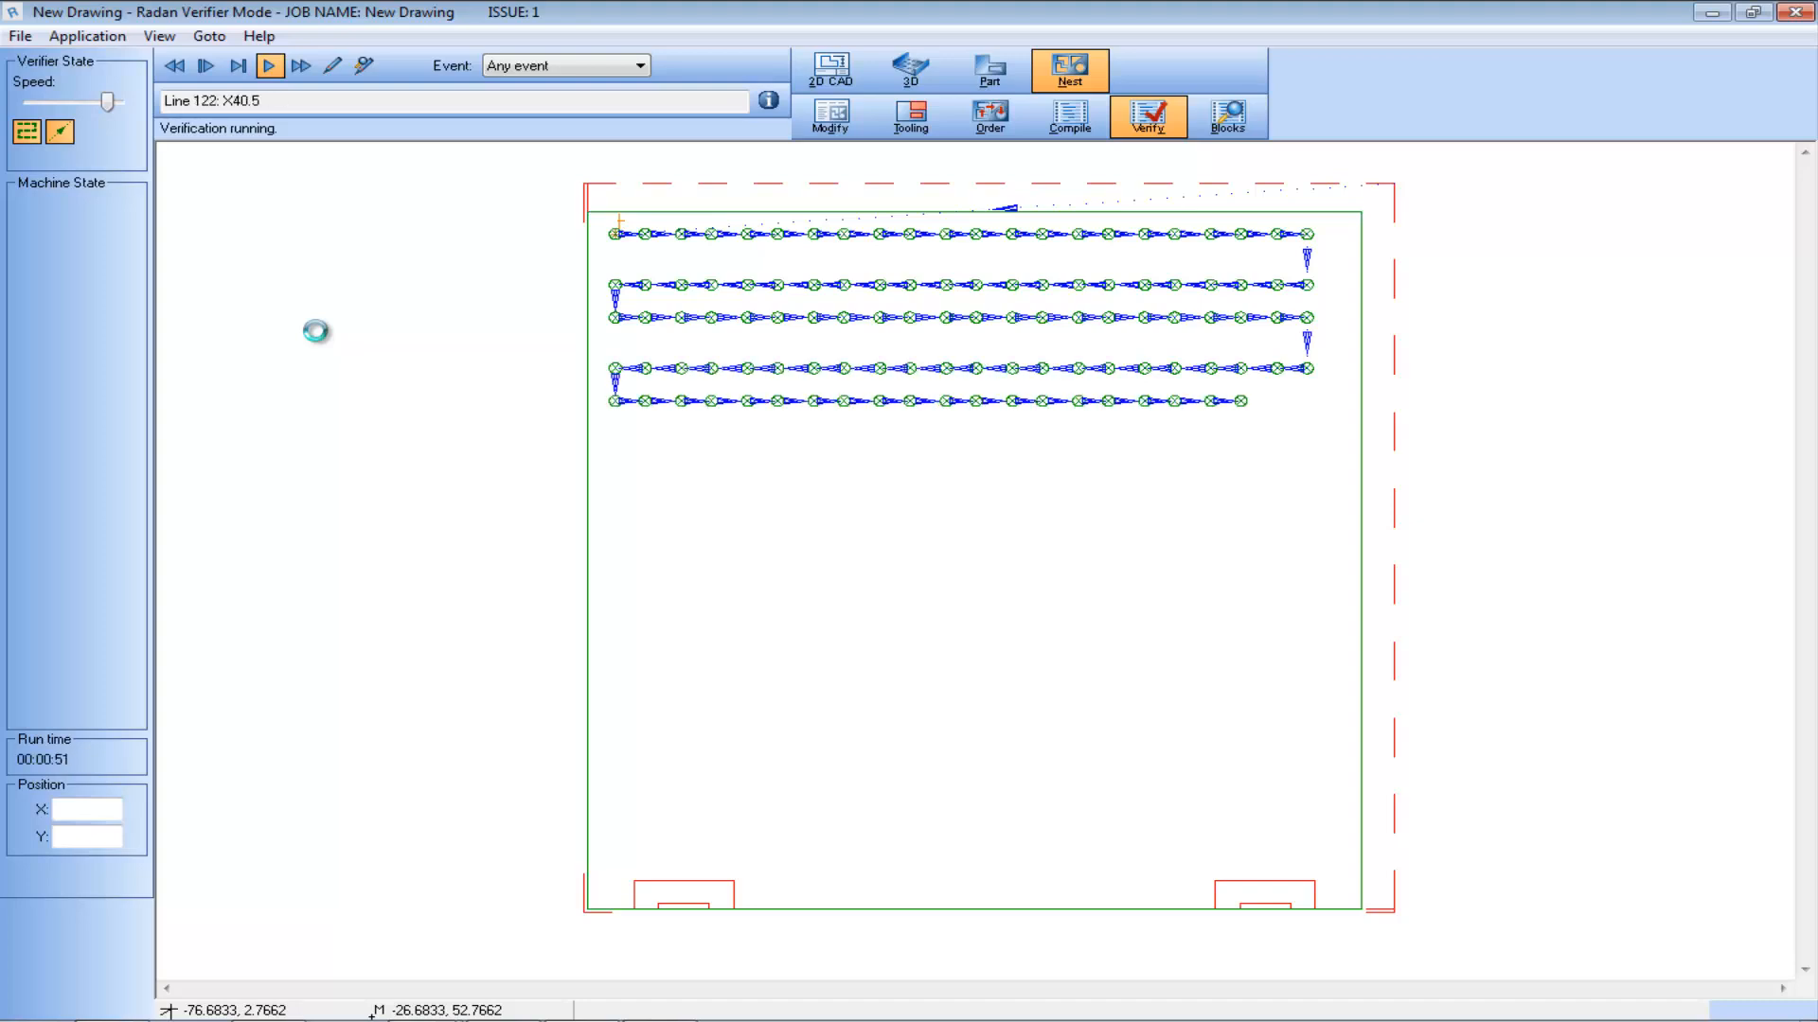
pyautogui.click(988, 115)
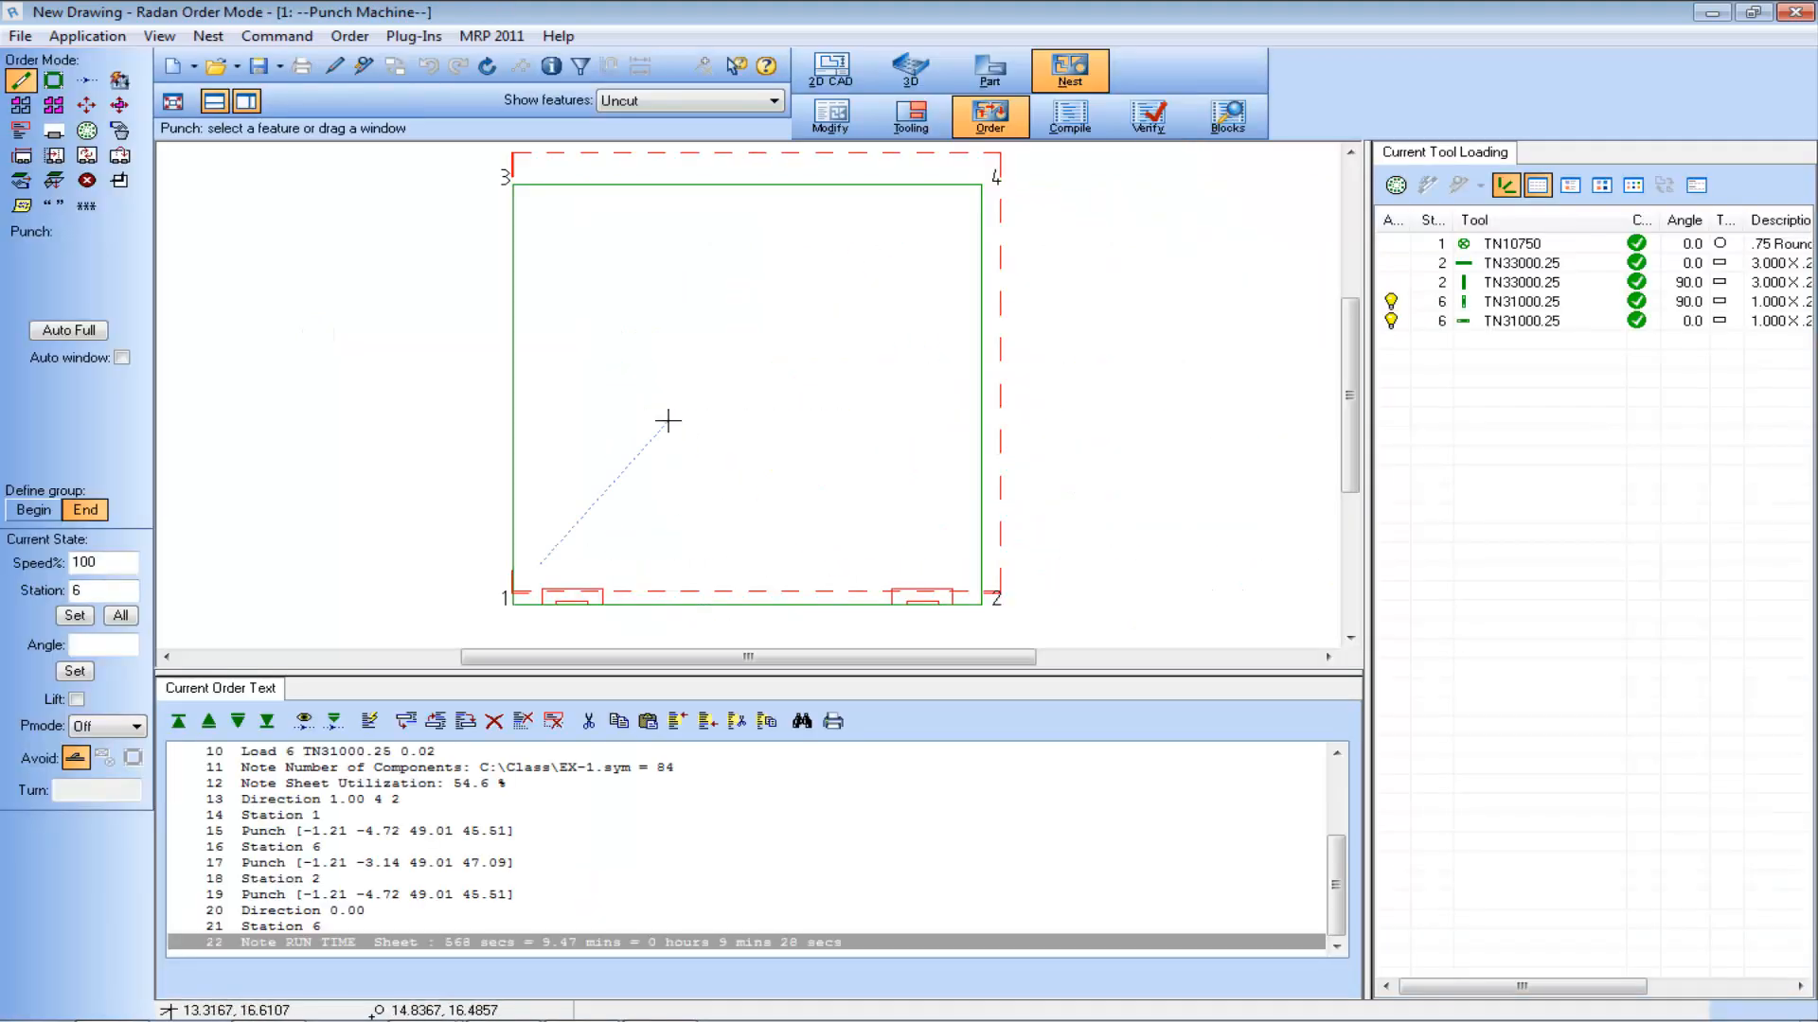
# Edit style aot_Punch_w DIRN to read DIRN 1 4 2 Start and reorder the sheet with Direction 1.00 4 2 Start
pyautogui.click(119, 80)
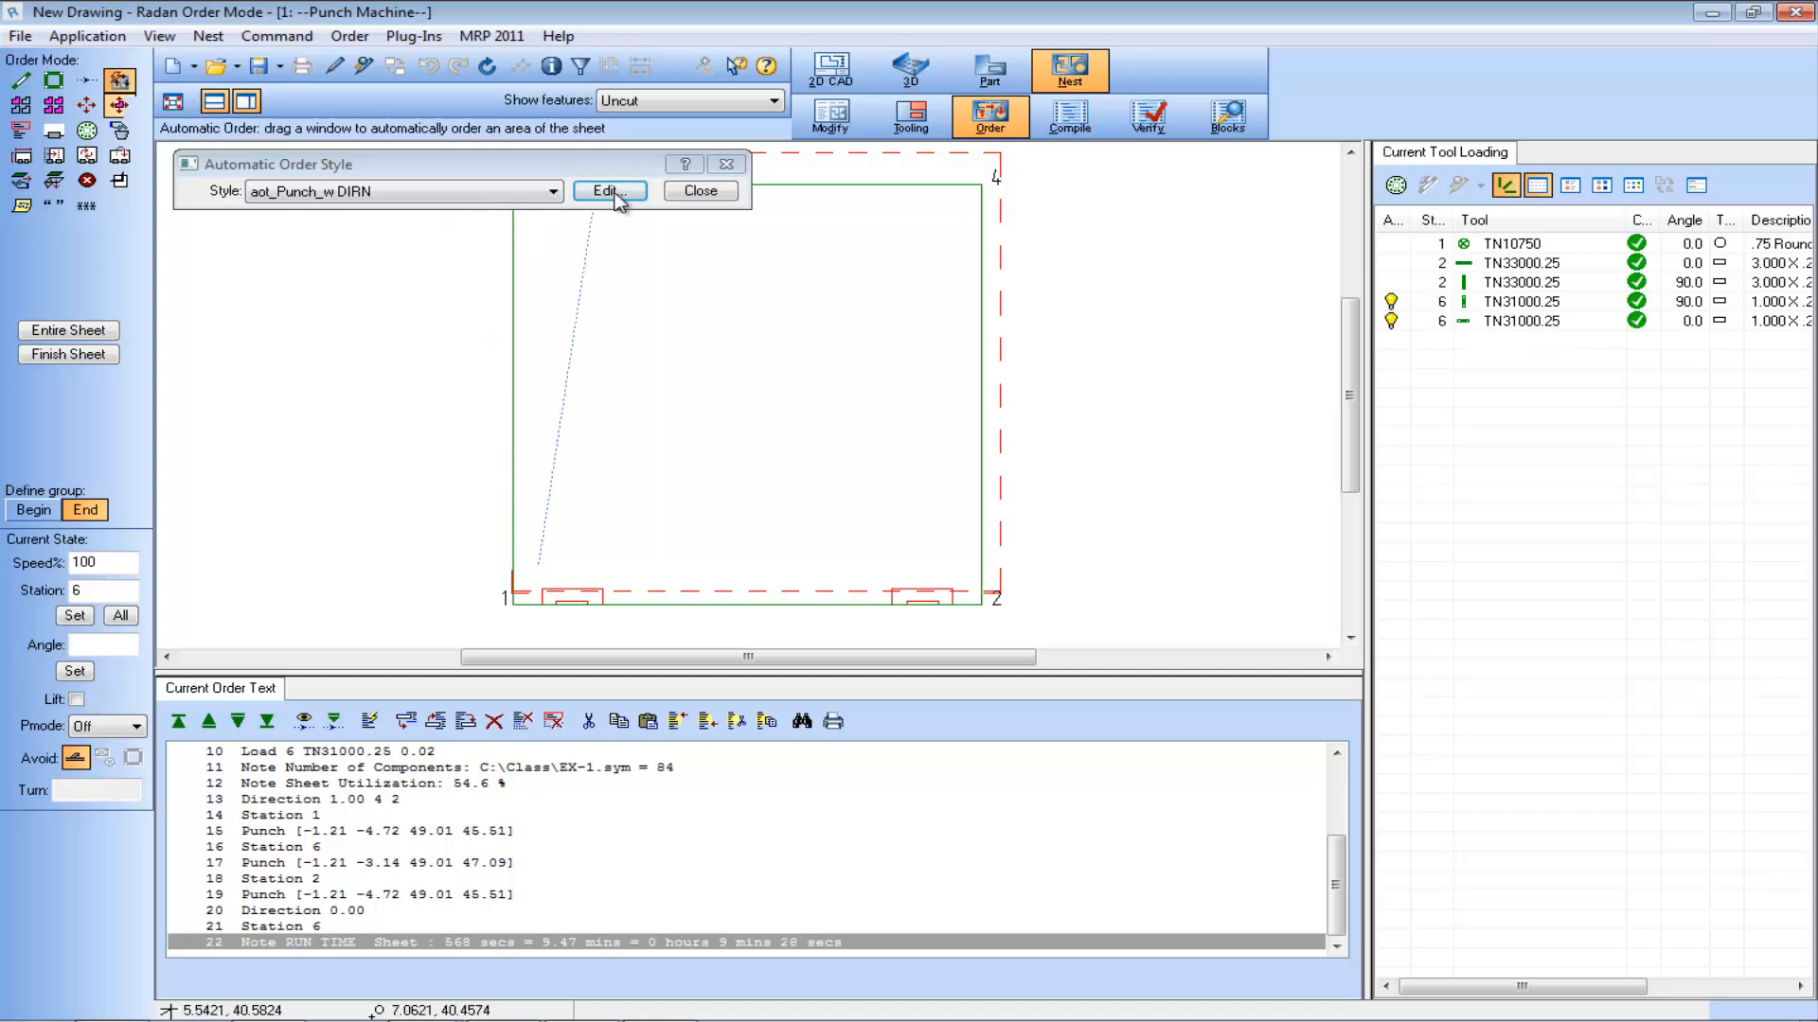
pyautogui.click(608, 190)
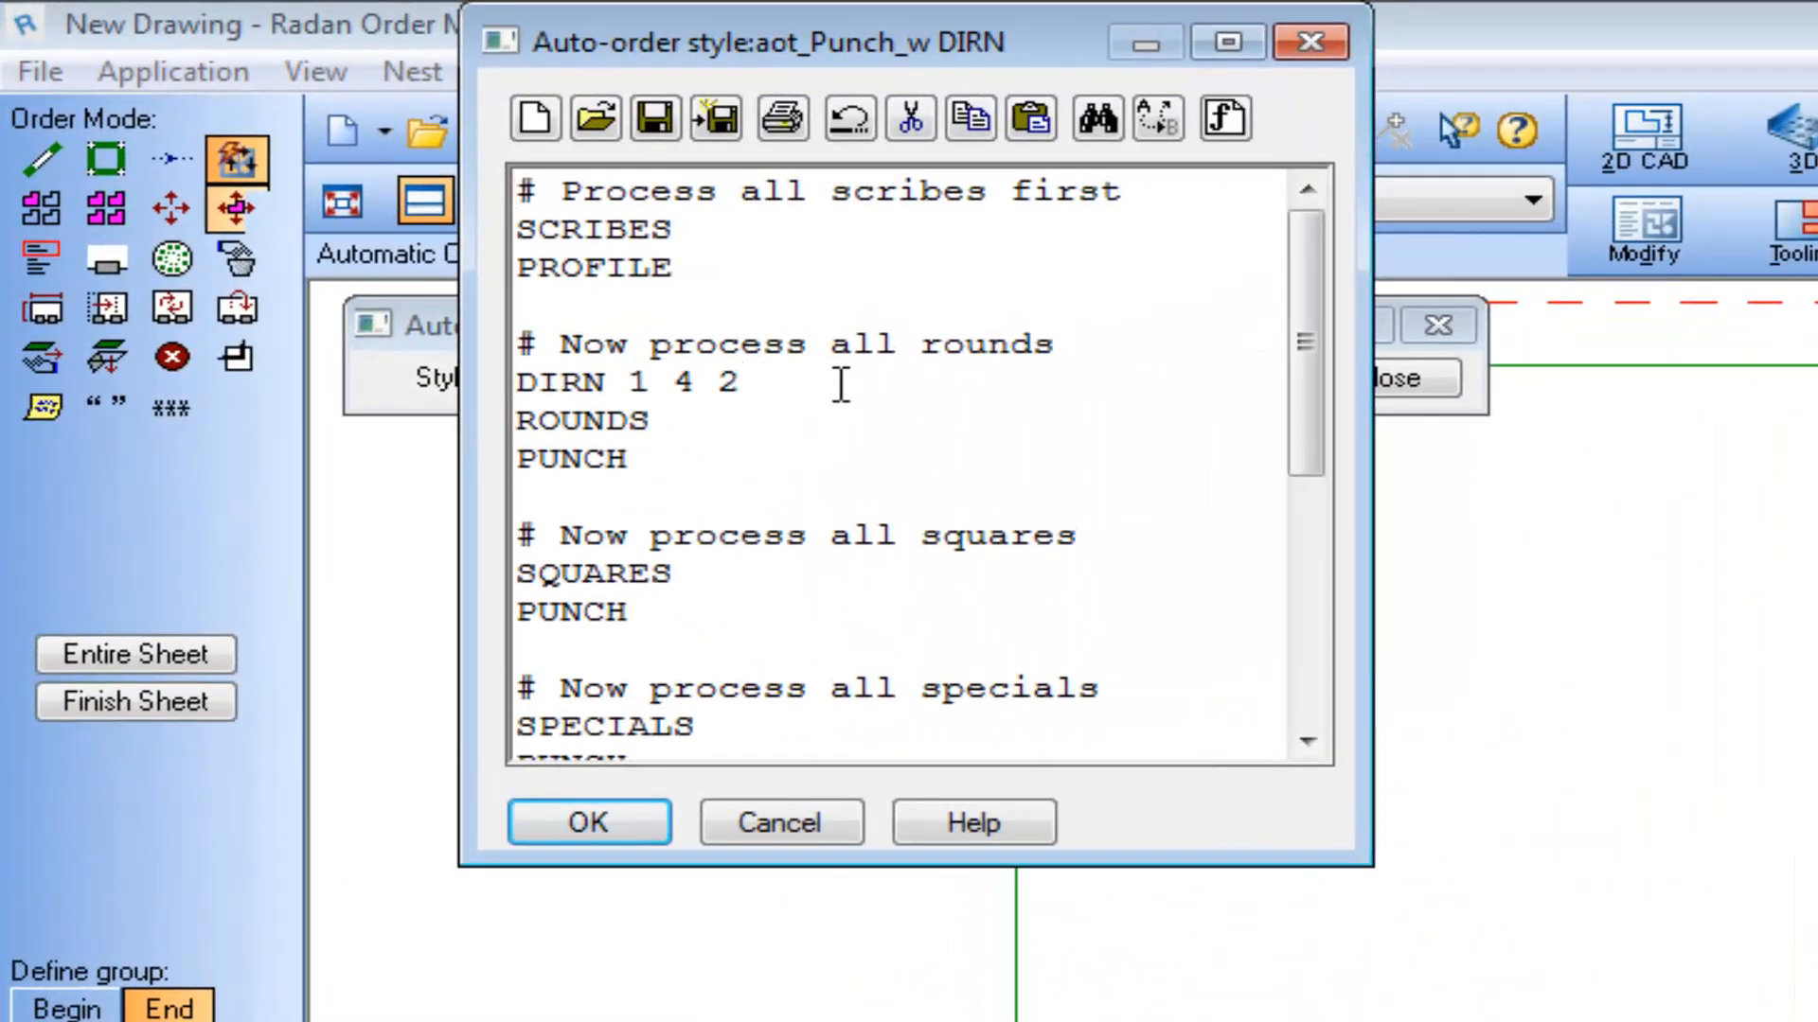
pyautogui.write('Start')
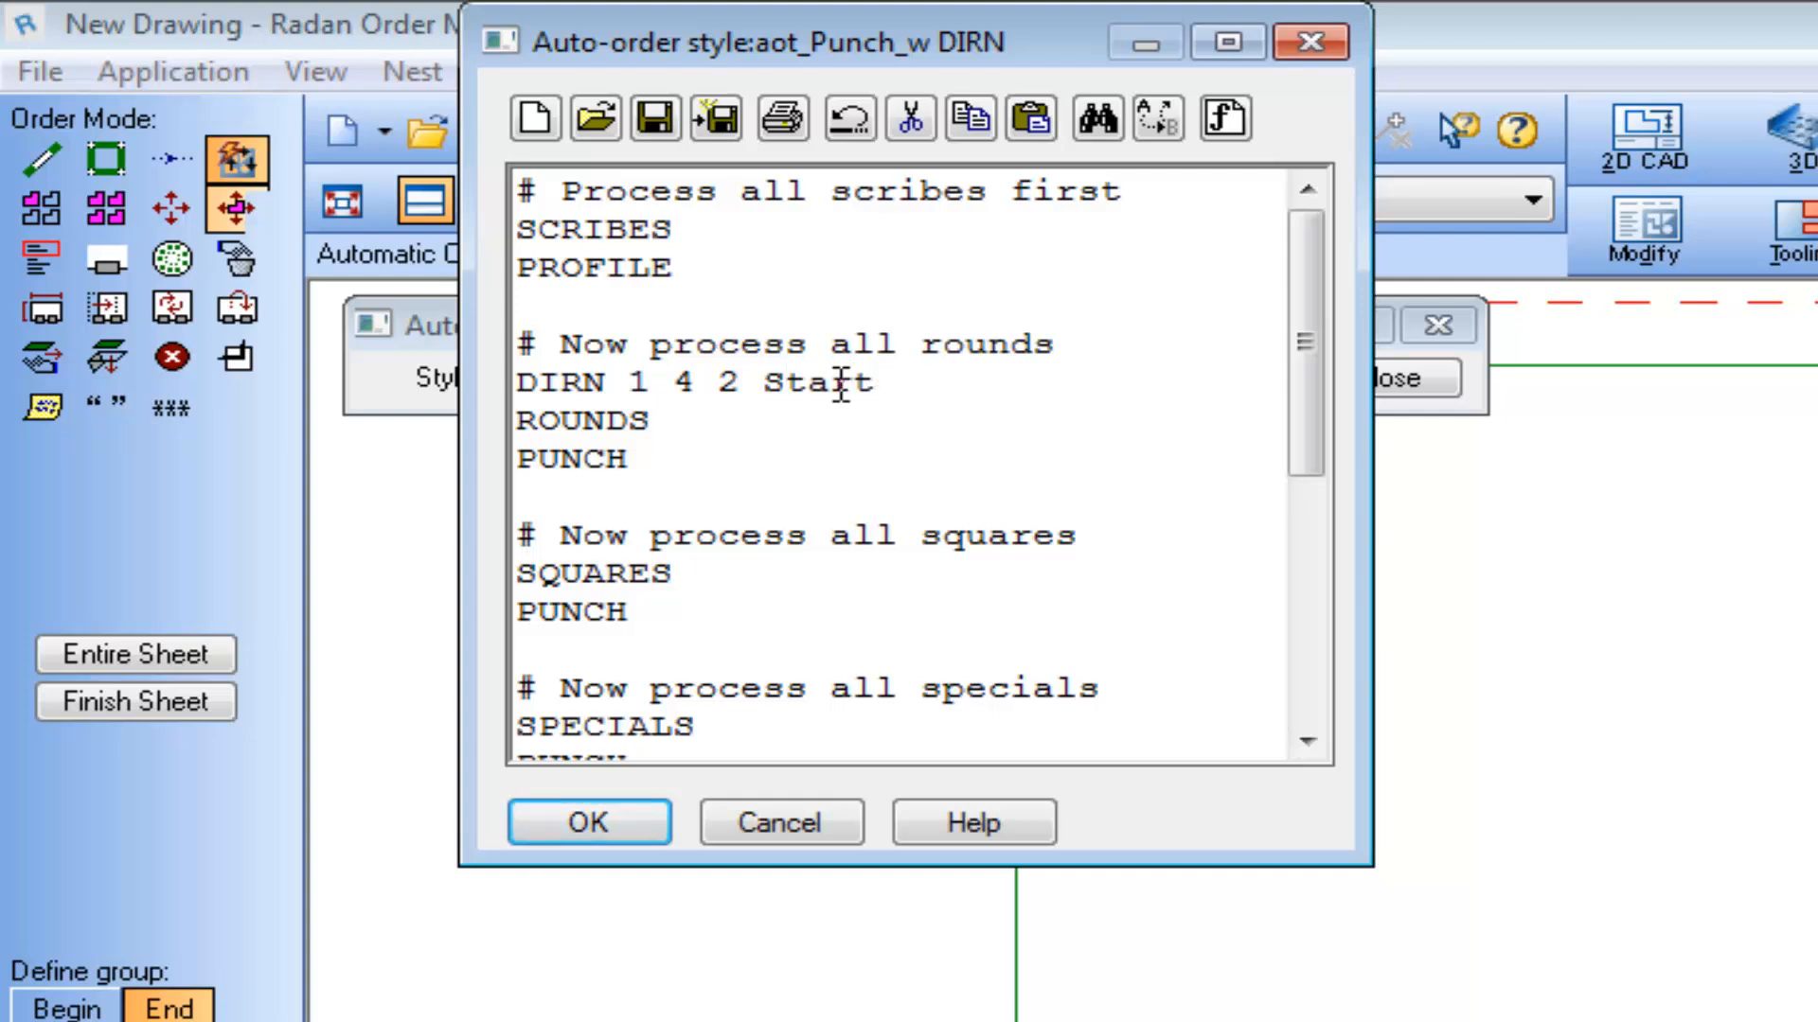
pyautogui.moveTo(657, 116)
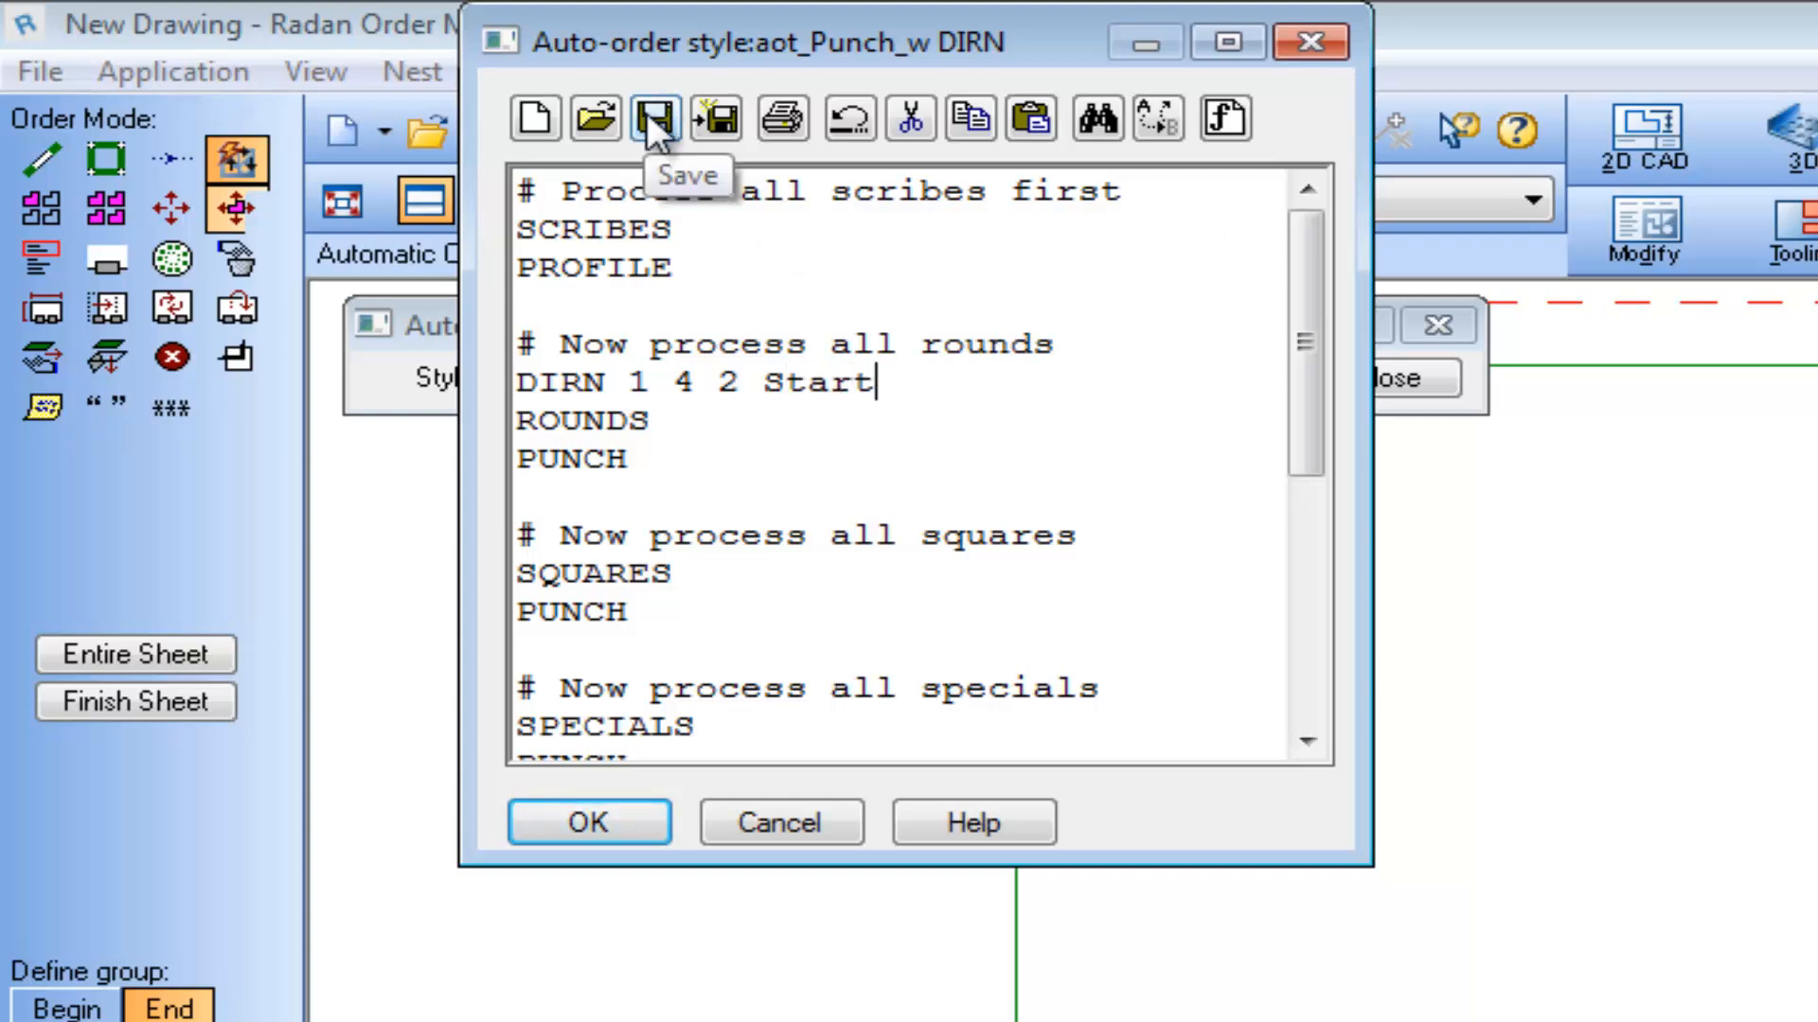
pyautogui.moveTo(588, 822)
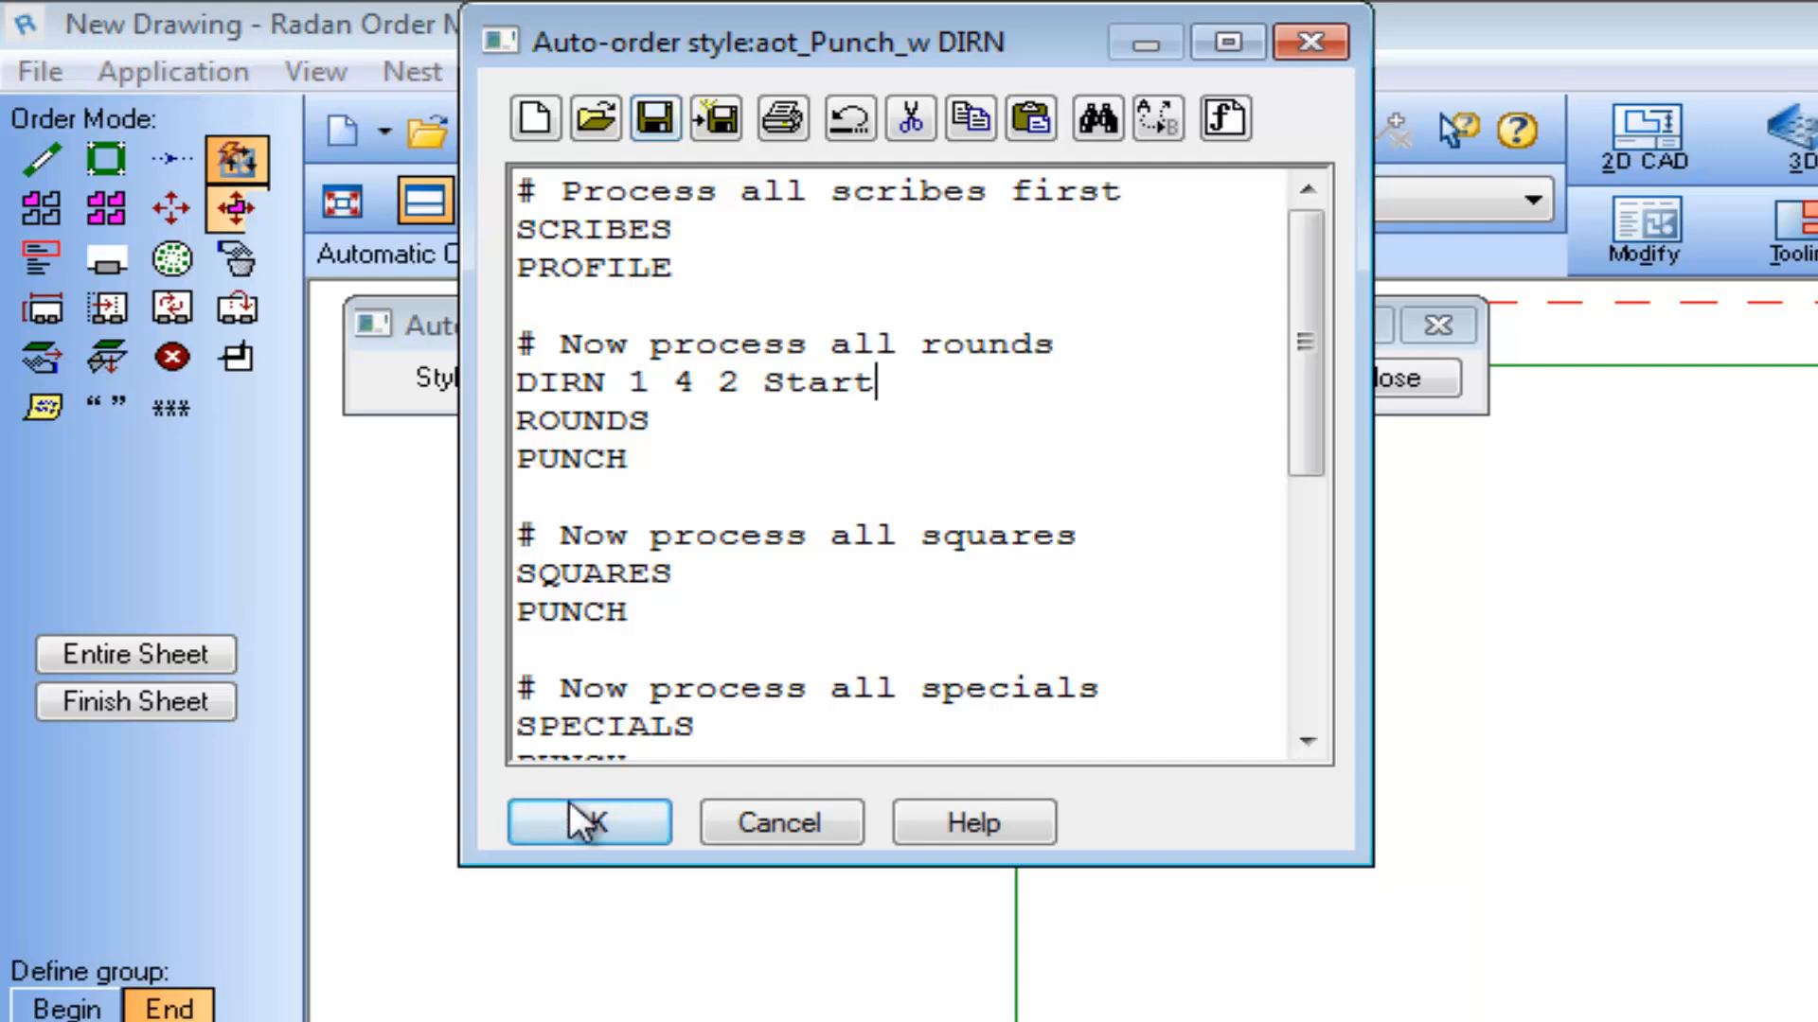
pyautogui.click(587, 821)
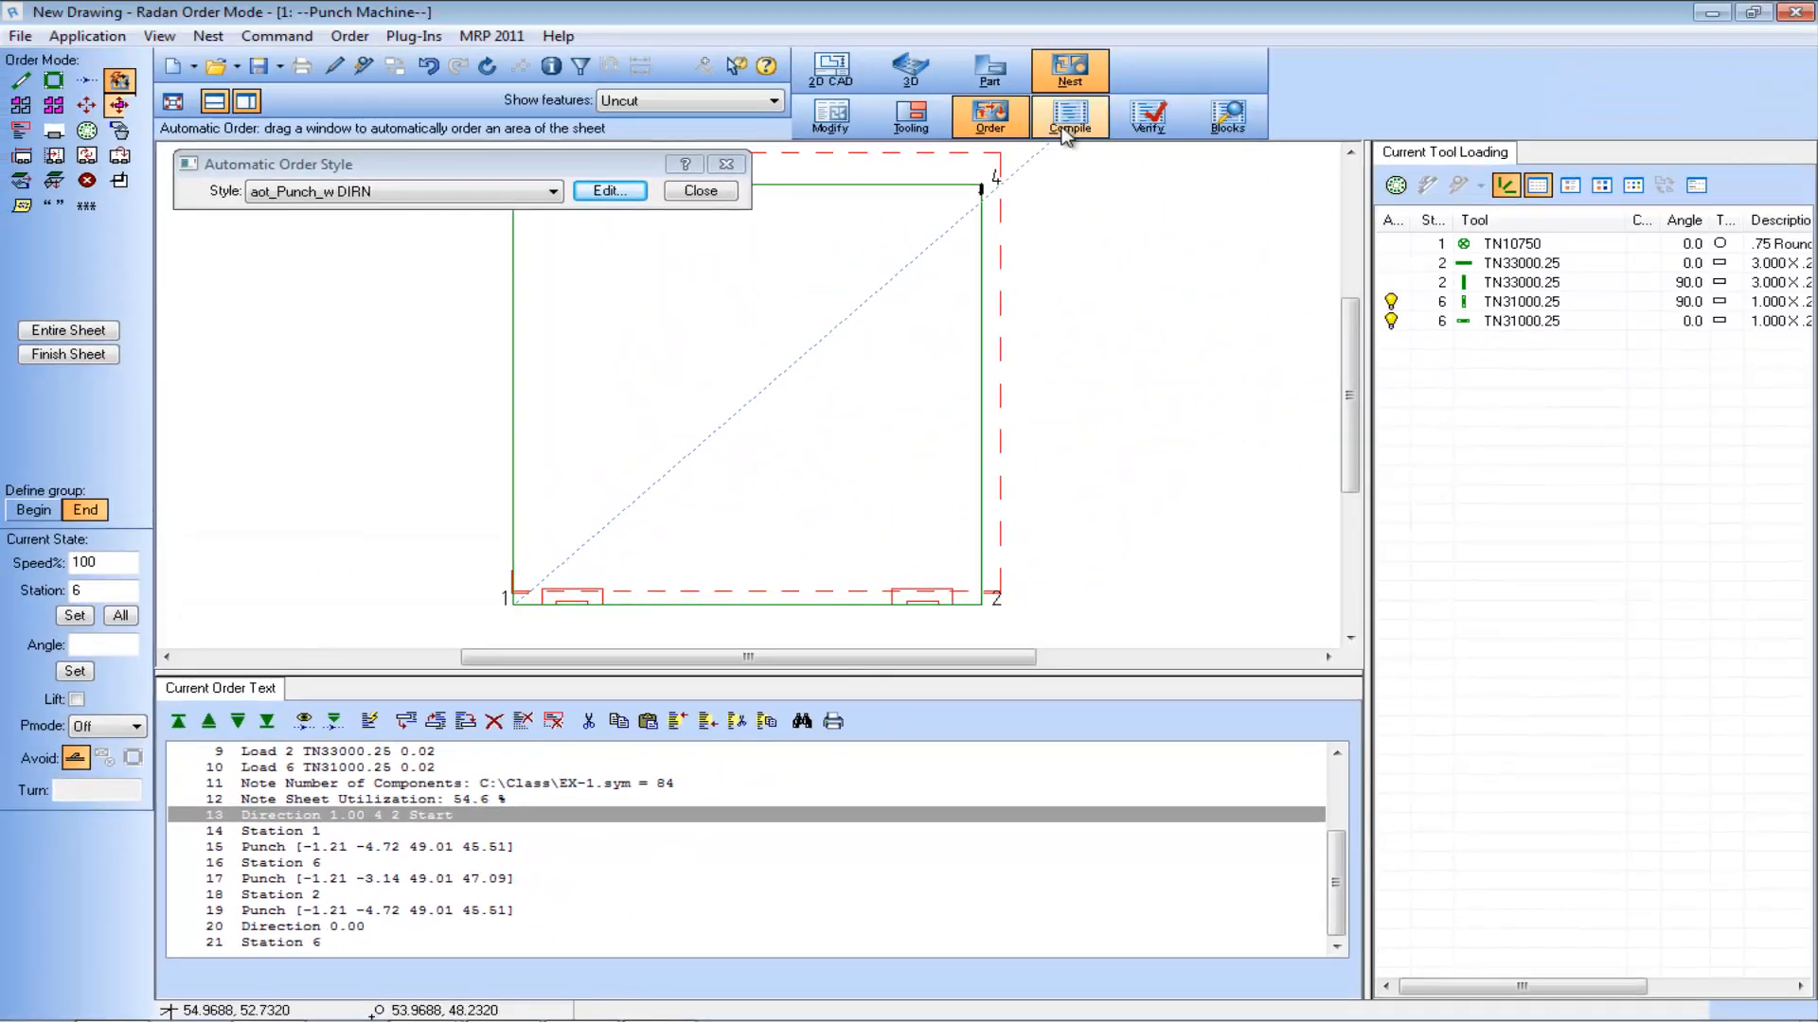
# Recompile the program with the Start option and run its verifier simulation
pyautogui.click(1147, 115)
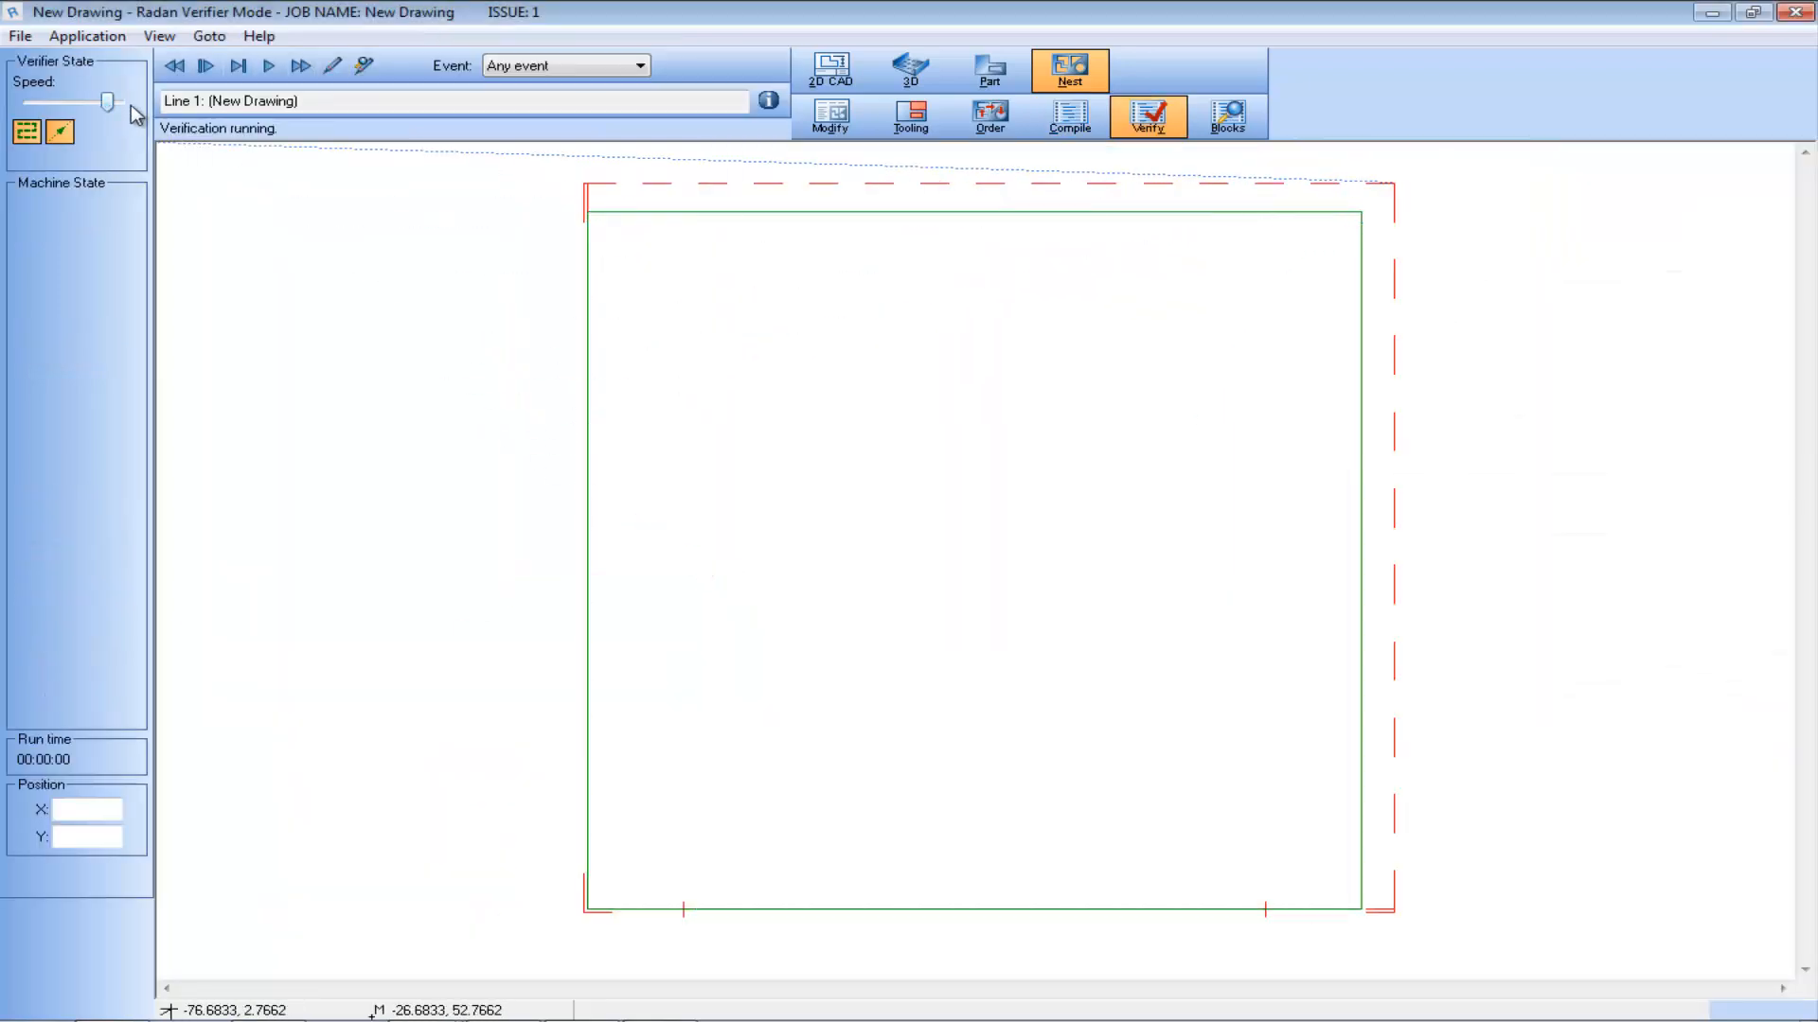
pyautogui.click(267, 64)
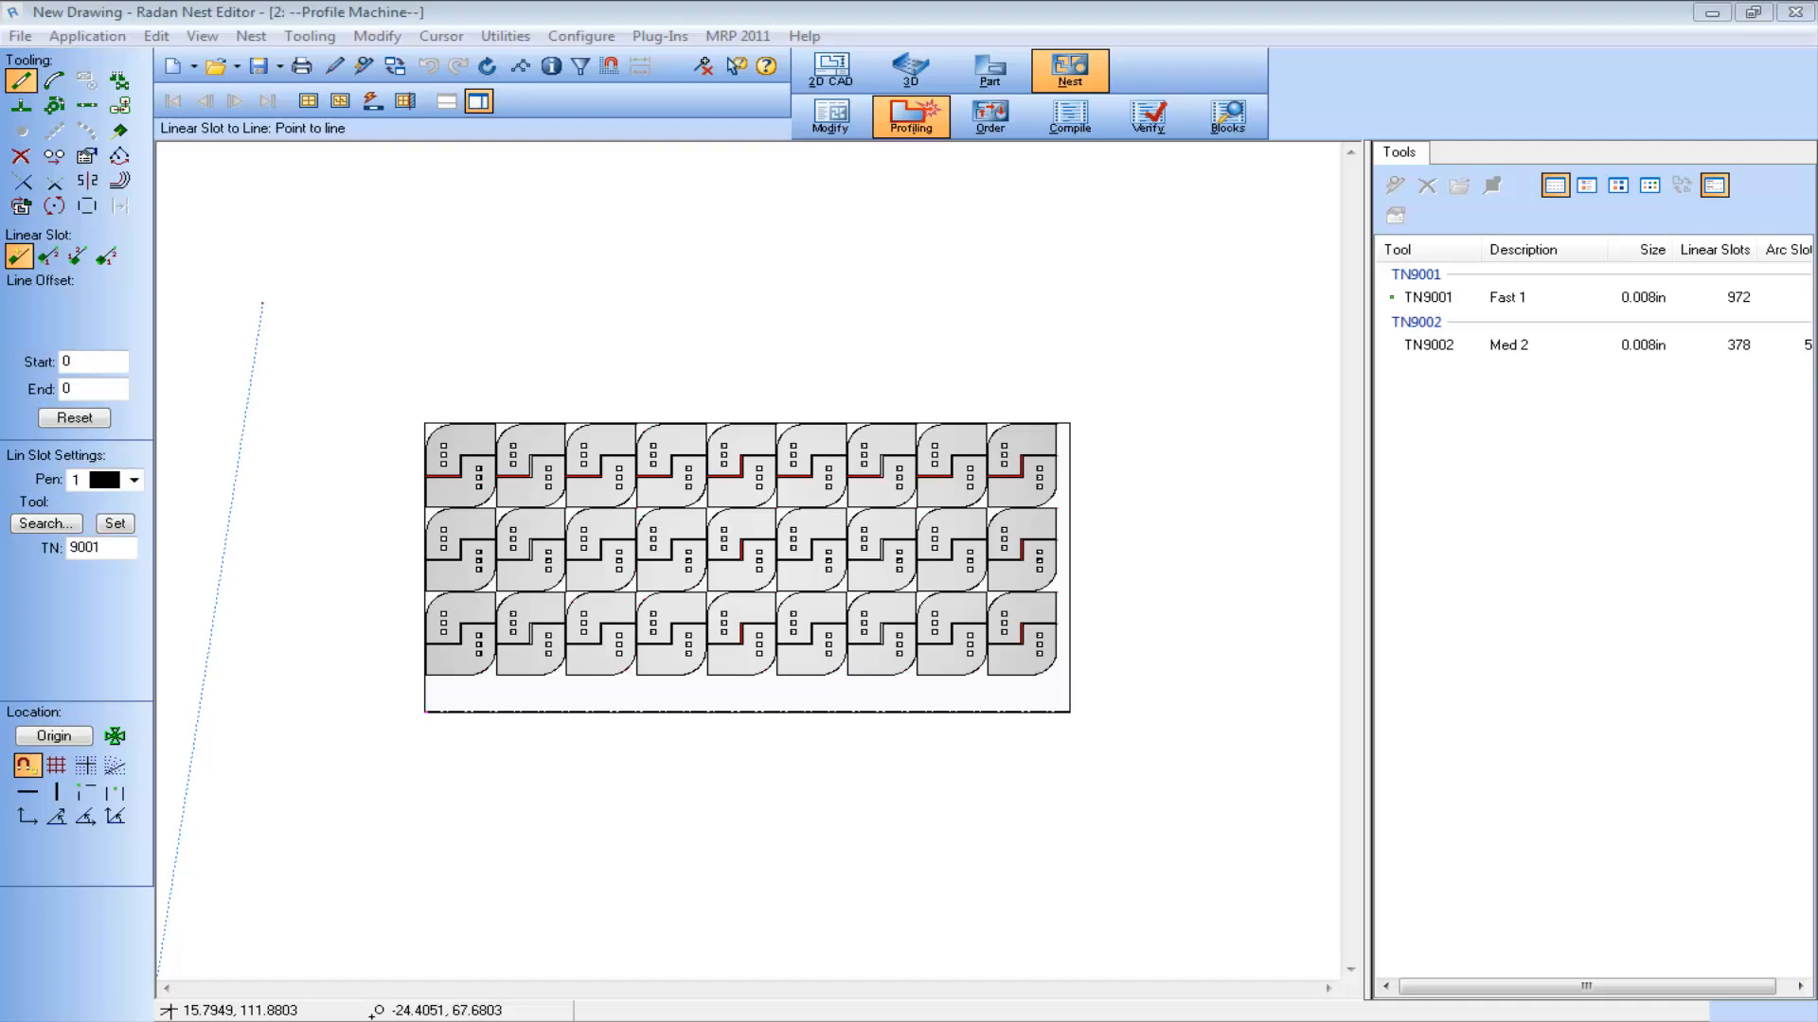
# Put the profile nest into ordering mode and open style aot_profile_w DIRN showing DIRN 5 4 3
pyautogui.moveTo(399, 401); pyautogui.dragTo(706, 591)
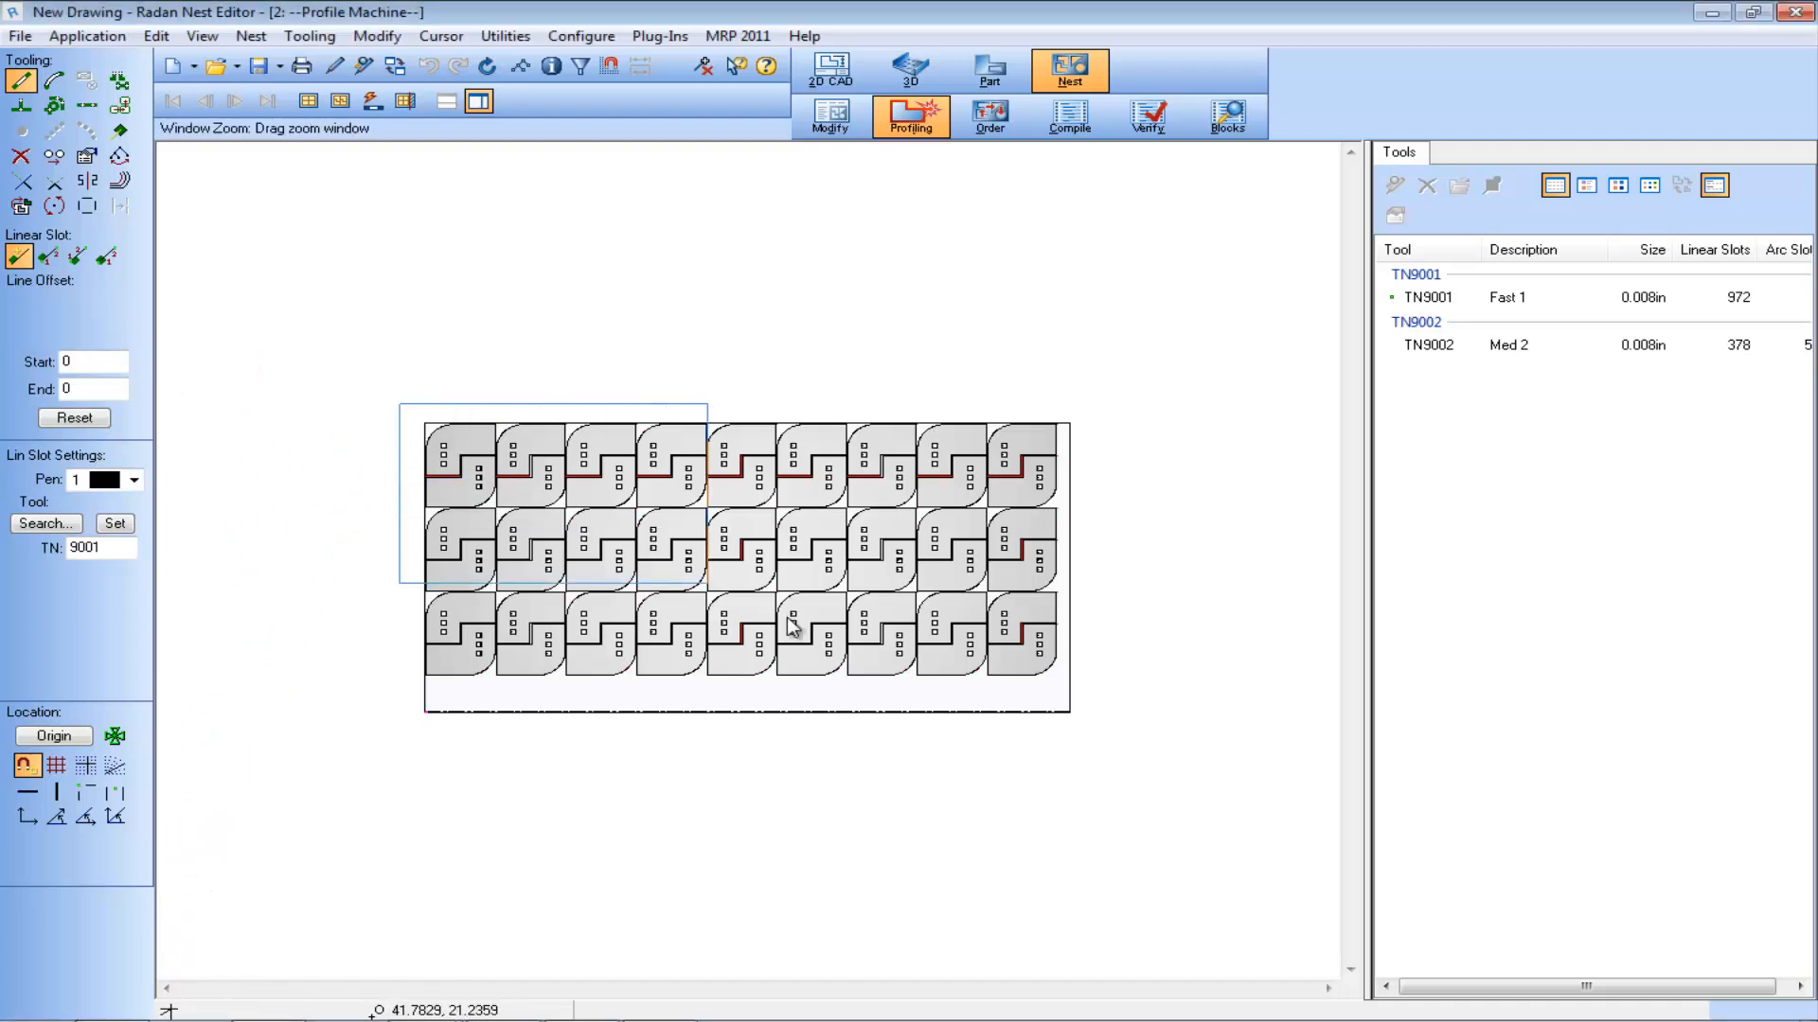
pyautogui.moveTo(399, 406); pyautogui.dragTo(706, 580)
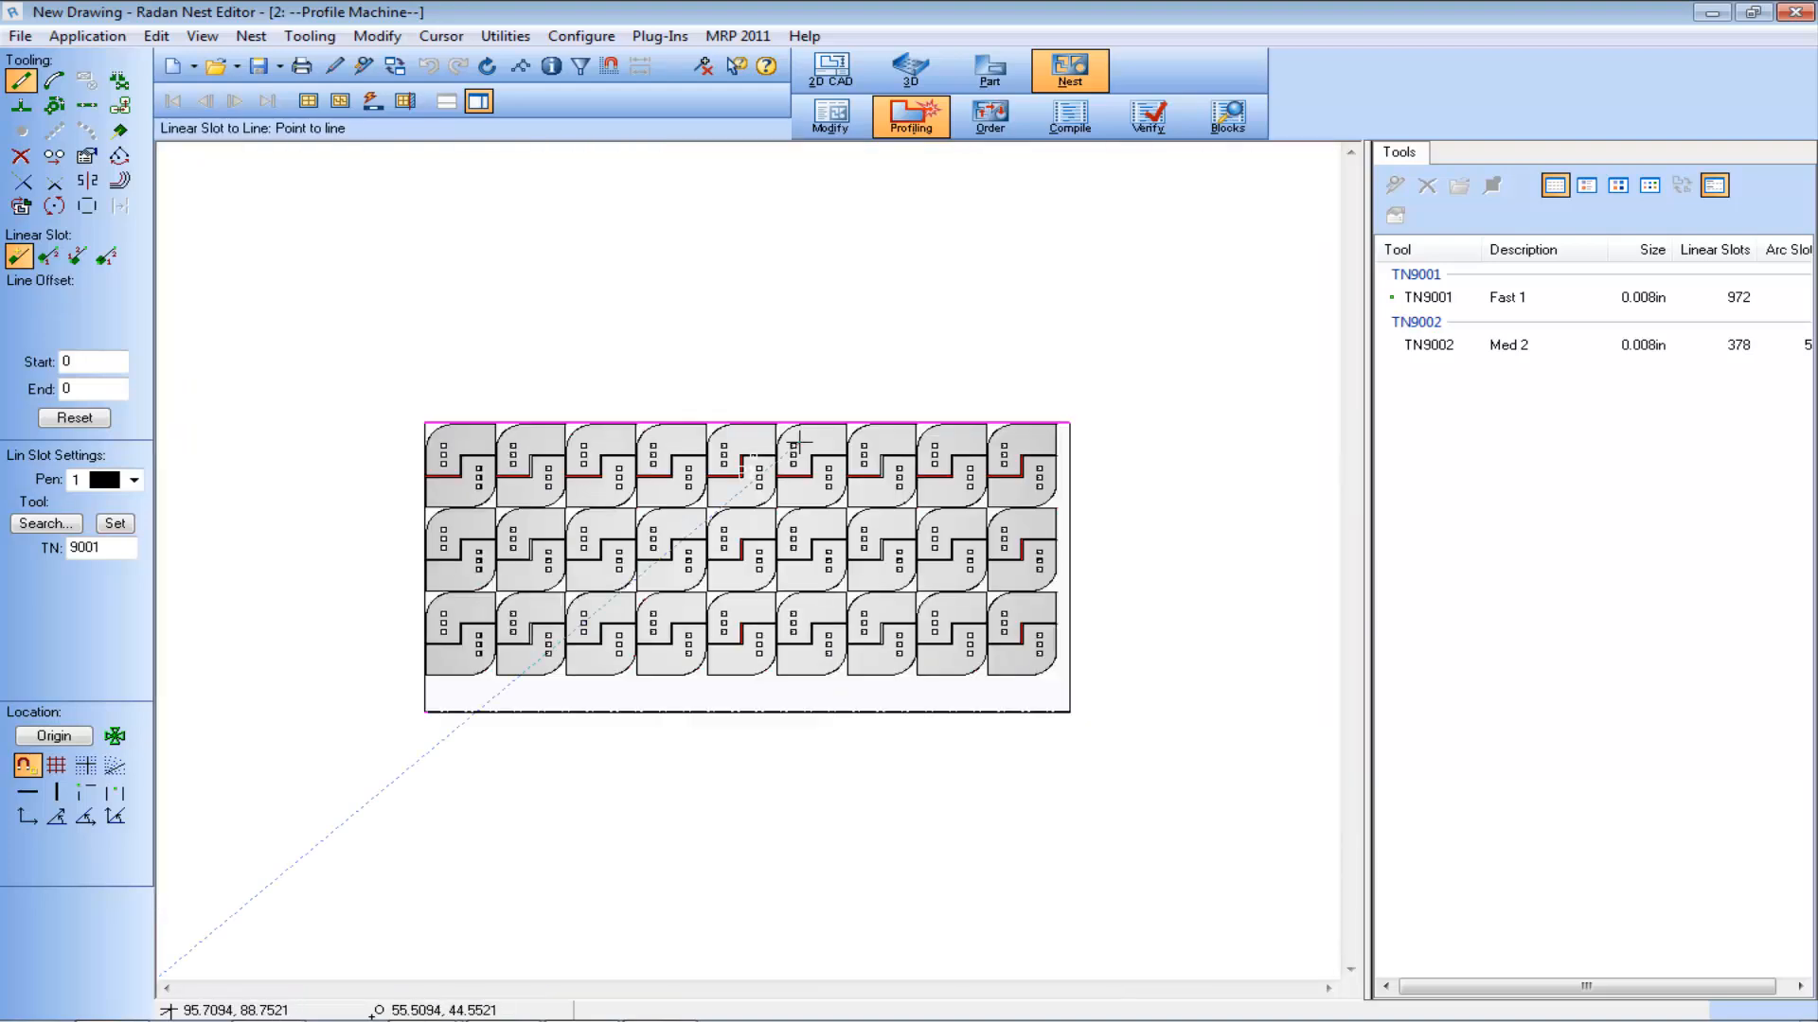
pyautogui.click(988, 116)
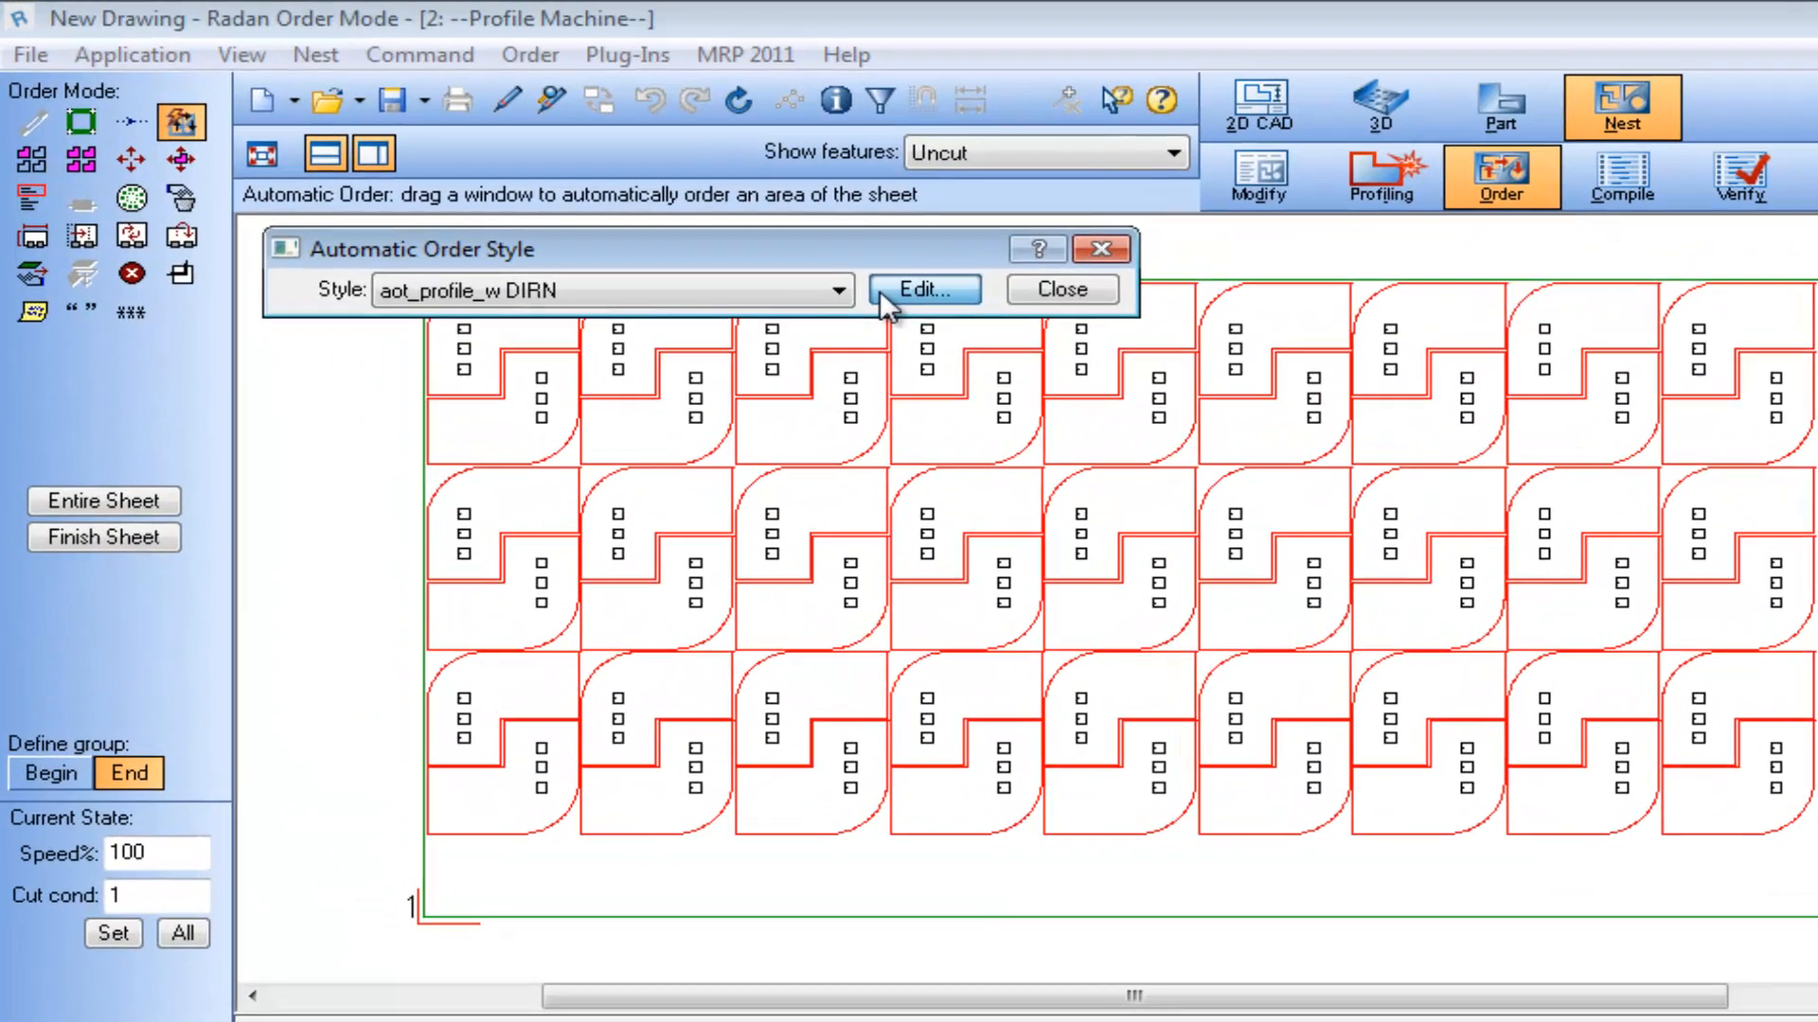
pyautogui.click(924, 288)
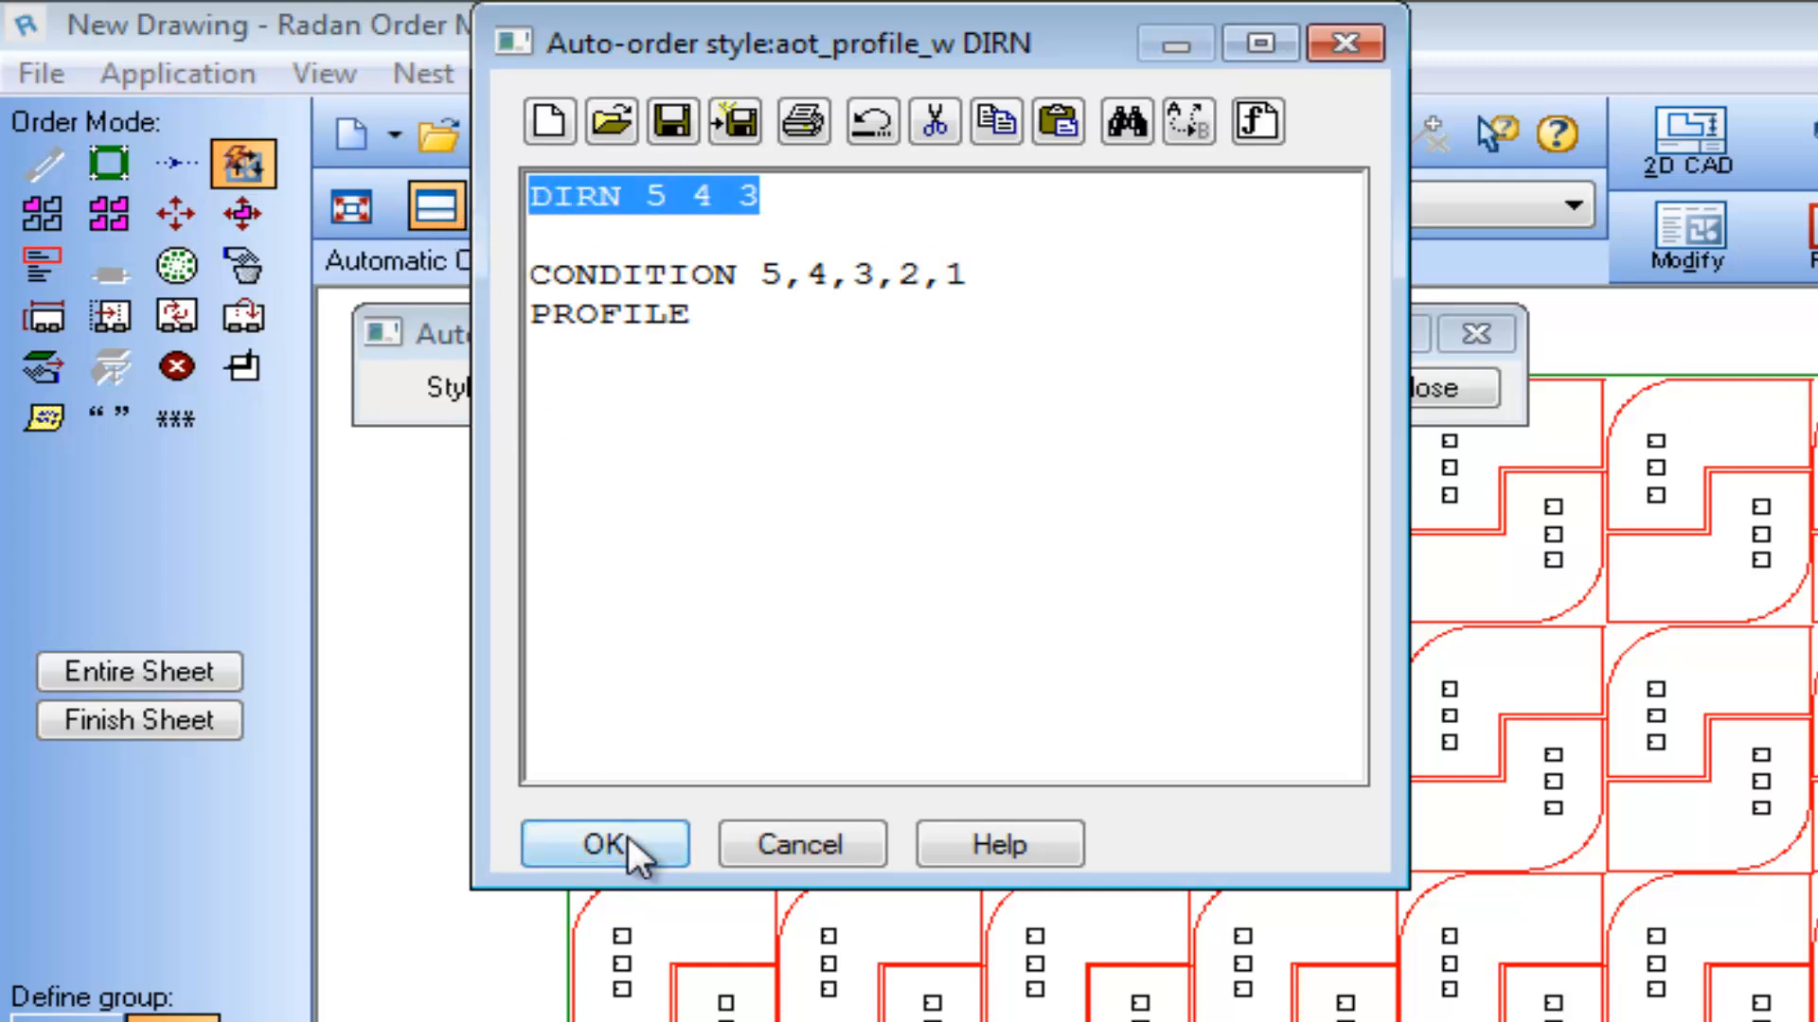
# Accept the style so the order text gains Direction 5.00 4 3, then compile the nest into NC code
pyautogui.click(602, 842)
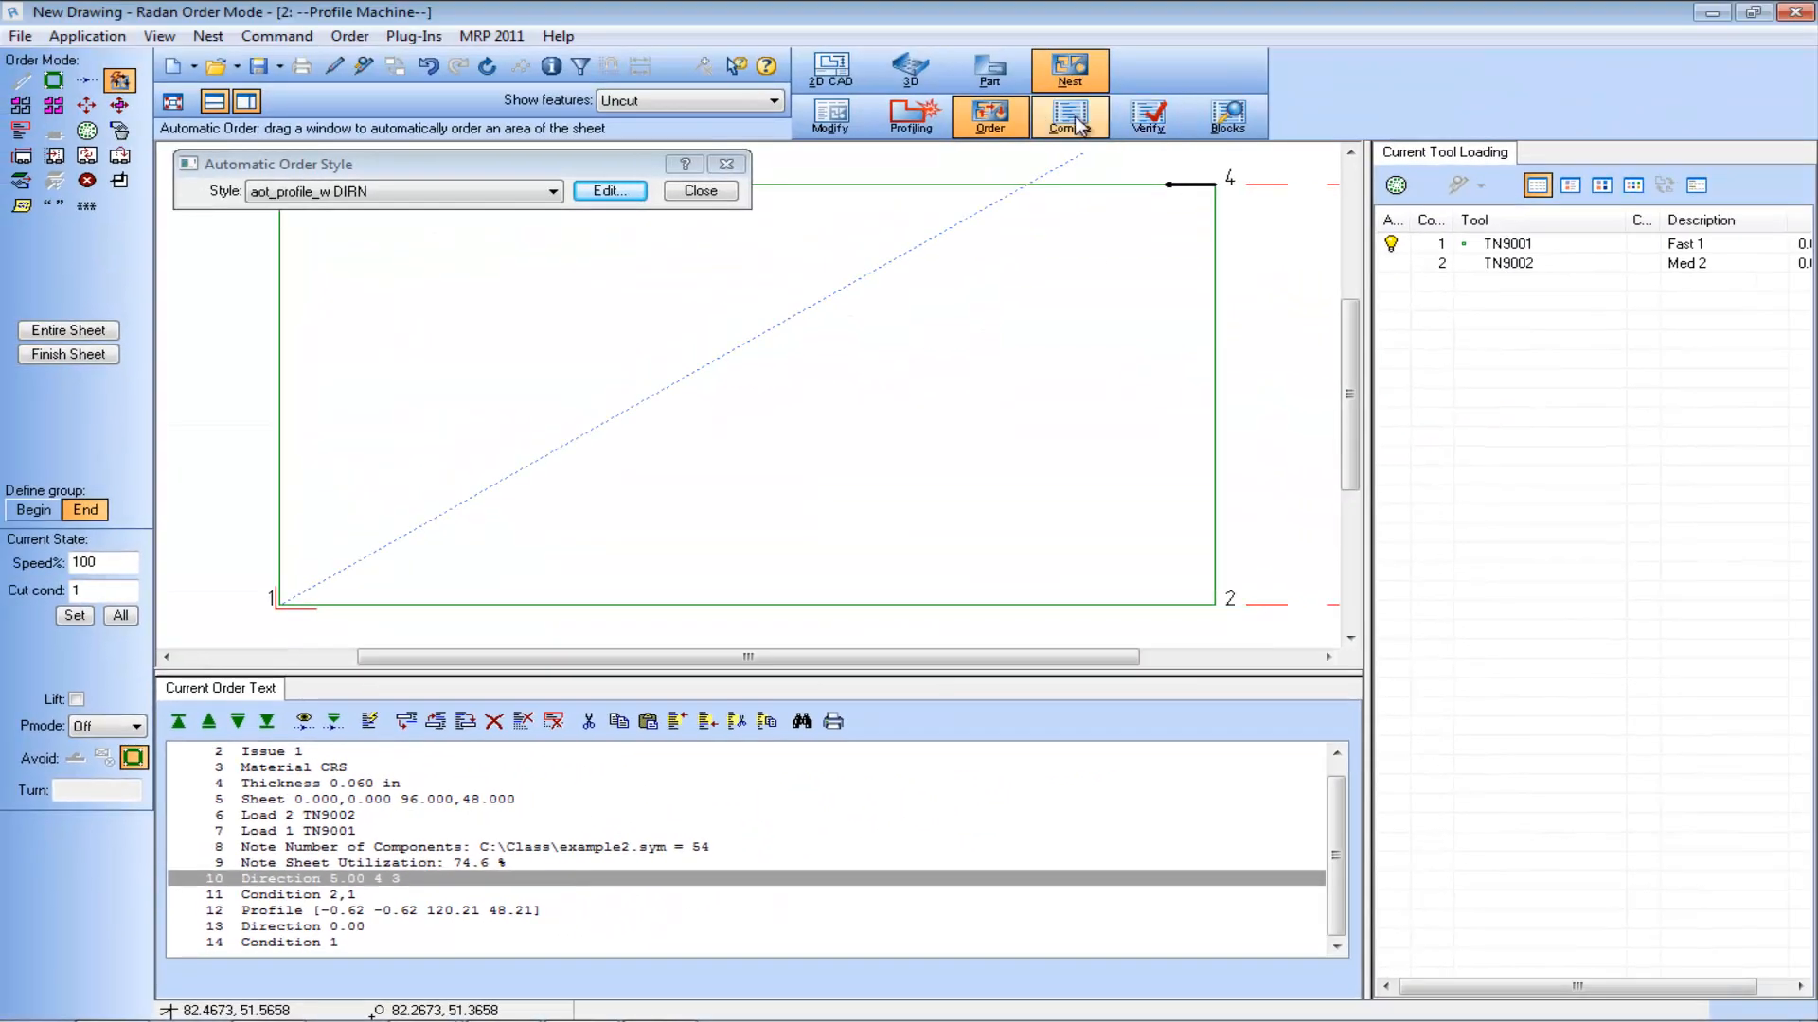
pyautogui.click(1068, 115)
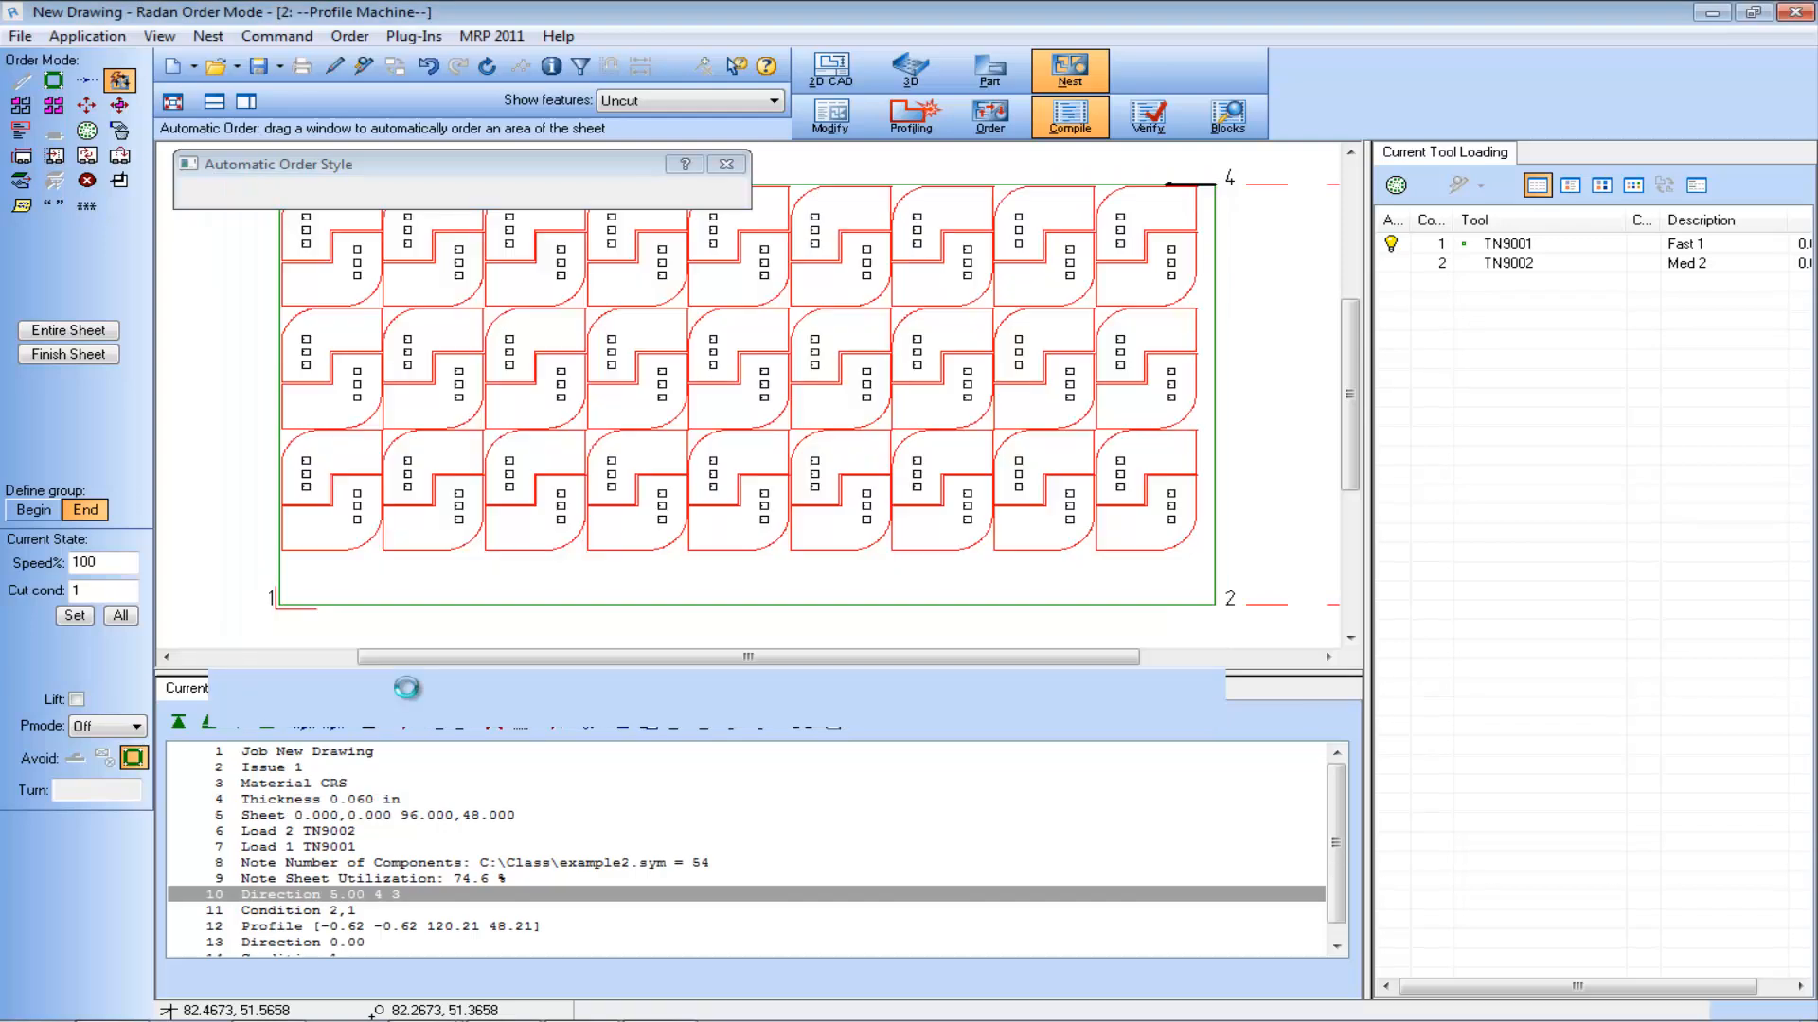
pyautogui.click(1147, 116)
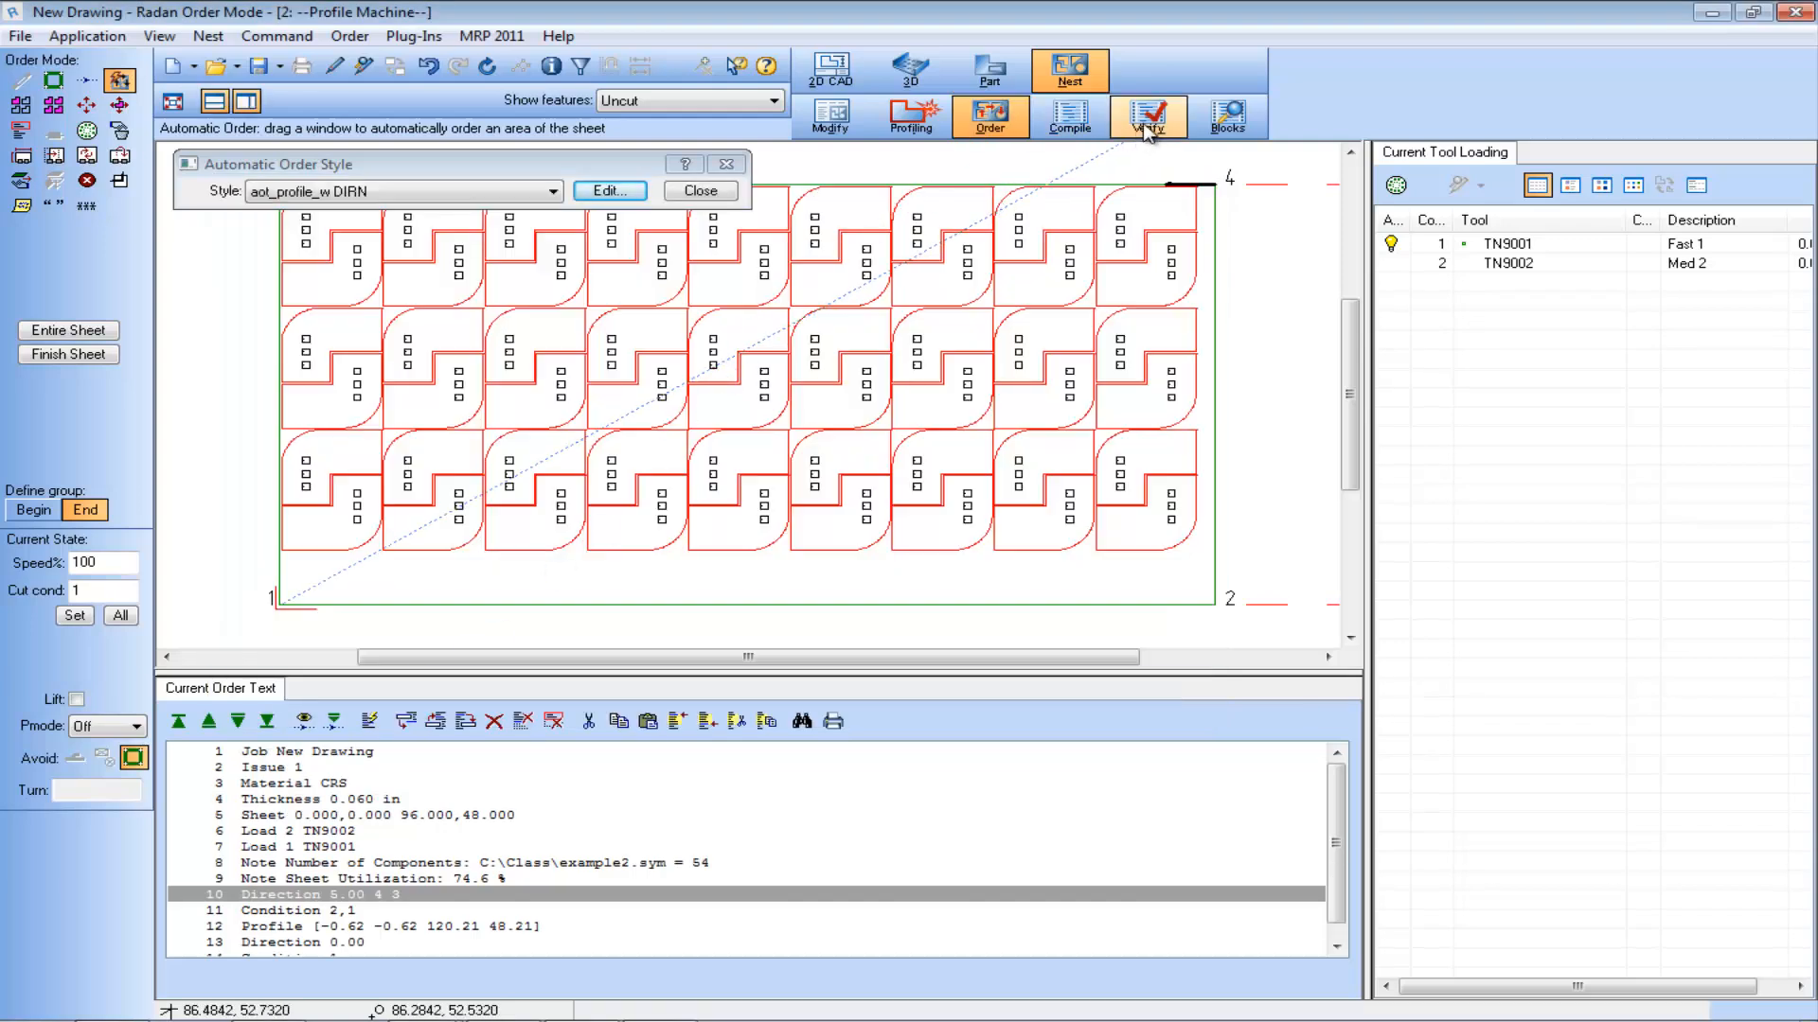
# Verify the compiled profile program with default values, watch parts cut from the right side, and rewind
pyautogui.click(1148, 115)
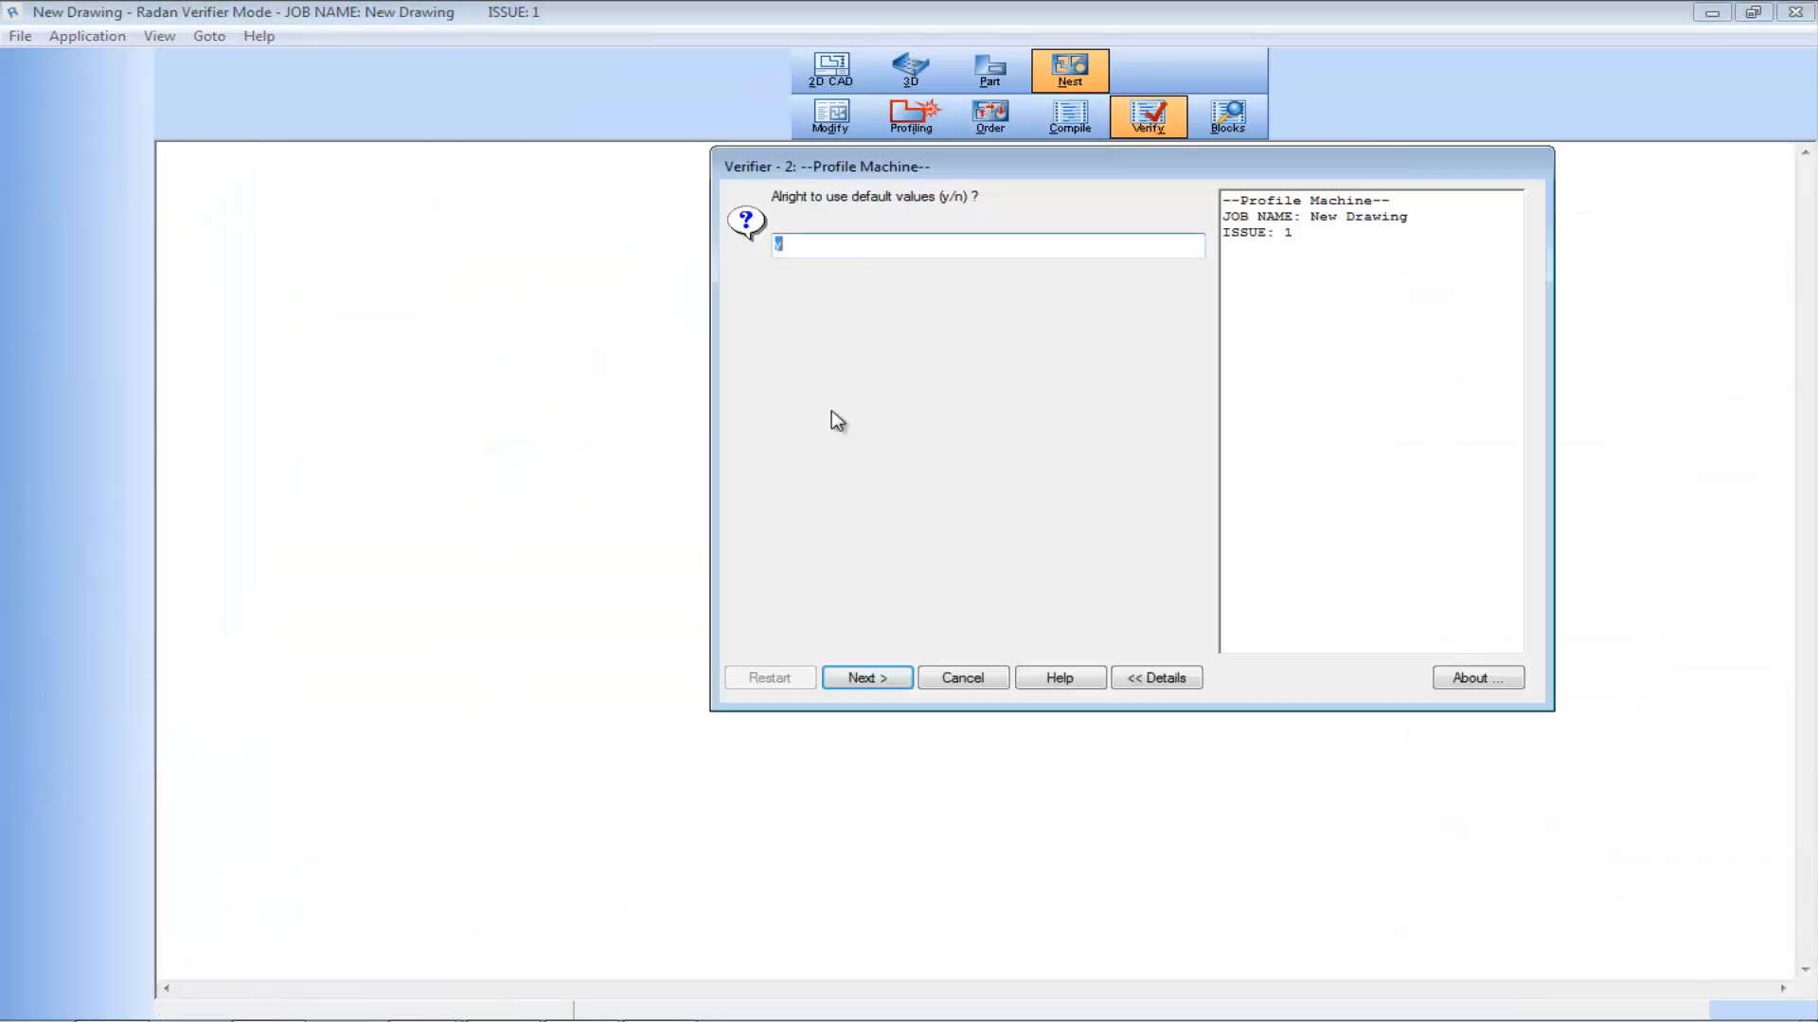
pyautogui.click(865, 678)
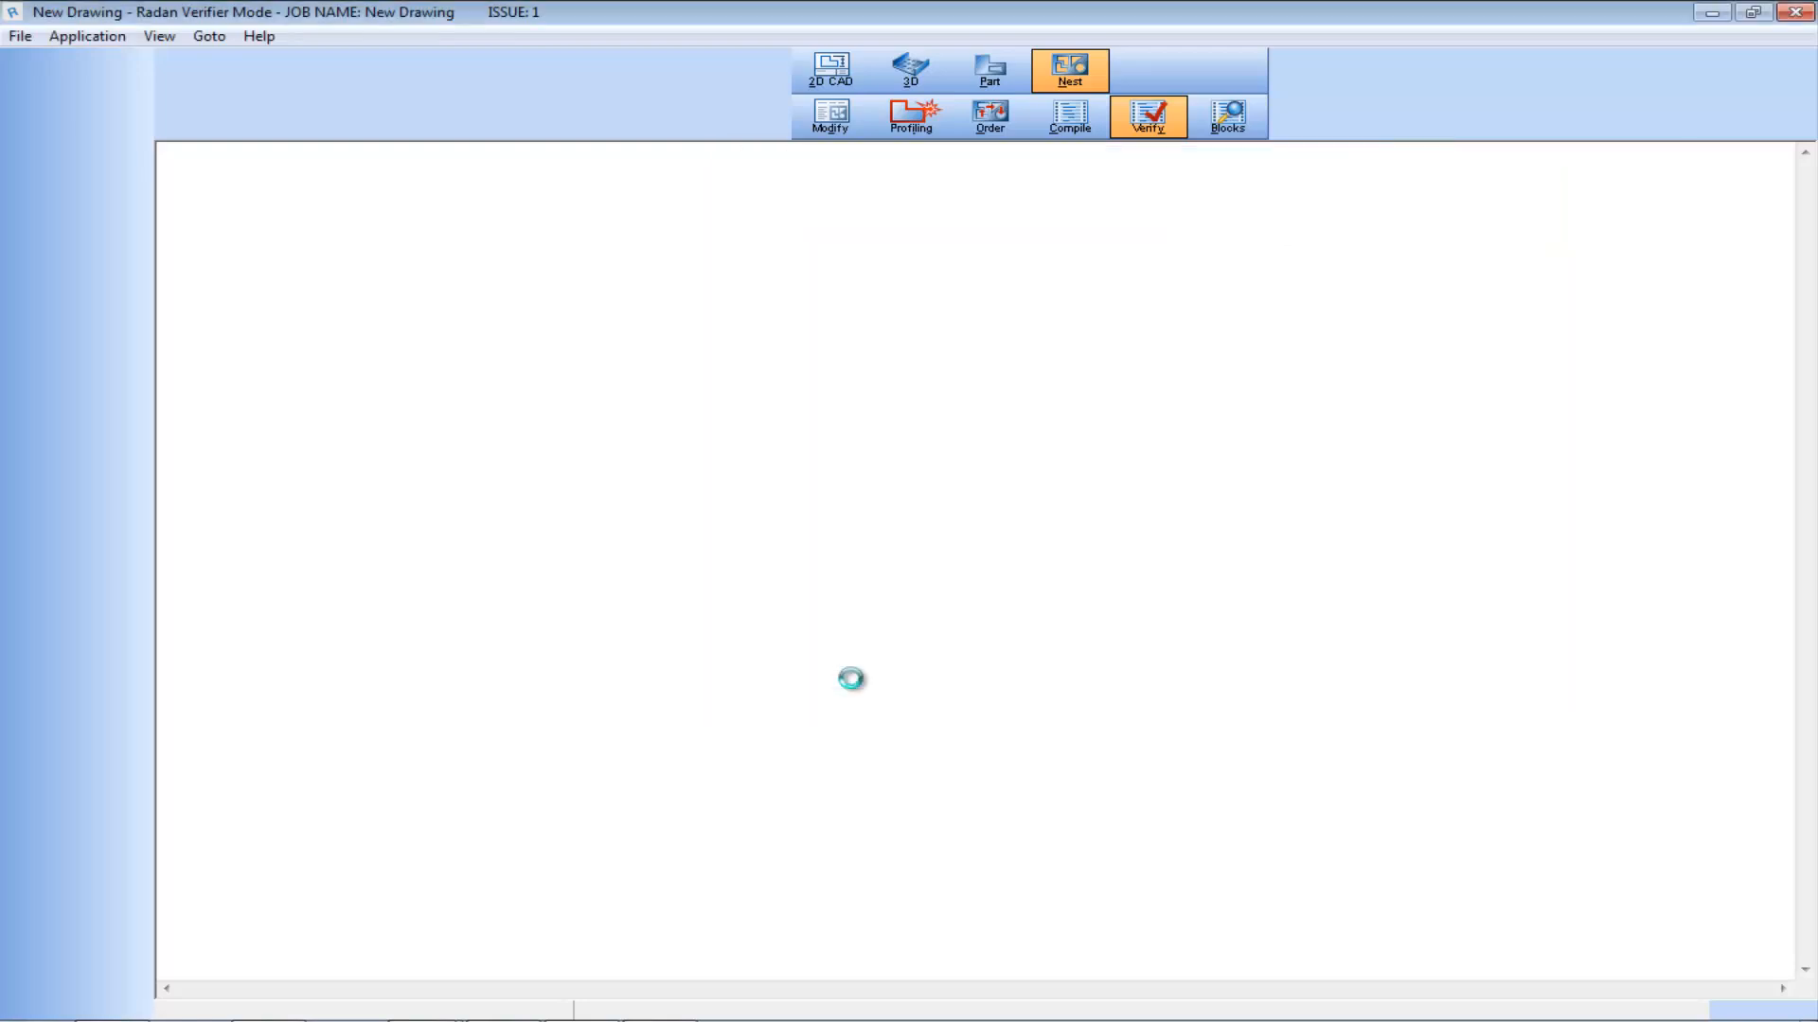
pyautogui.click(1147, 115)
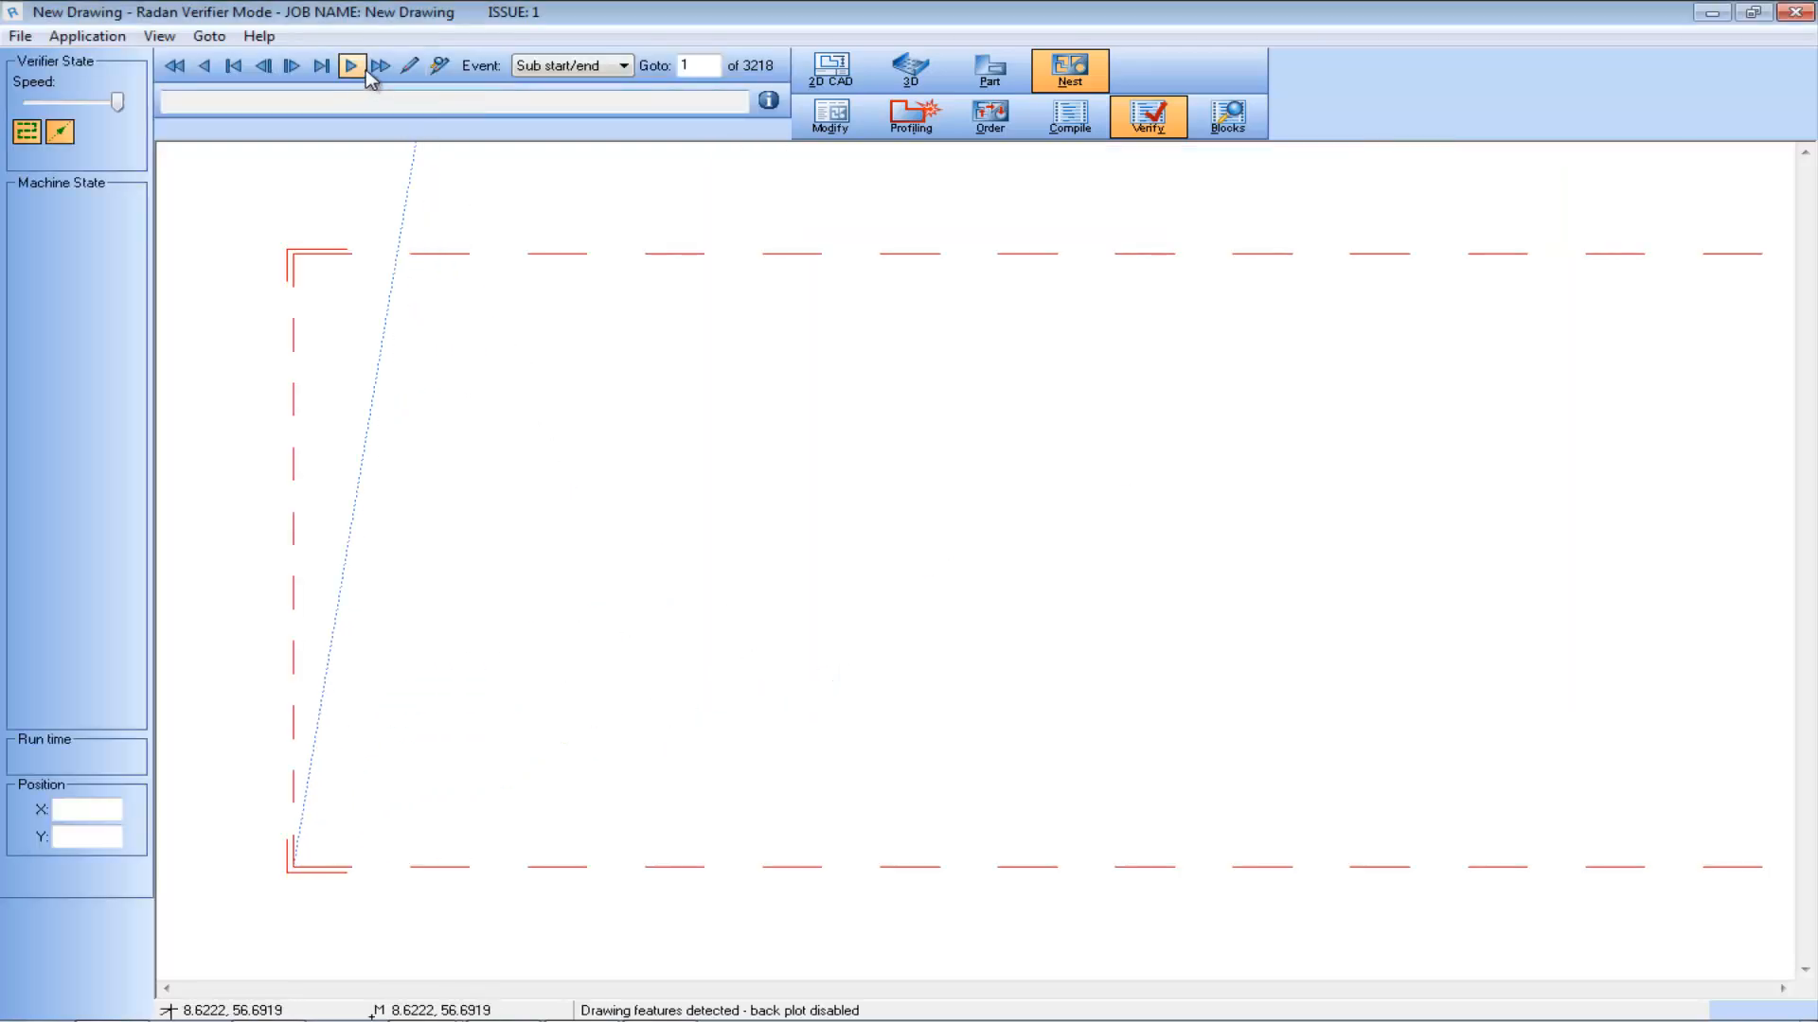
pyautogui.click(350, 64)
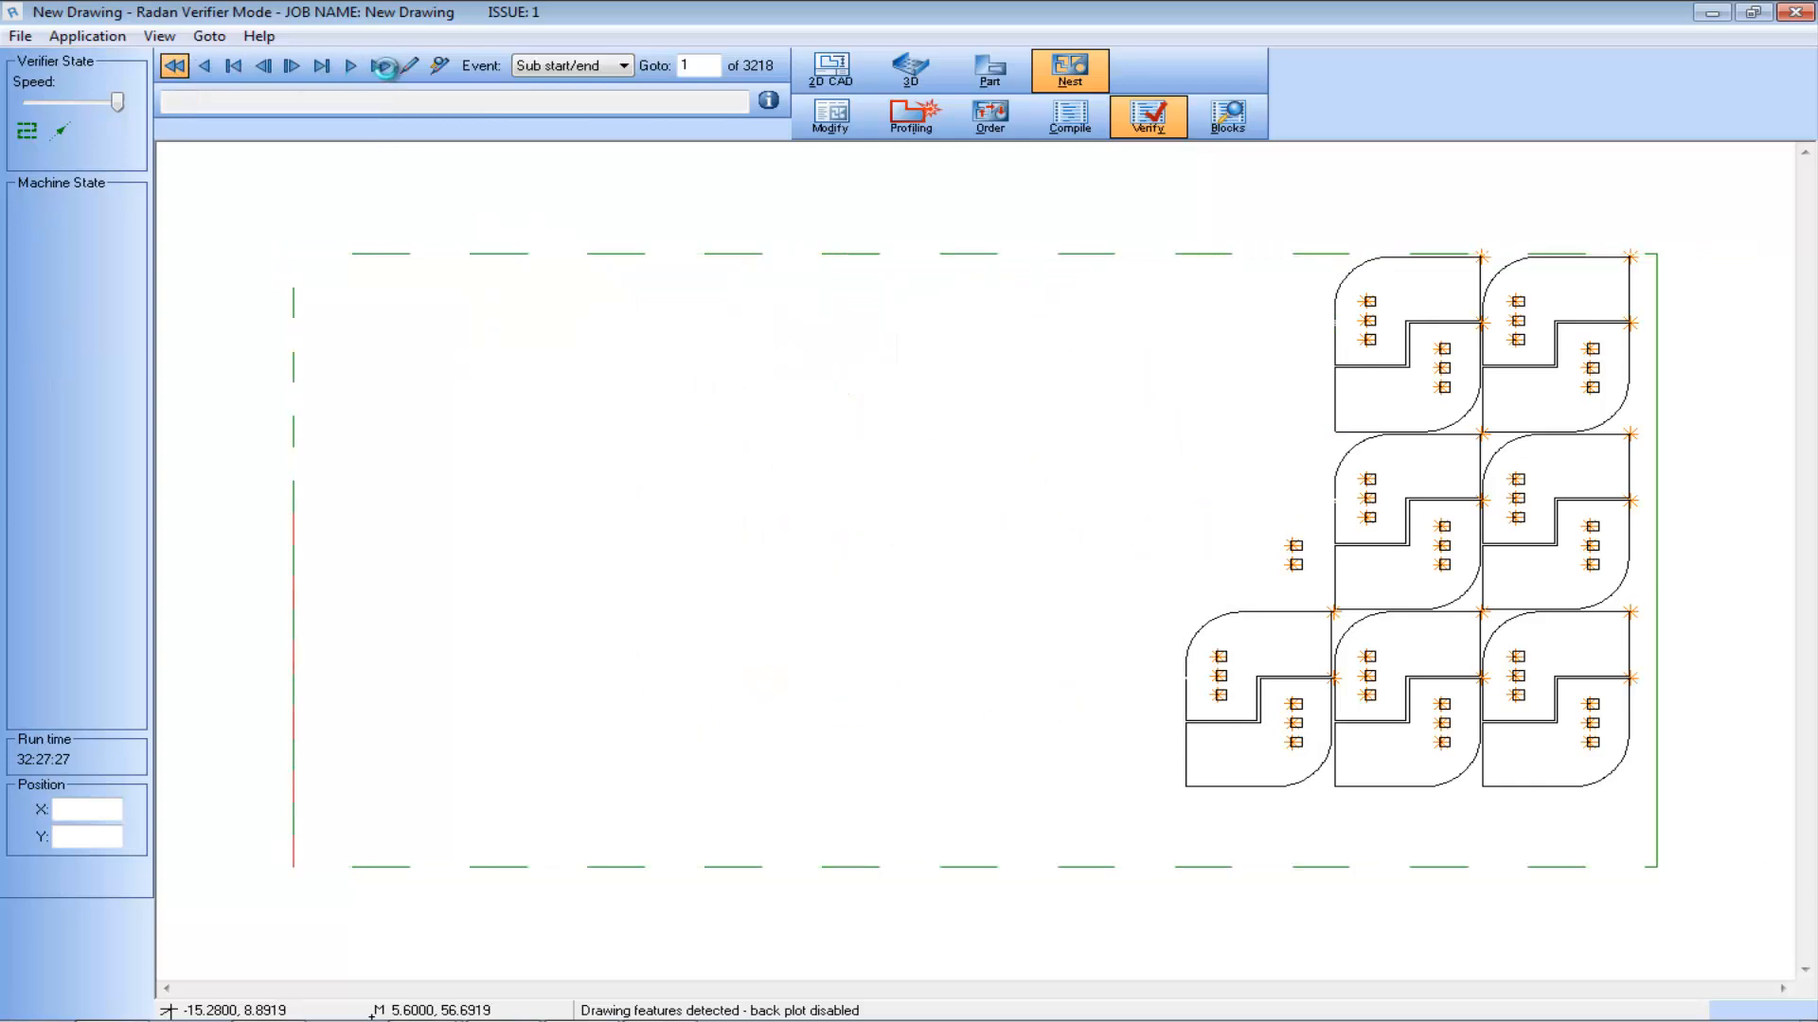
pyautogui.click(380, 66)
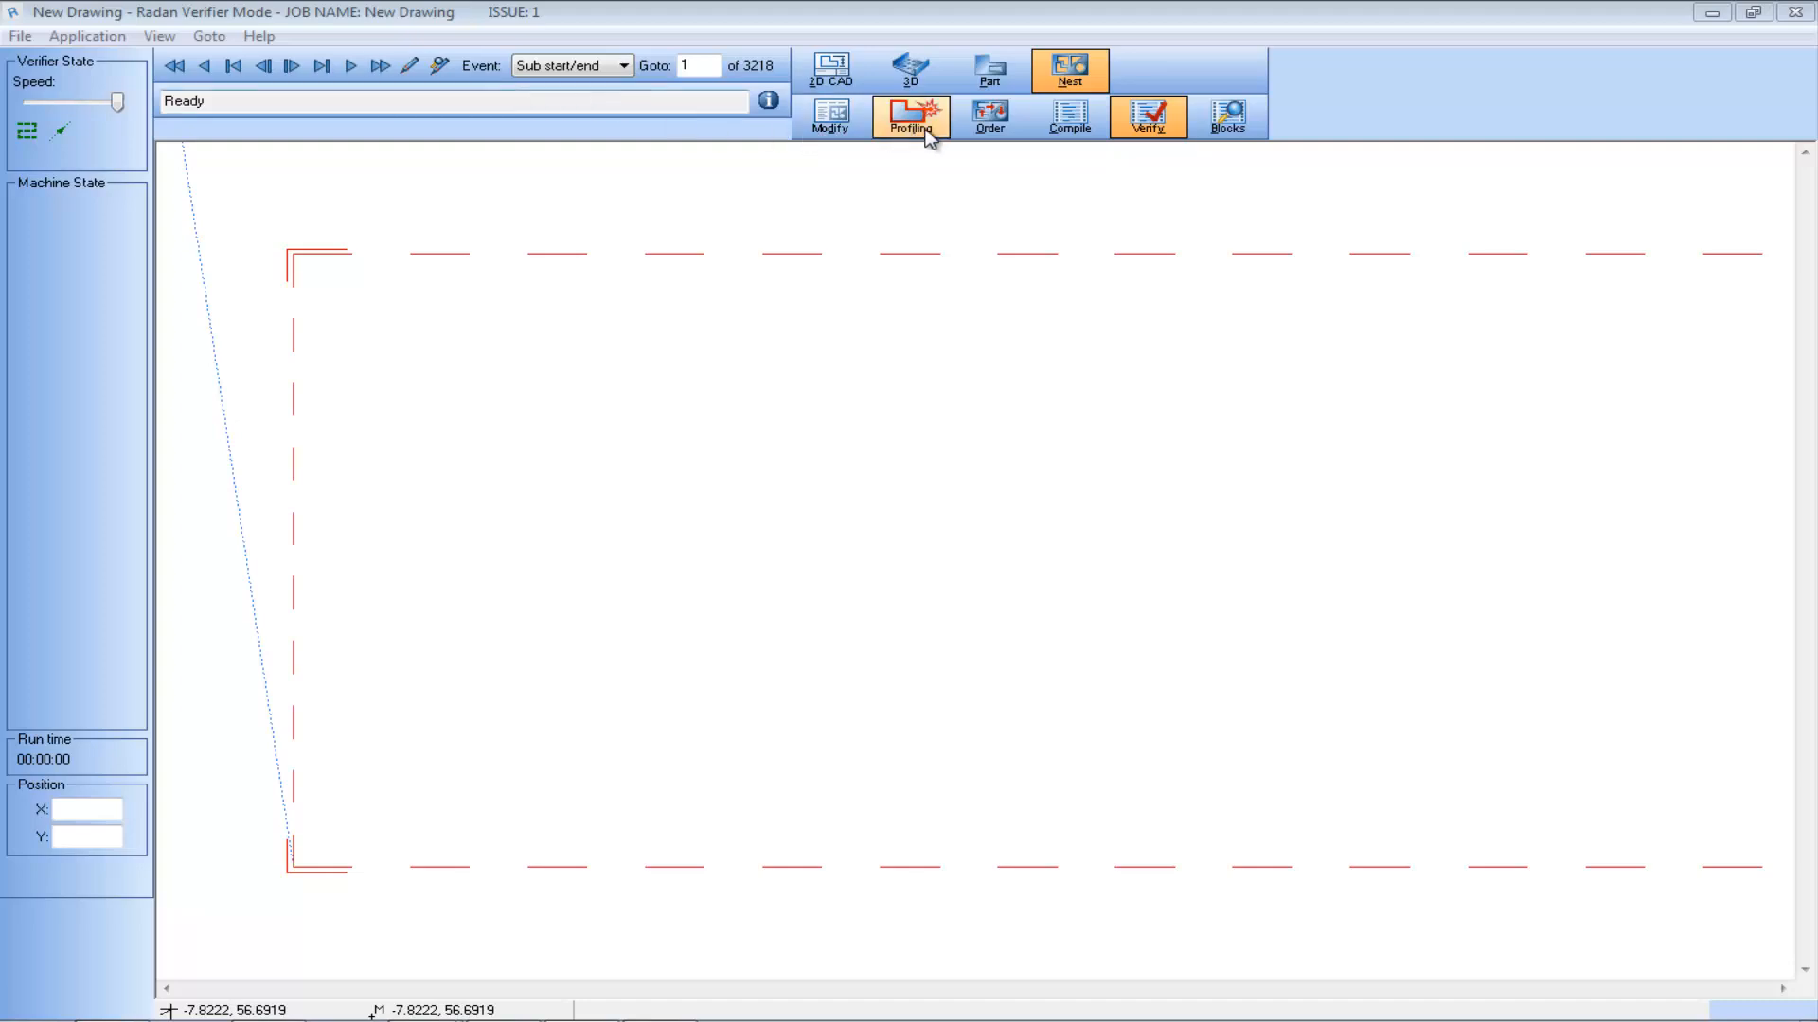
# Return to ordering and add Start after DIRN 5 4 3 so line 10 reads Direction 5.00 4 3 Start
pyautogui.click(911, 116)
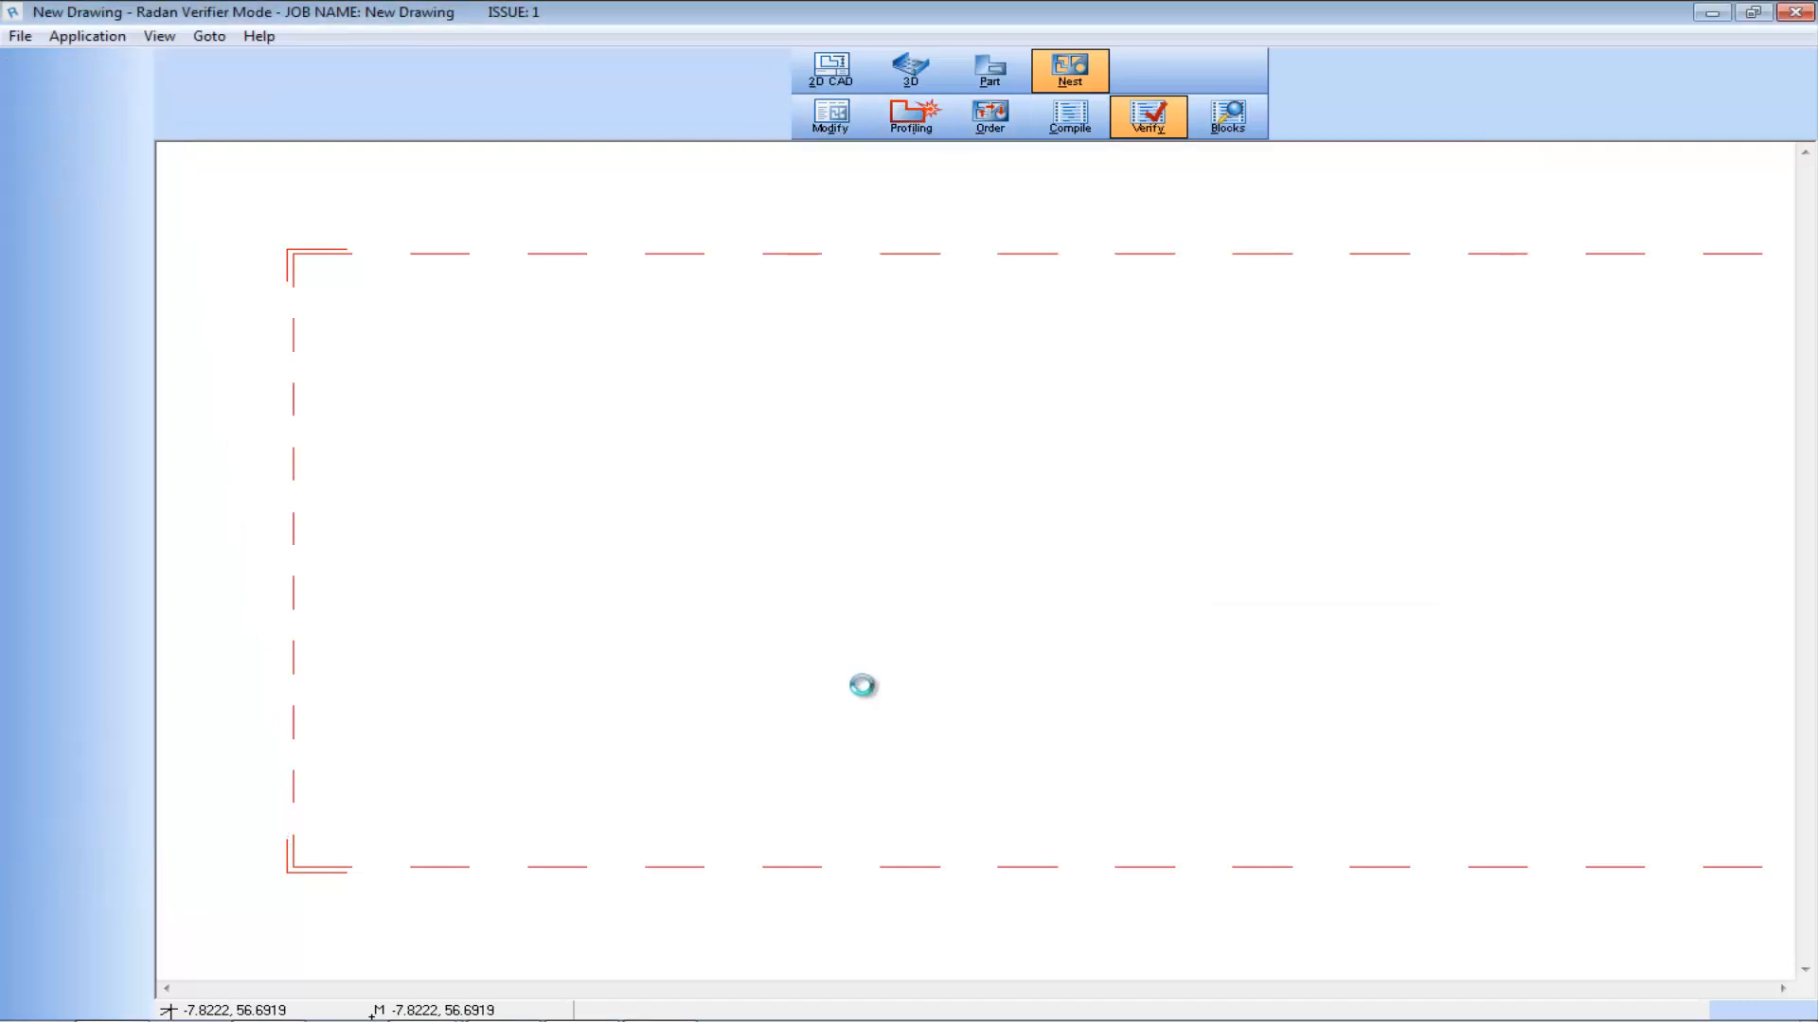
pyautogui.click(989, 115)
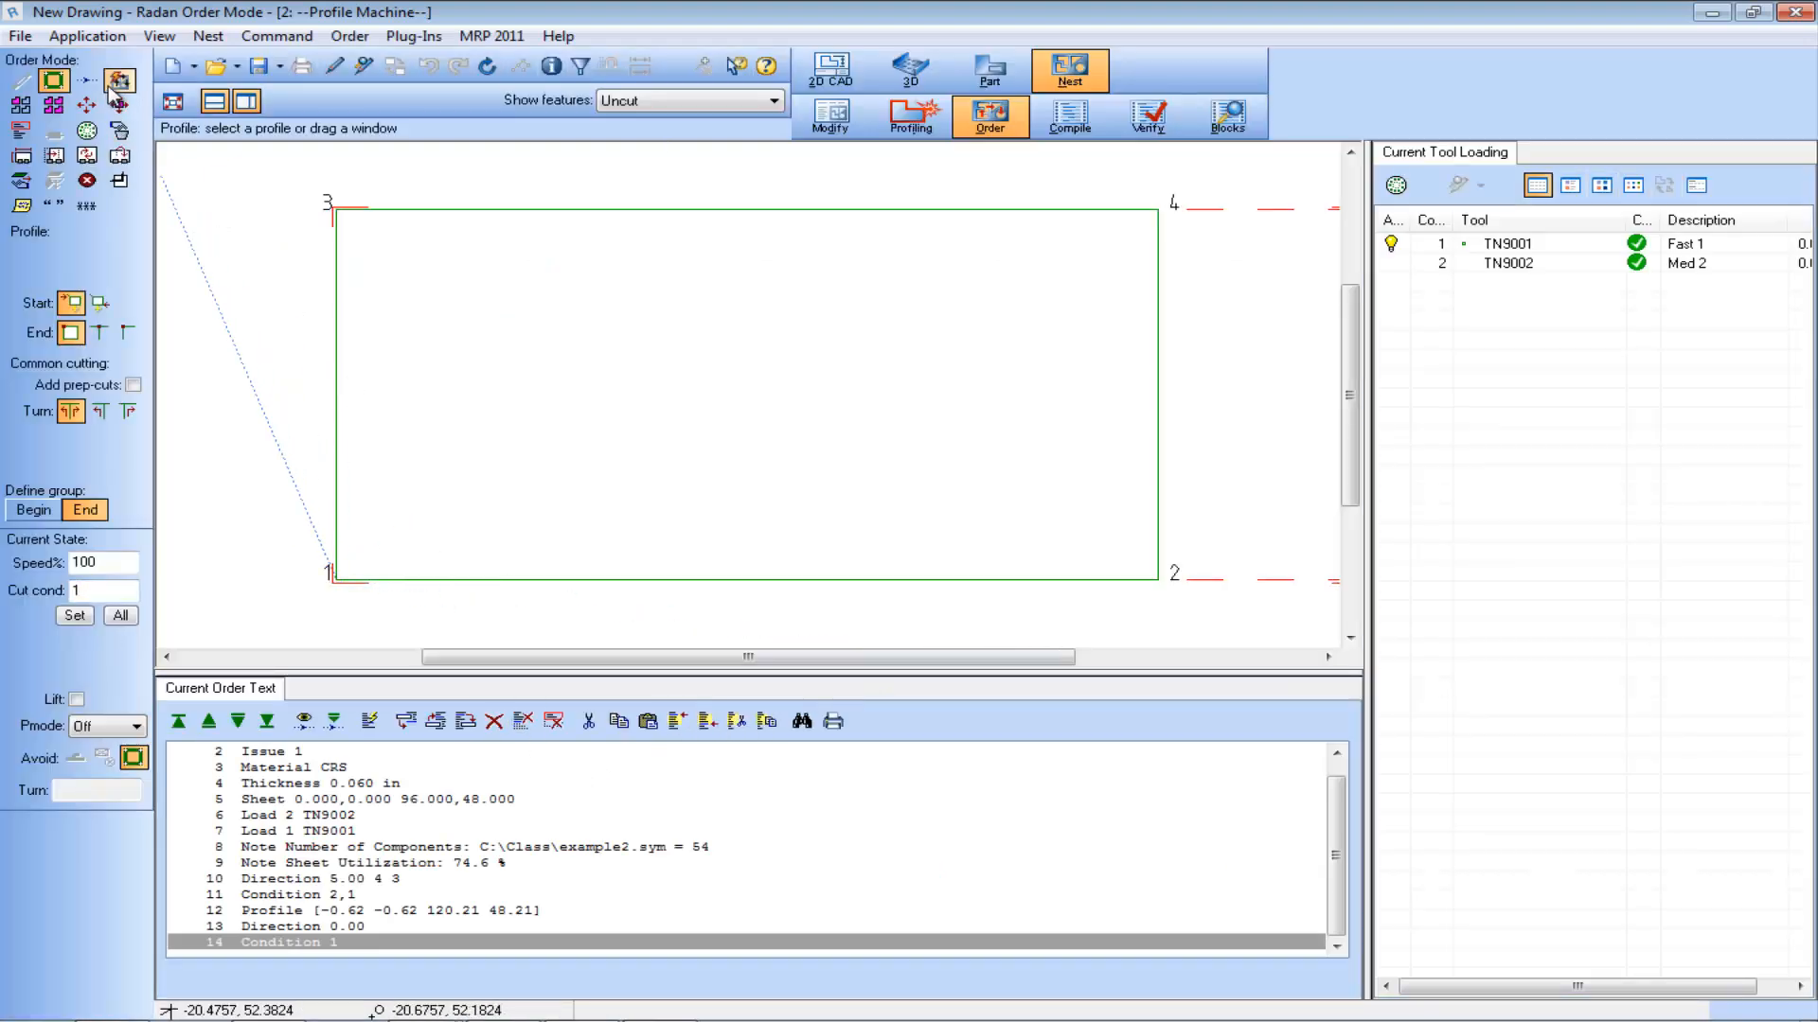
pyautogui.click(118, 79)
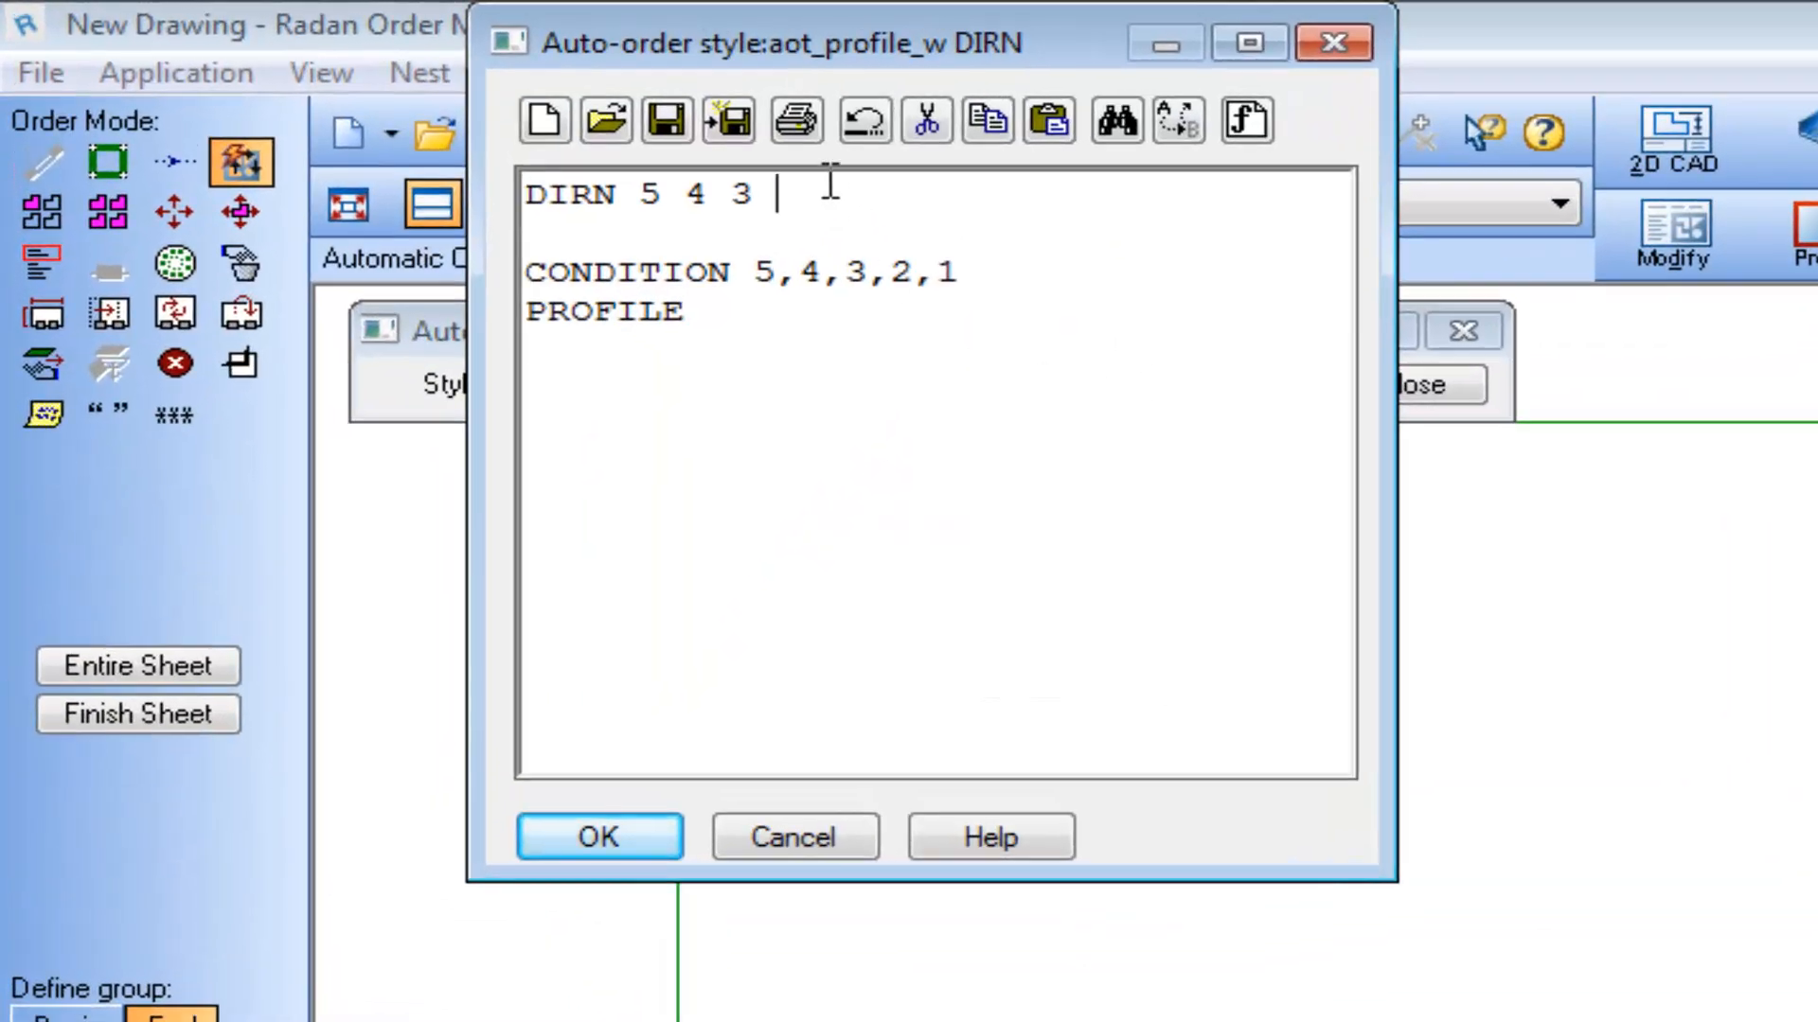
pyautogui.write('Start')
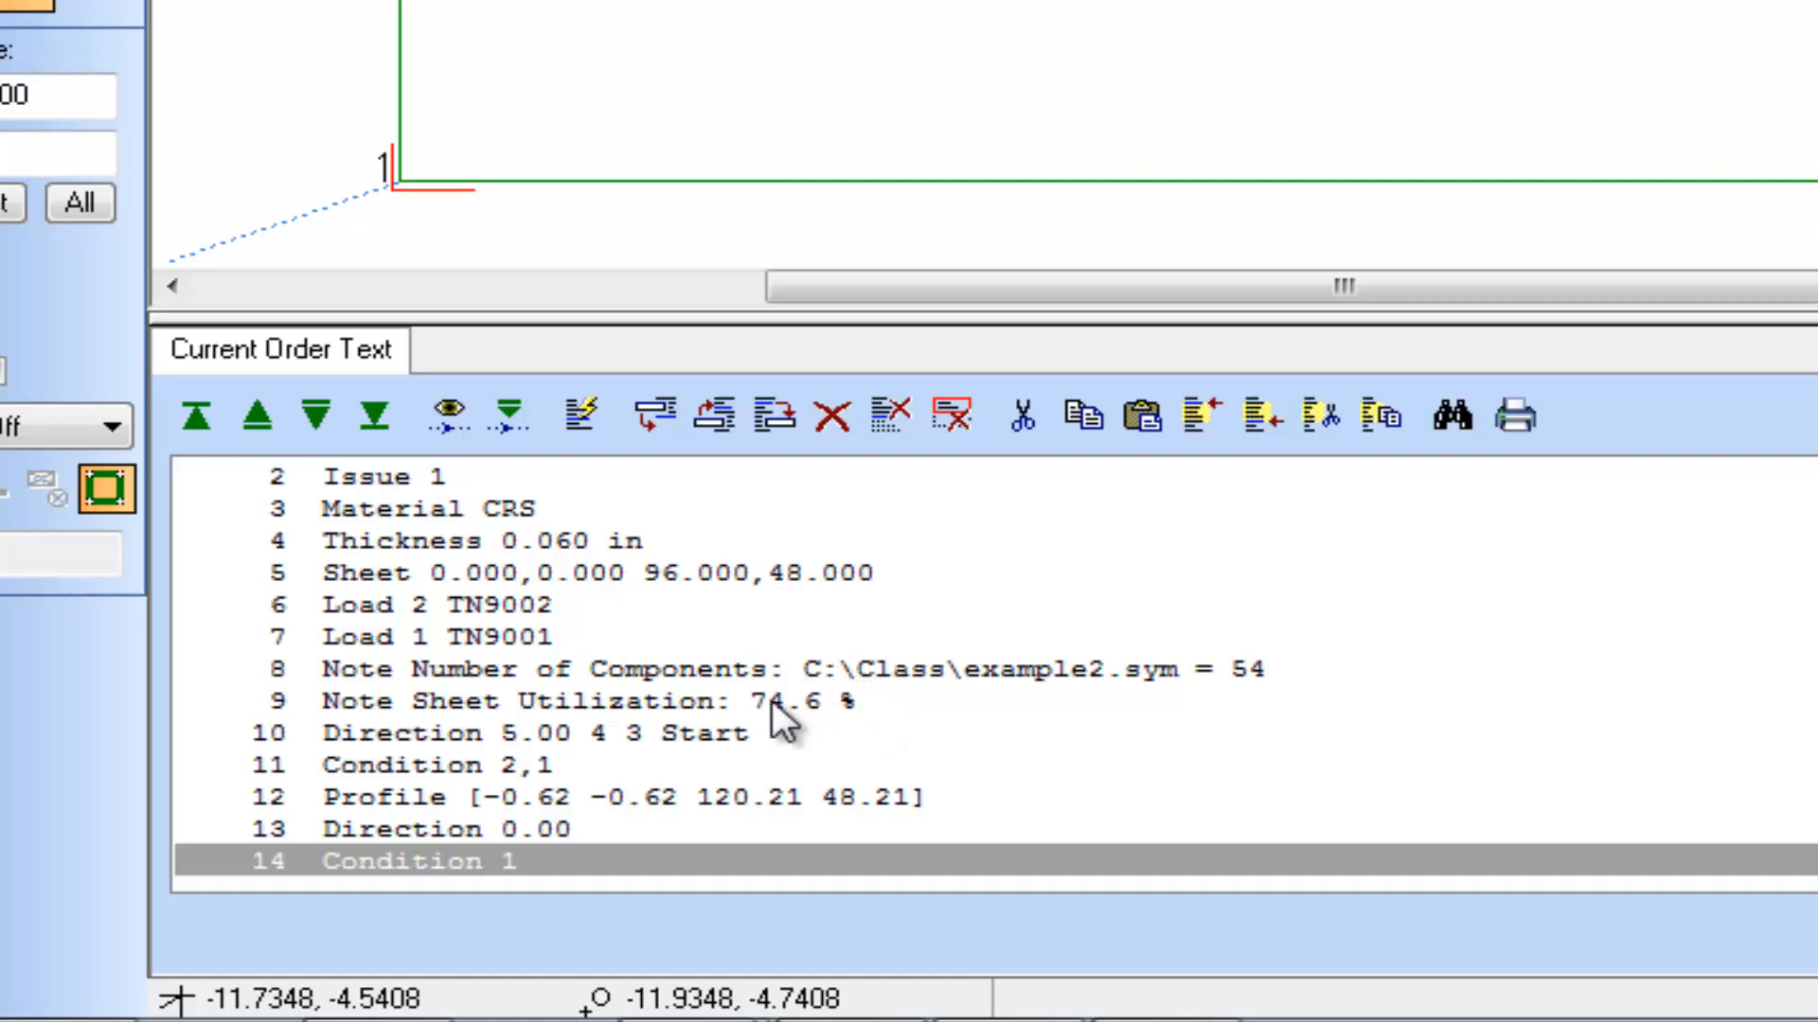
# Recompile the Start-option nest into 3218 NC blocks, dismiss the report, and launch the verifier
pyautogui.click(523, 733)
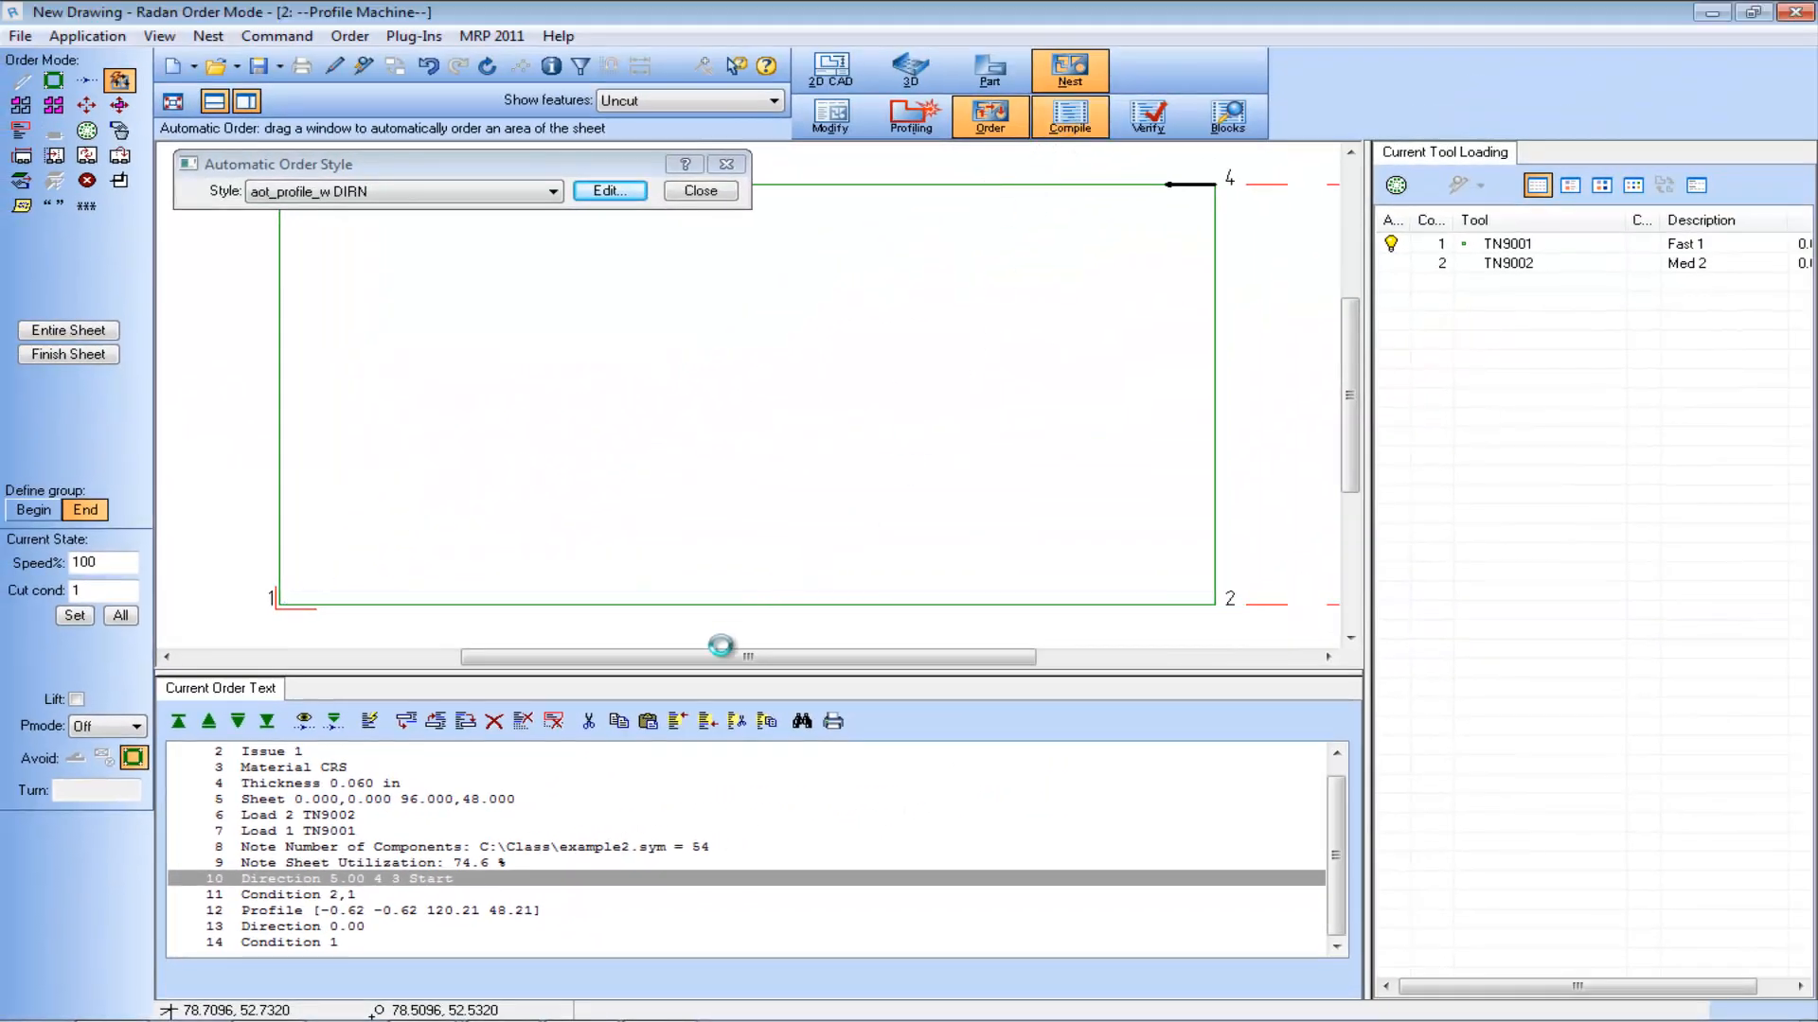
pyautogui.click(1068, 115)
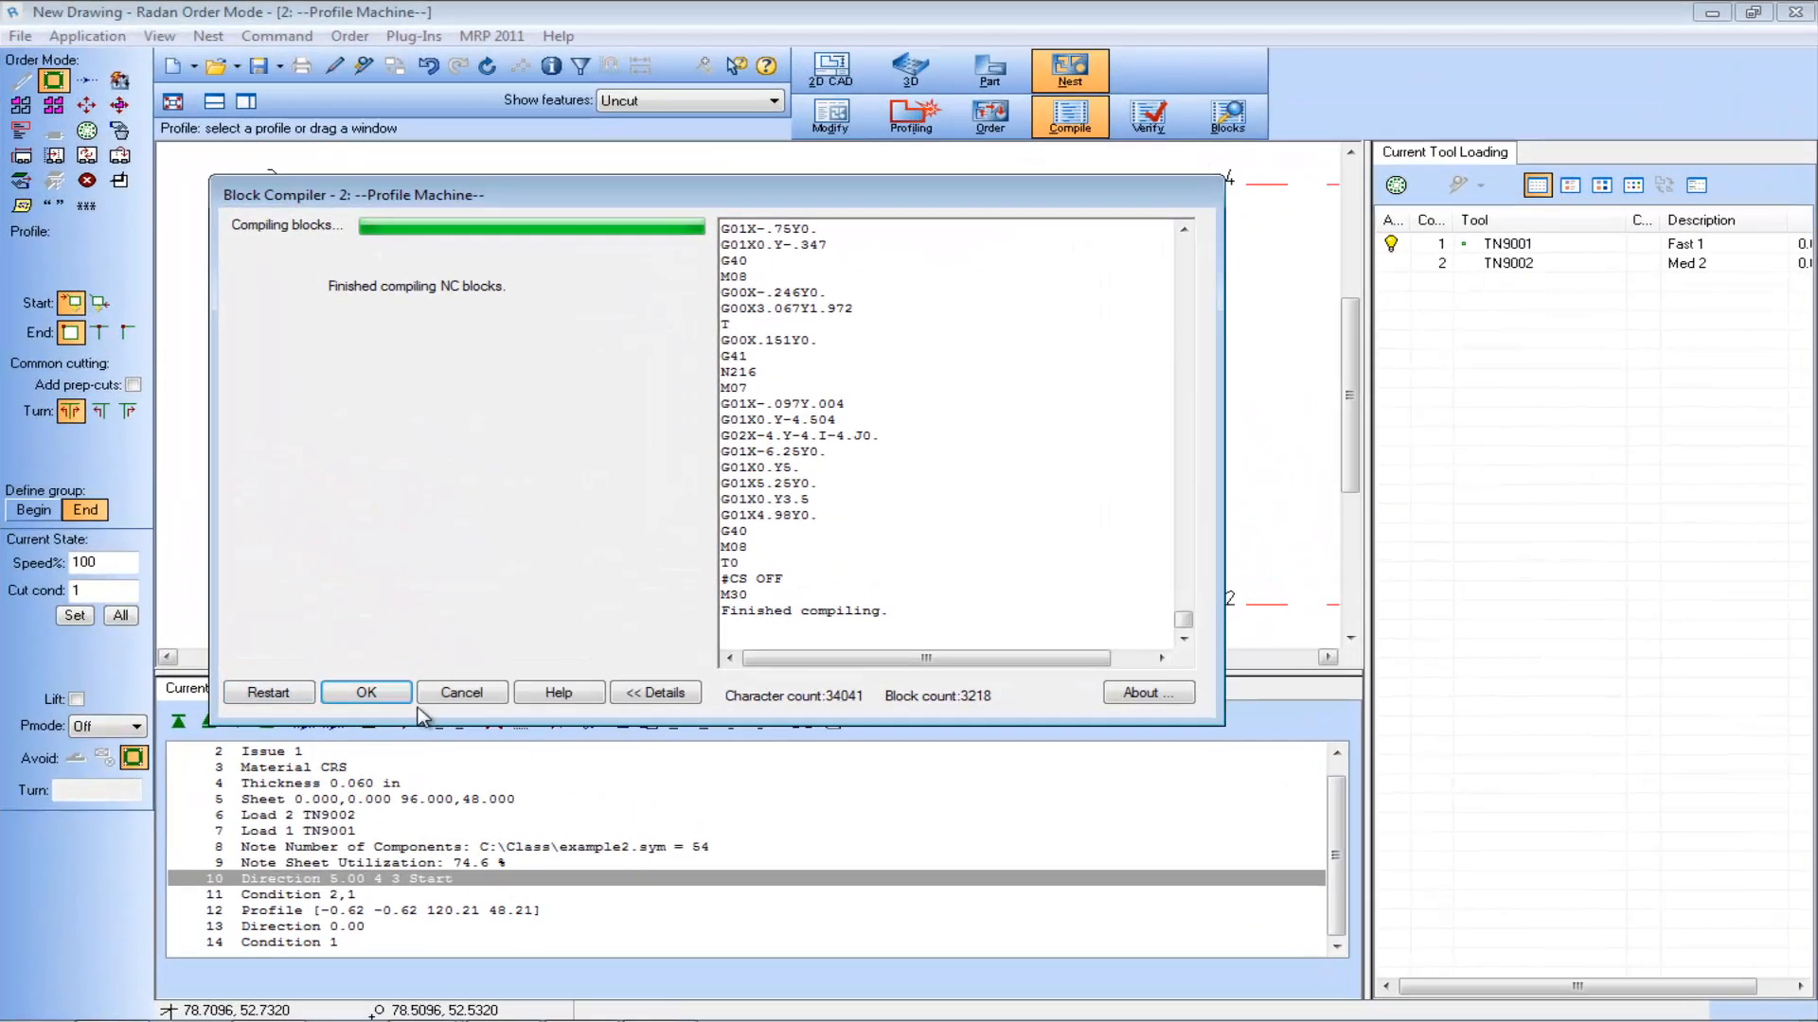
pyautogui.click(365, 693)
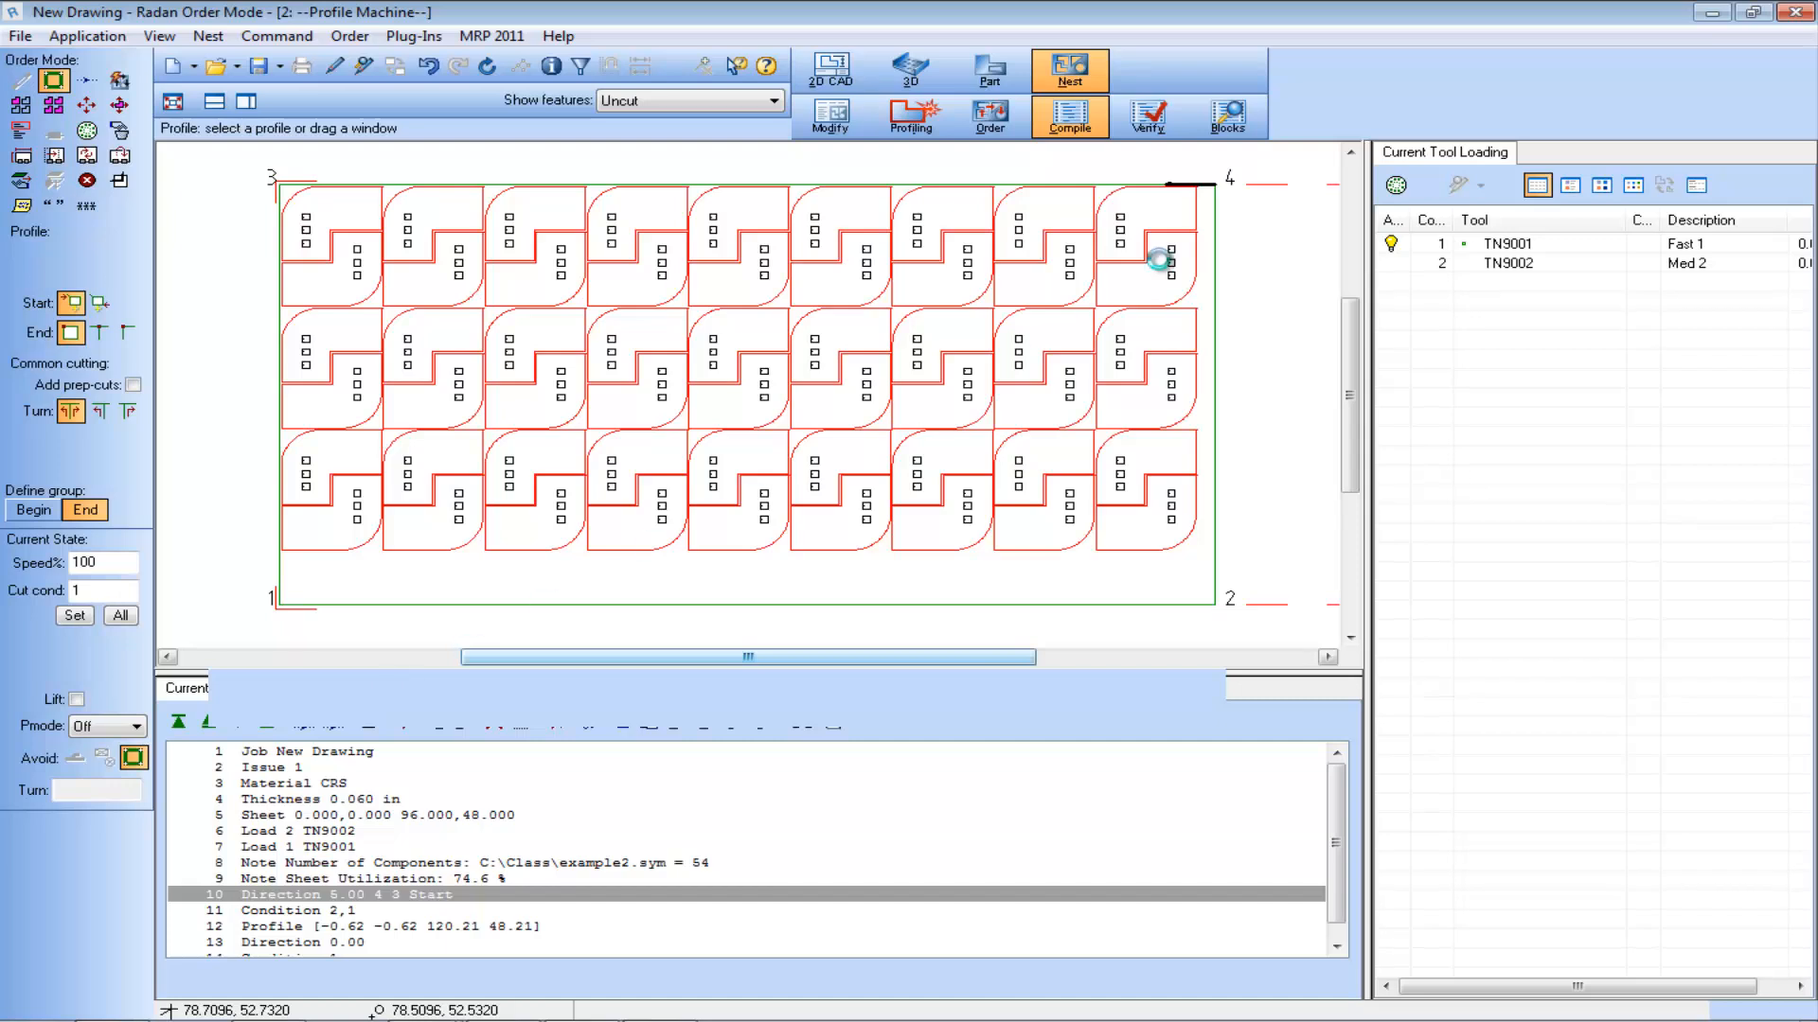
pyautogui.click(1148, 116)
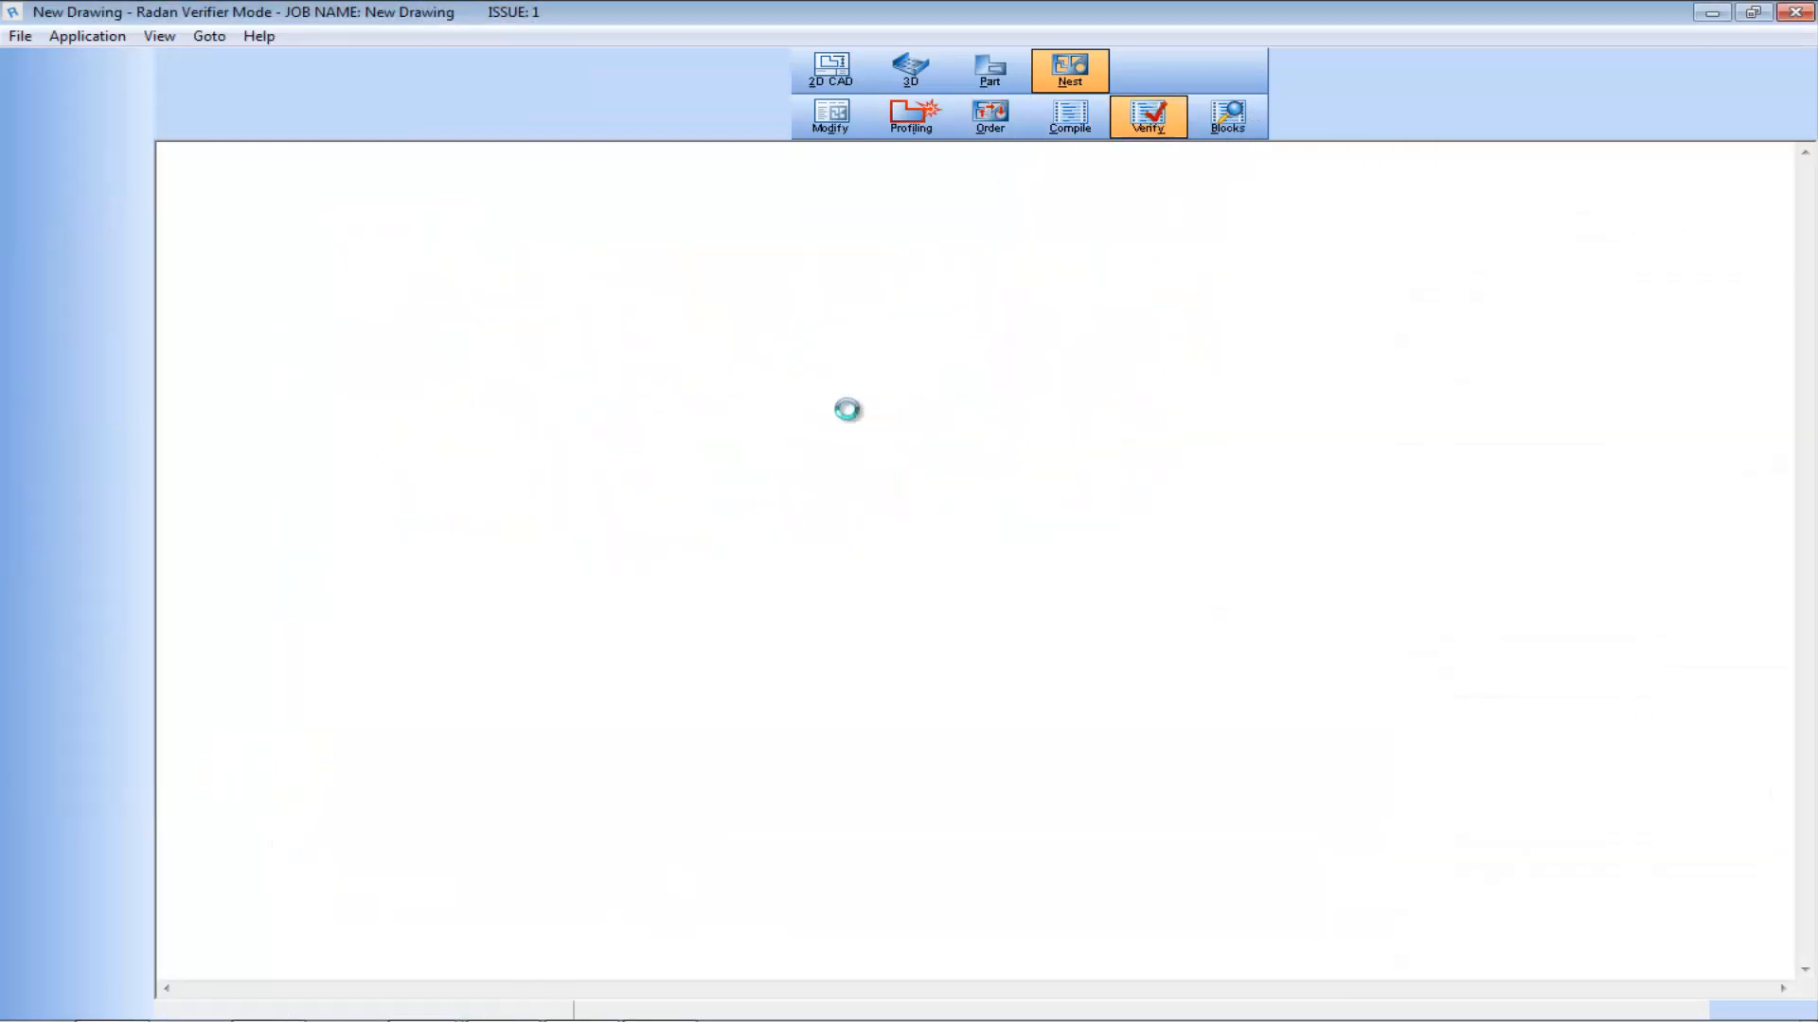
# Accept verifier defaults and play the simulation fast-forward, cutting leftward from the top-right corner
pyautogui.click(1148, 115)
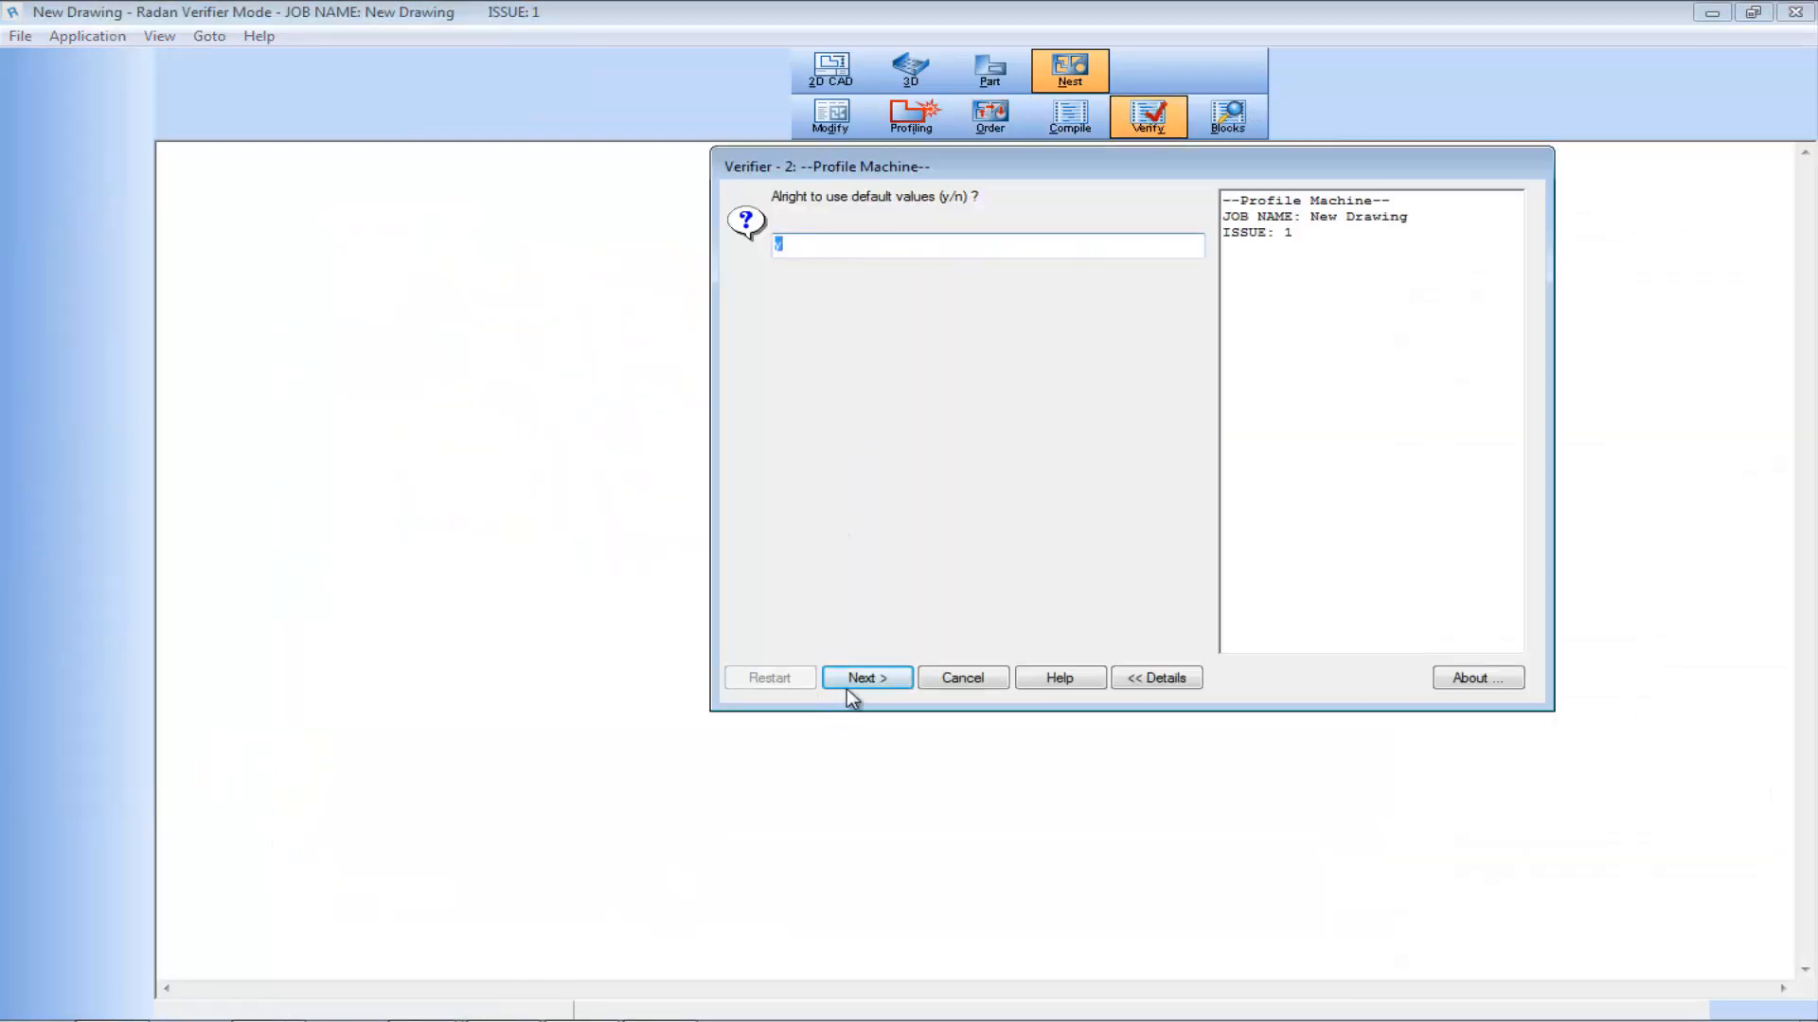
pyautogui.click(865, 678)
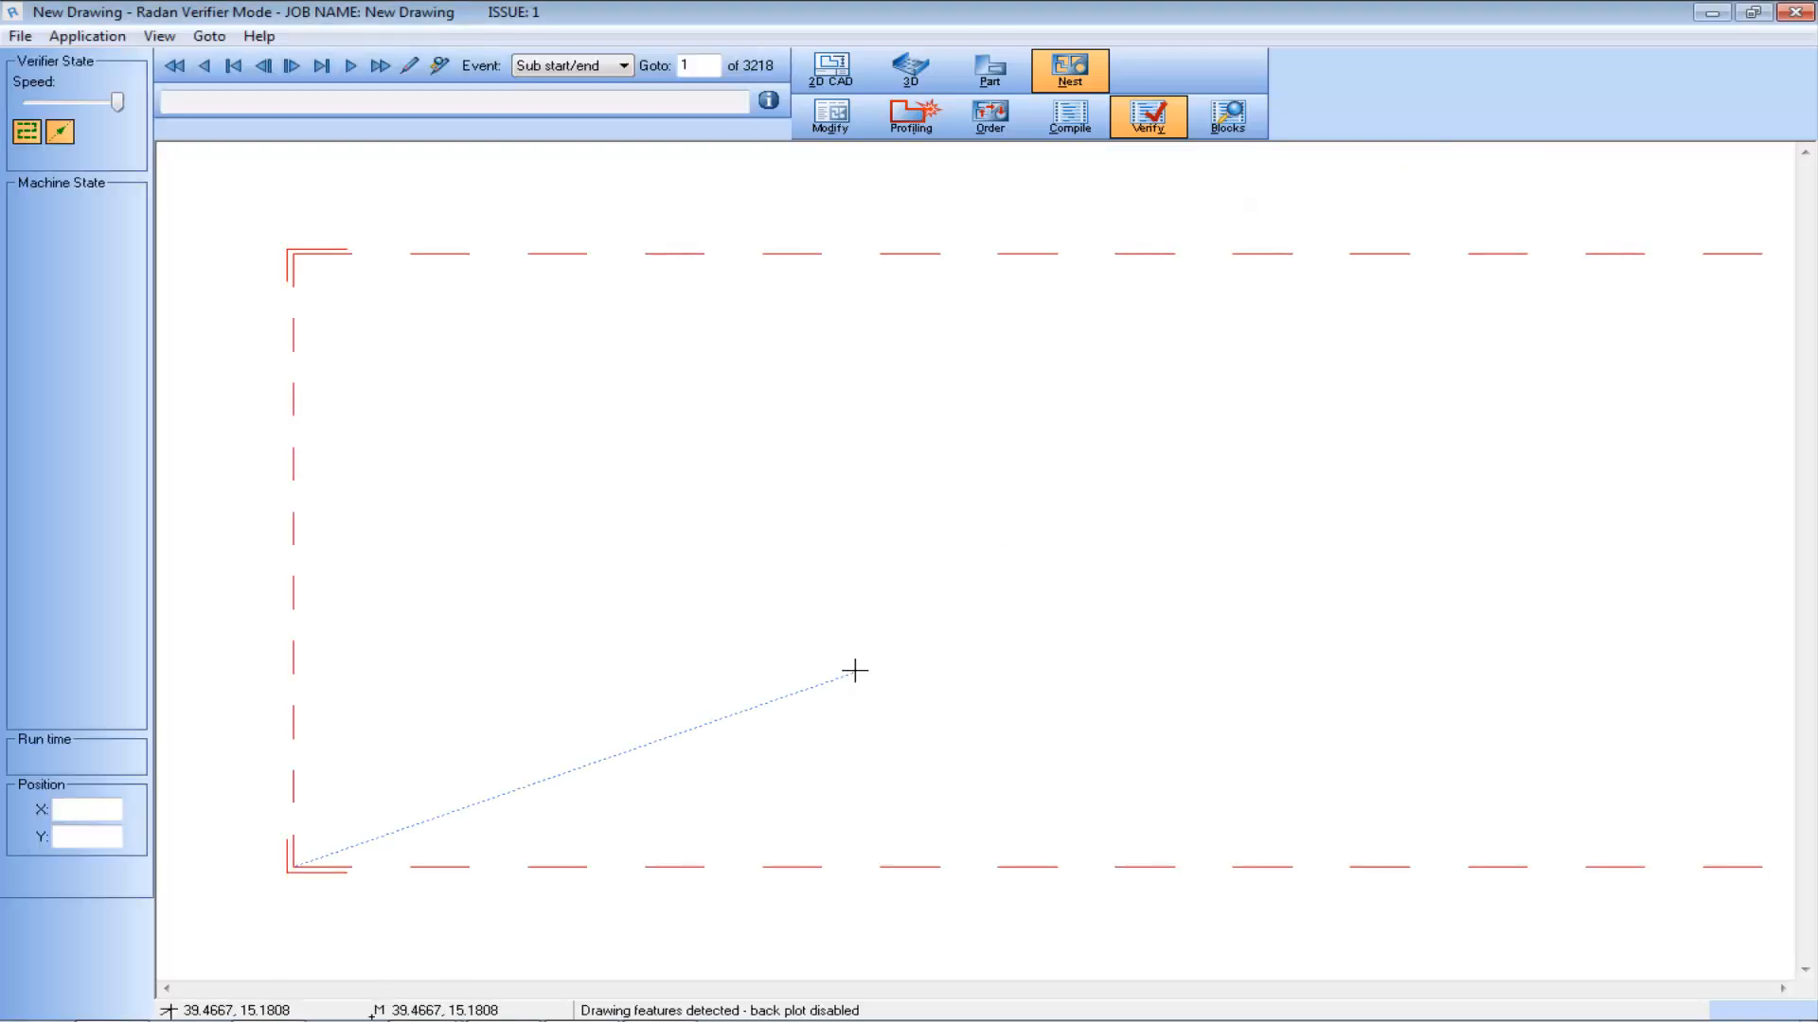
pyautogui.click(350, 64)
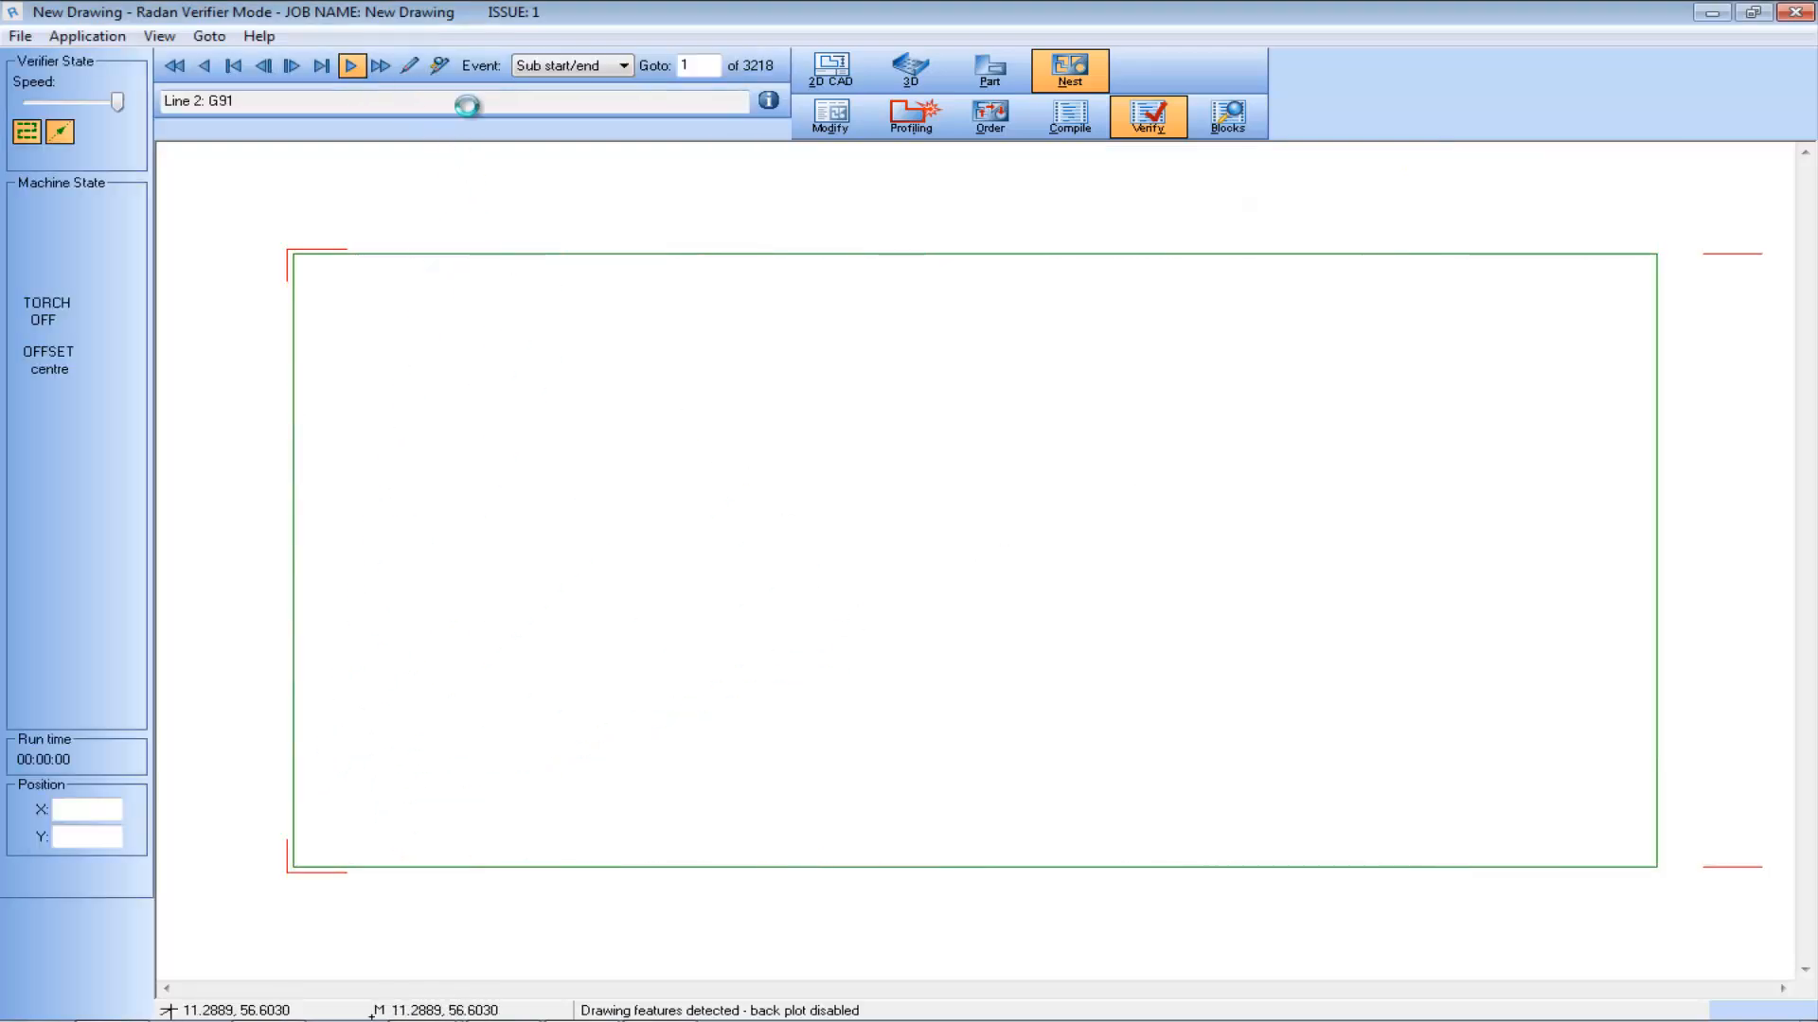
pyautogui.click(351, 64)
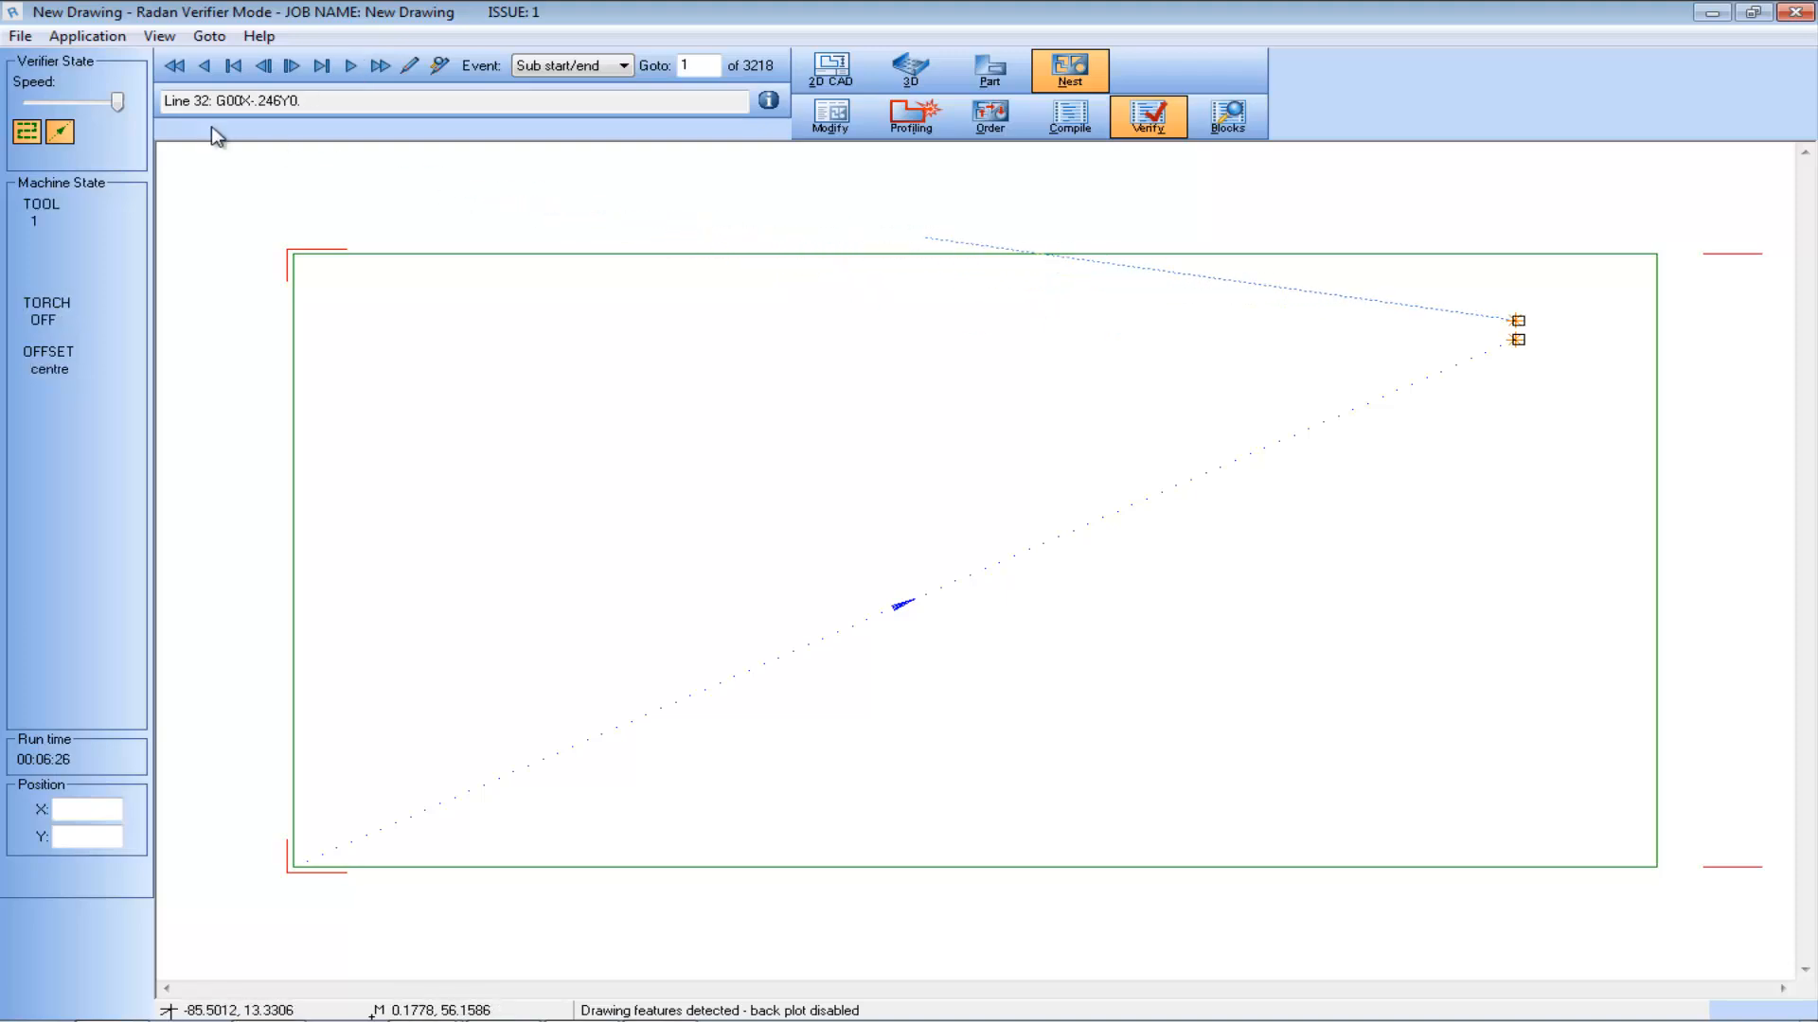
pyautogui.click(381, 64)
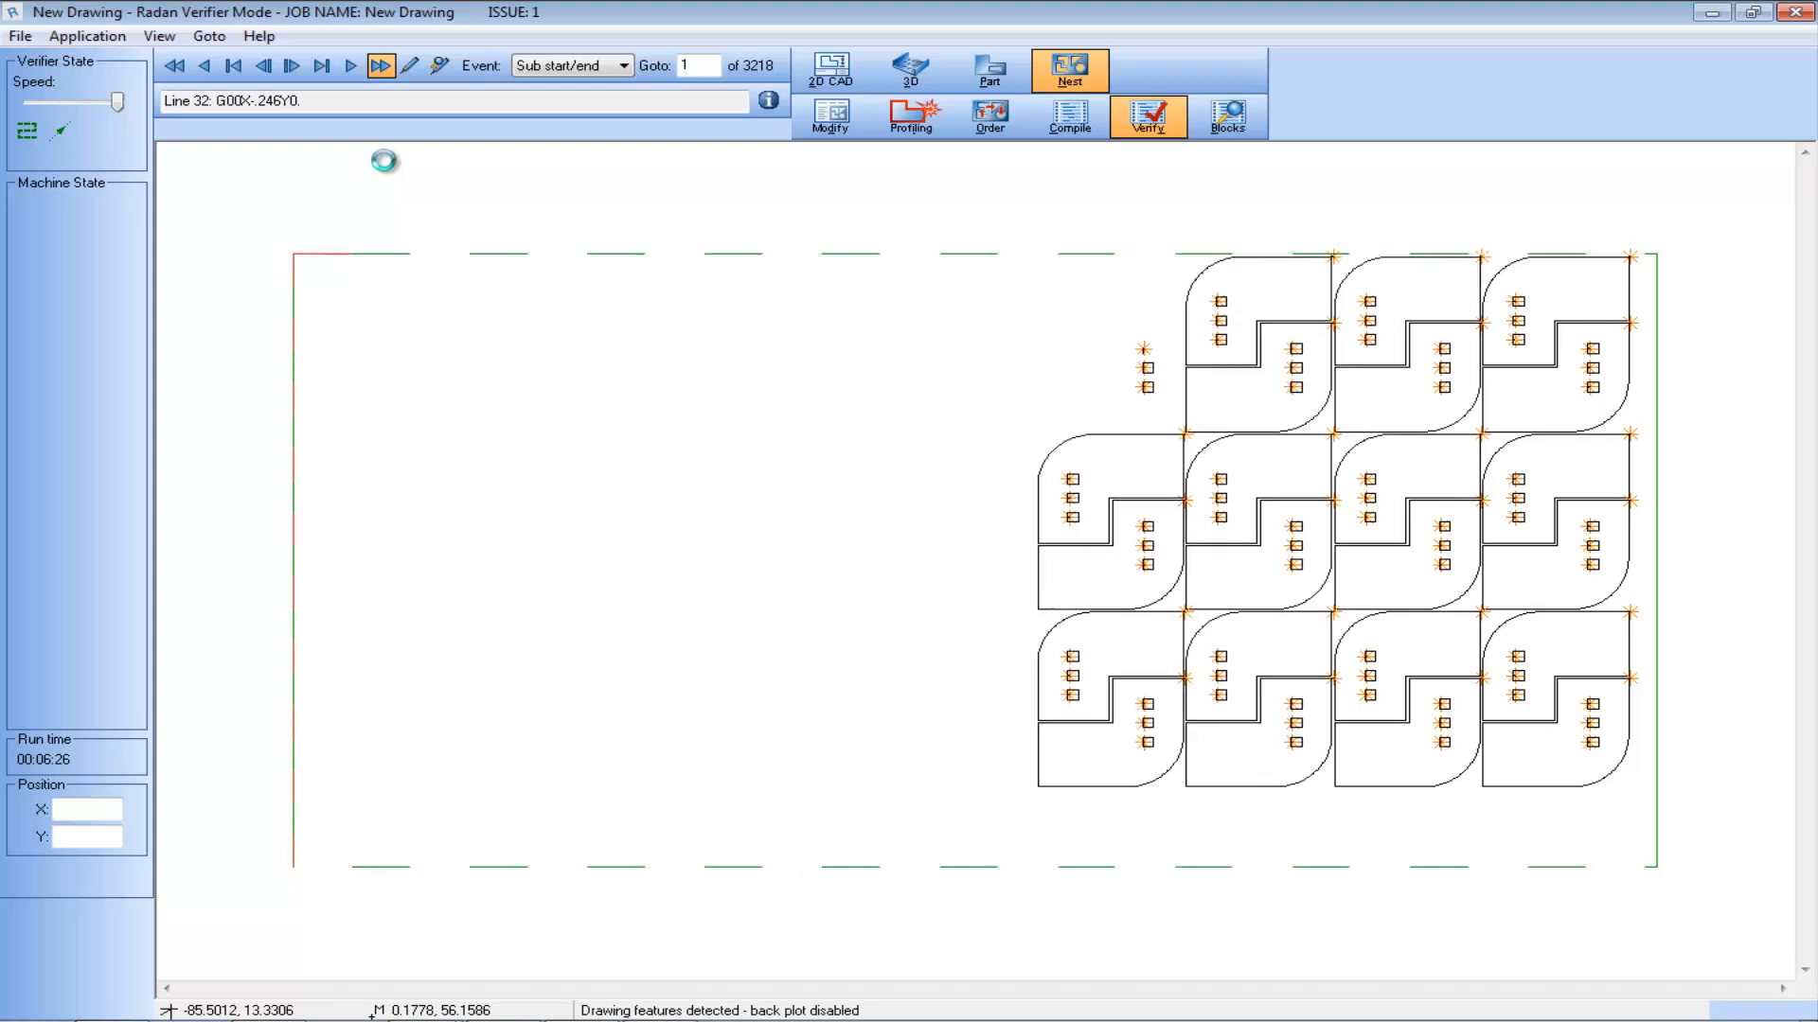
pyautogui.click(352, 66)
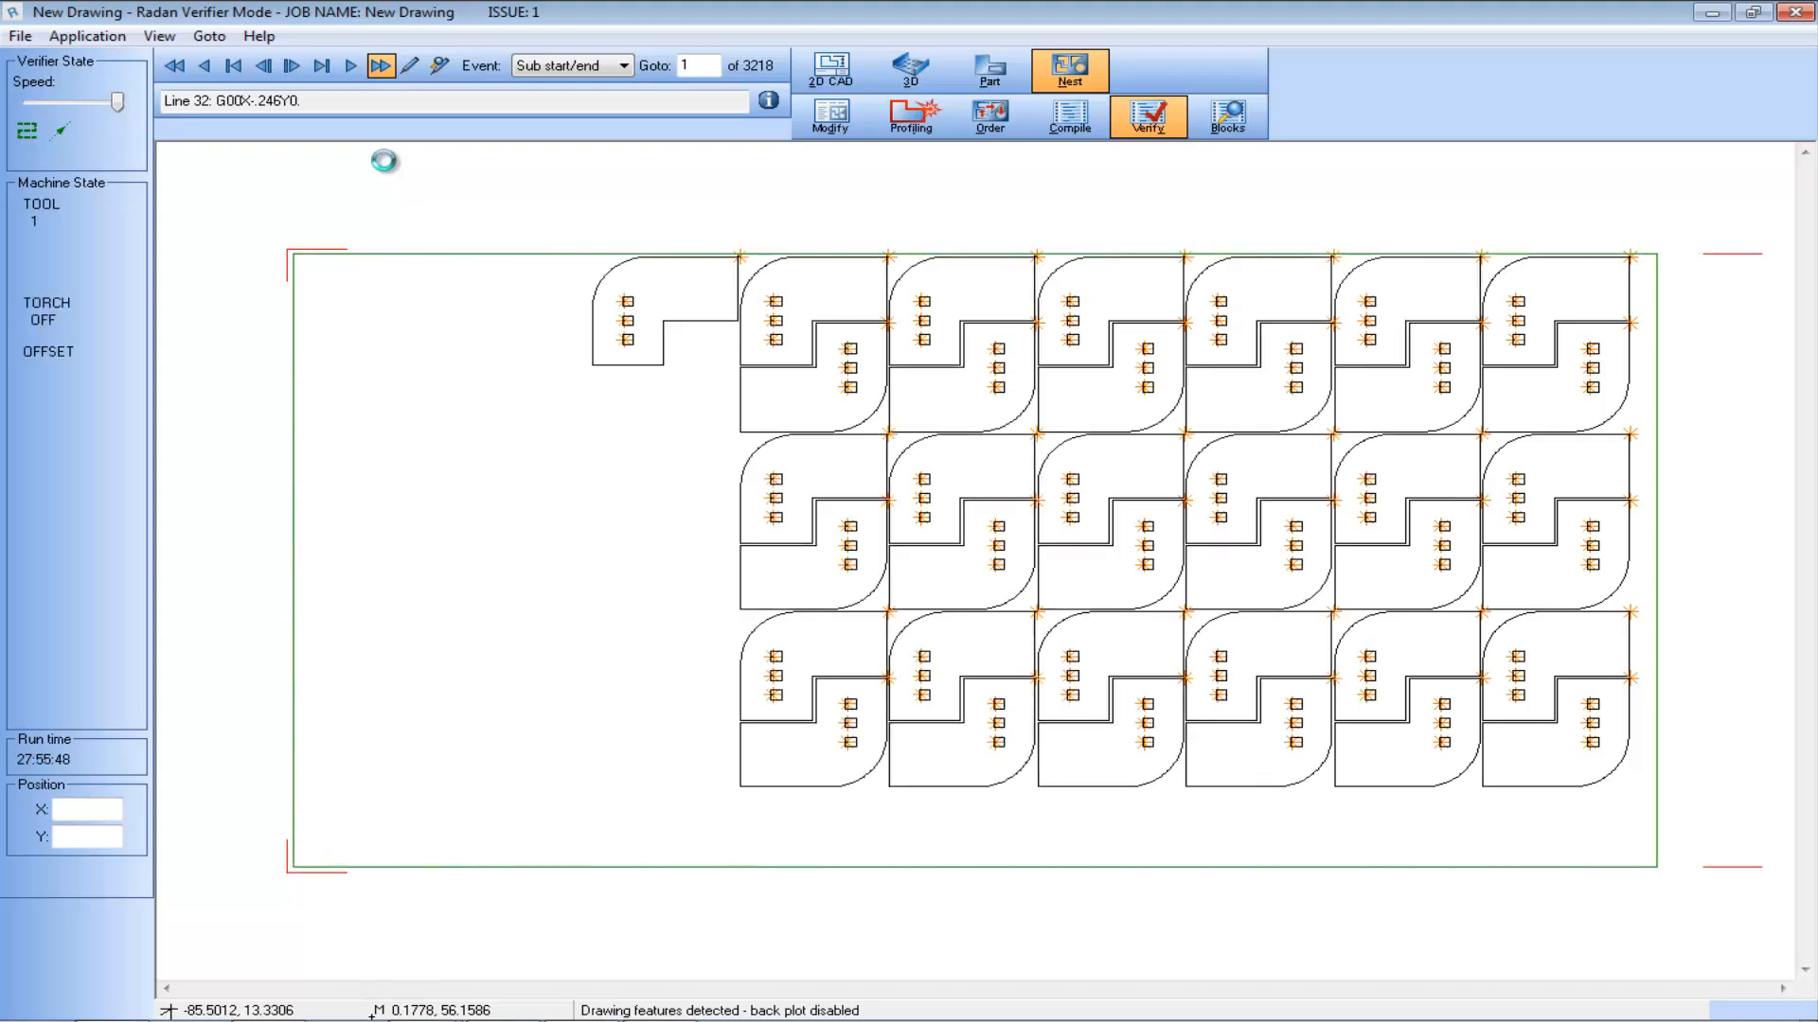